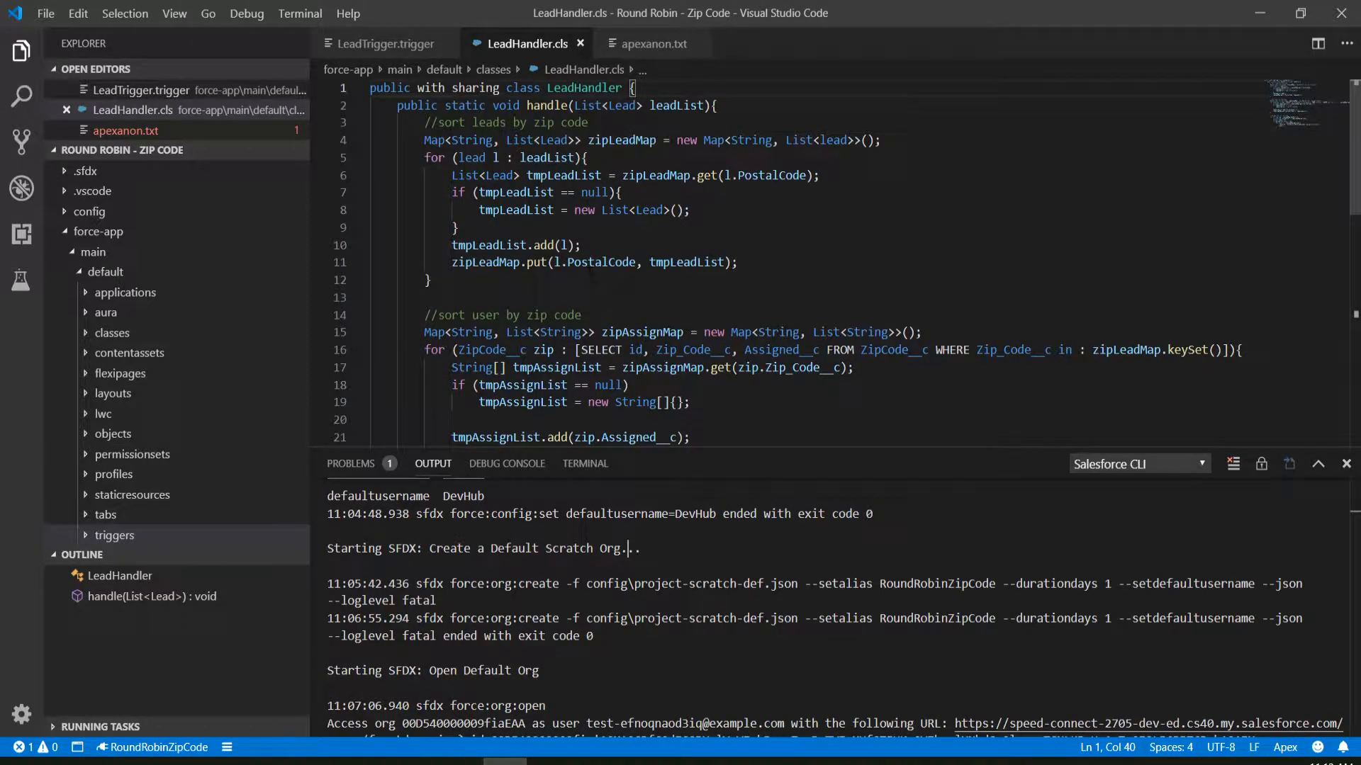
- Open the Quick Start: Salesforce DX project and its Set Up Your Salesforce DX Environment step
scroll("down", 3)
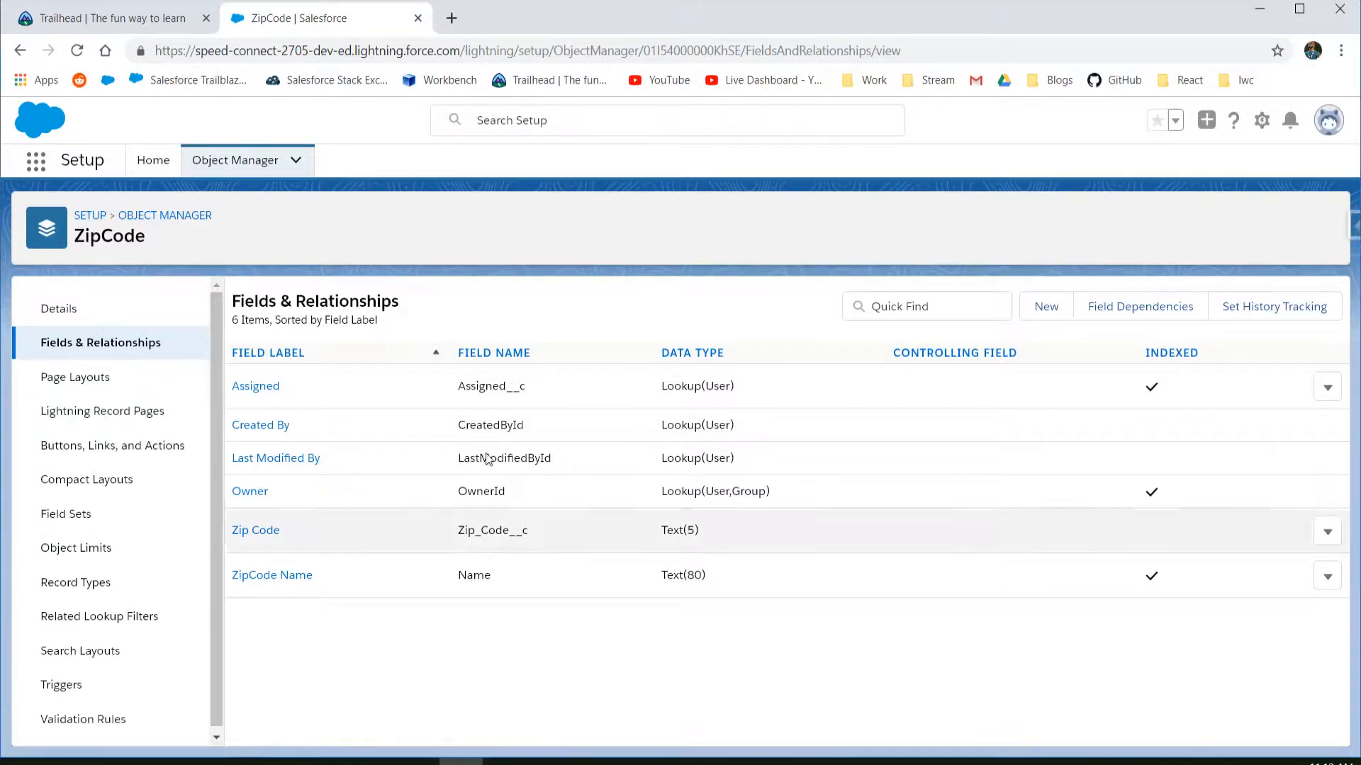
left_click(106, 18)
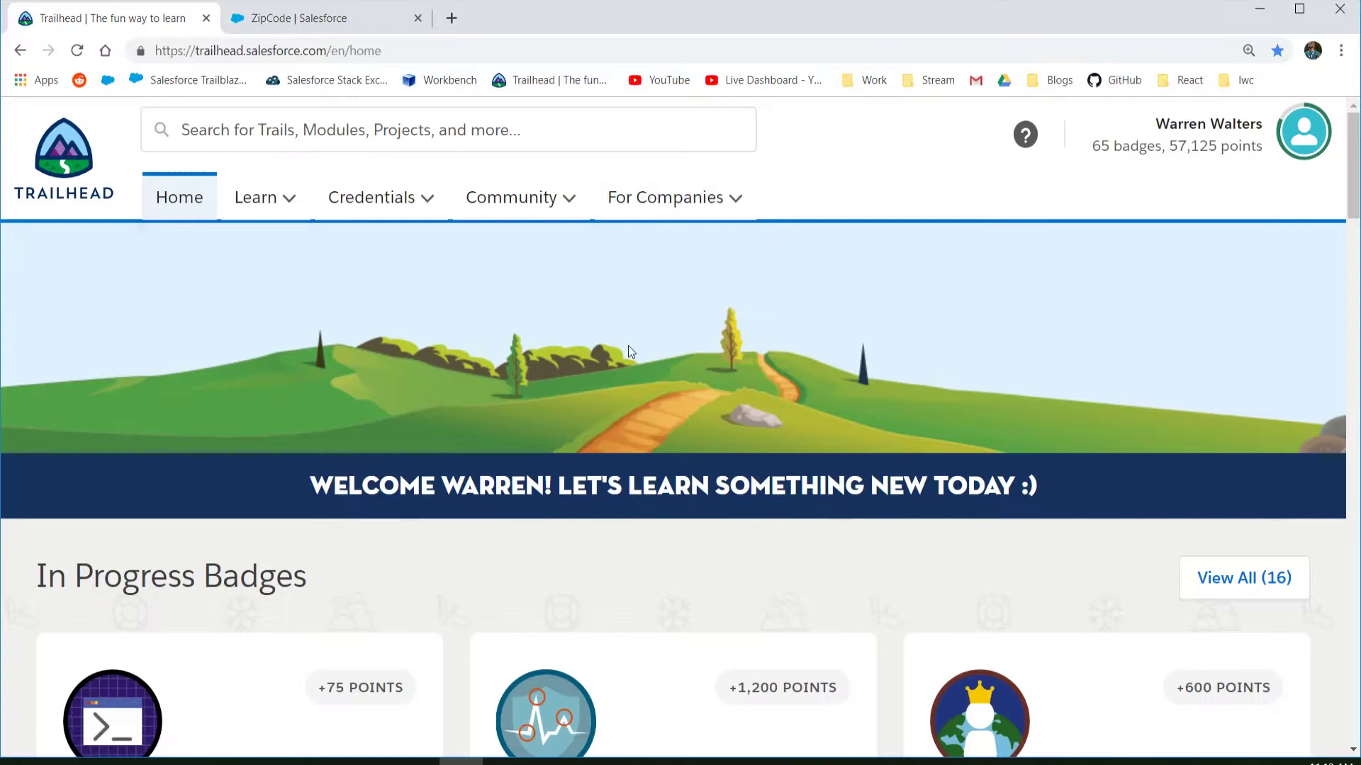
left_click(187, 551)
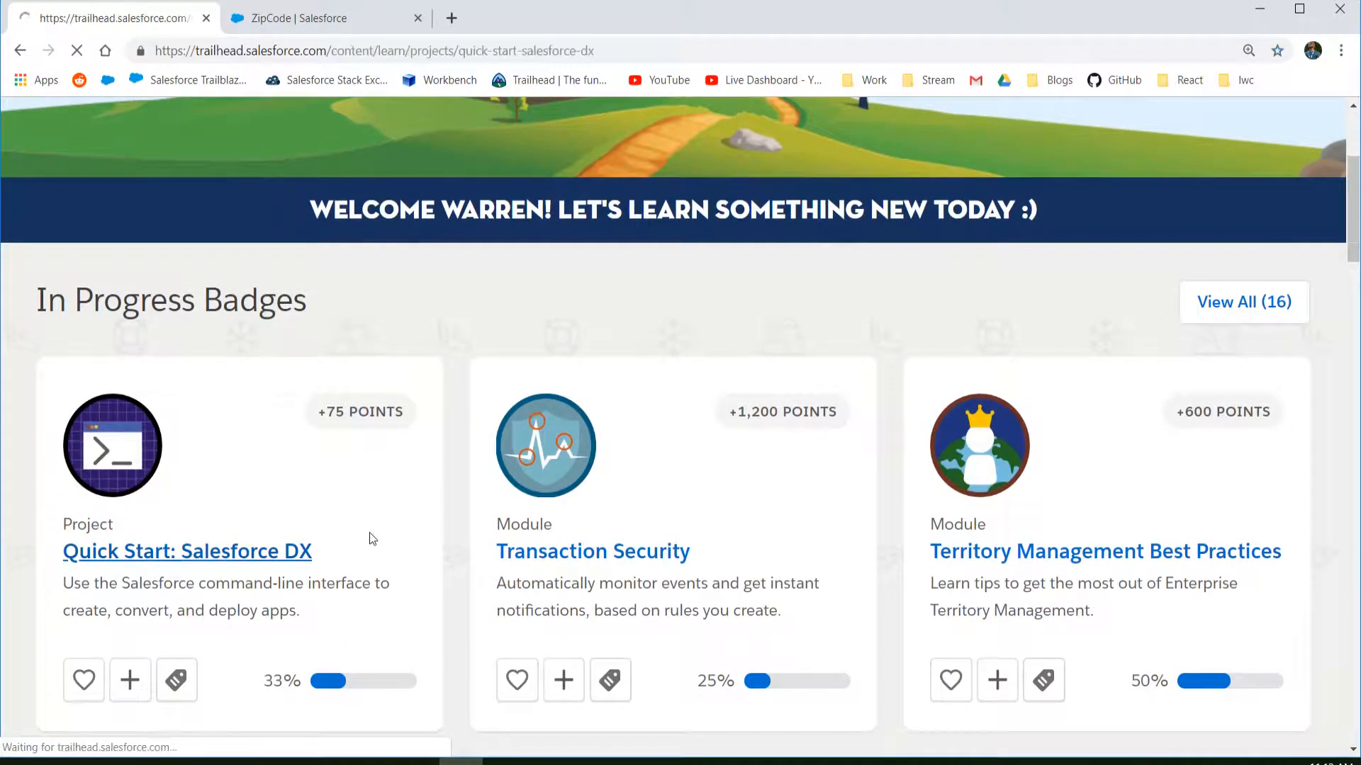
left_click(187, 552)
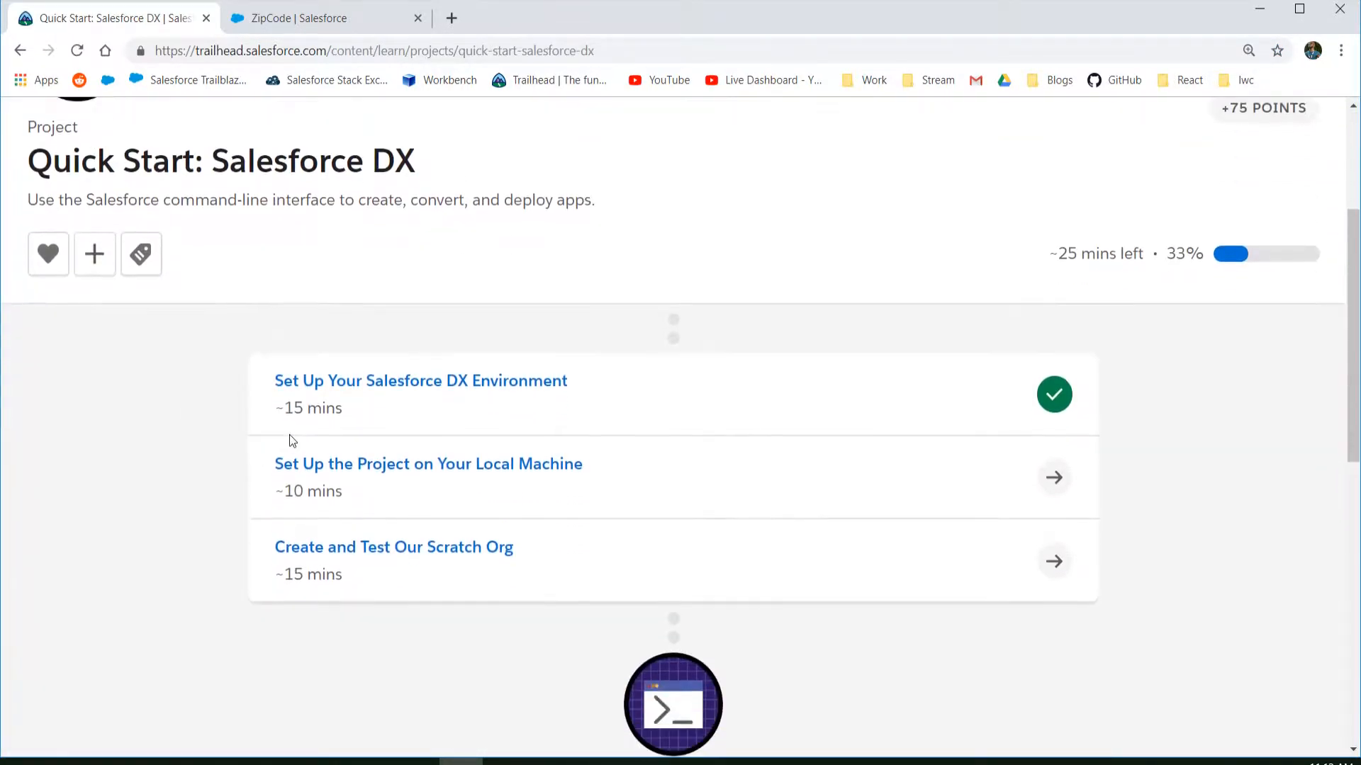
left_click(420, 380)
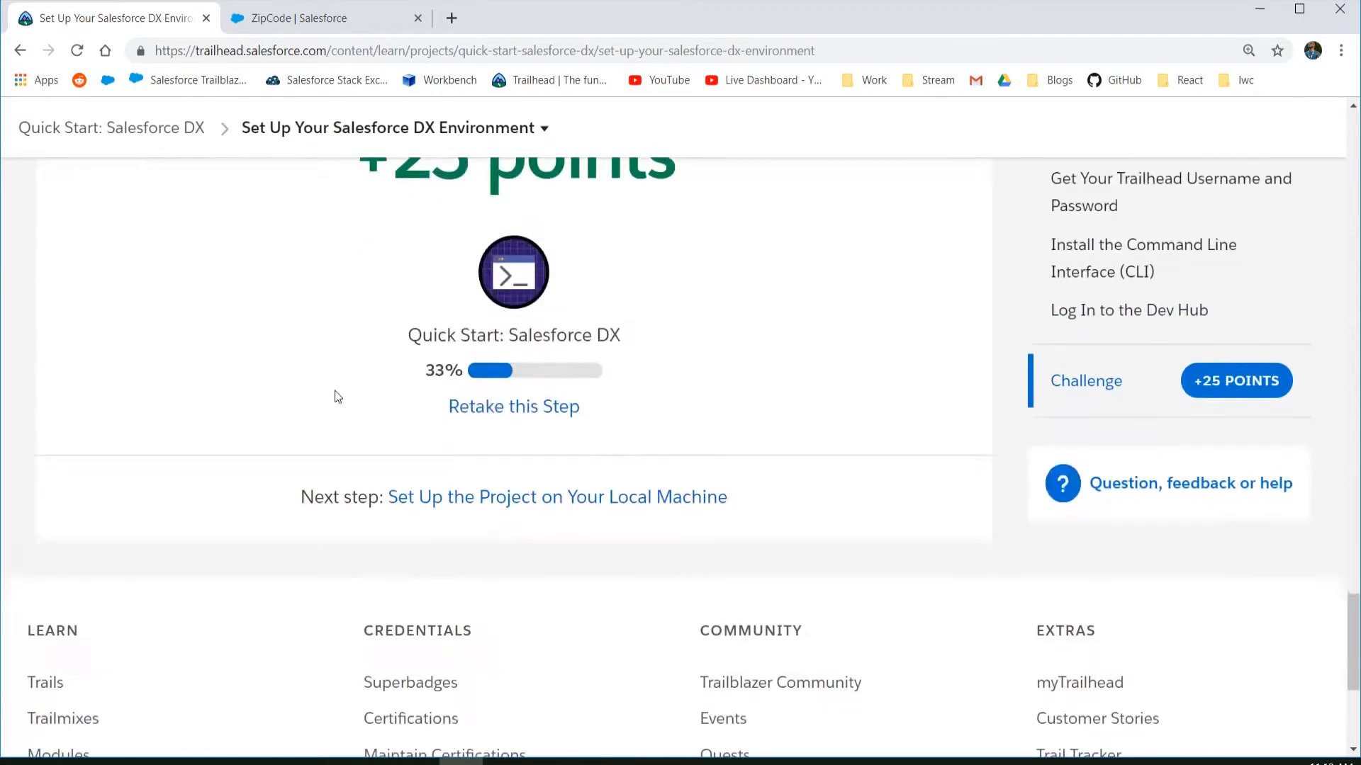
scroll("up", 3)
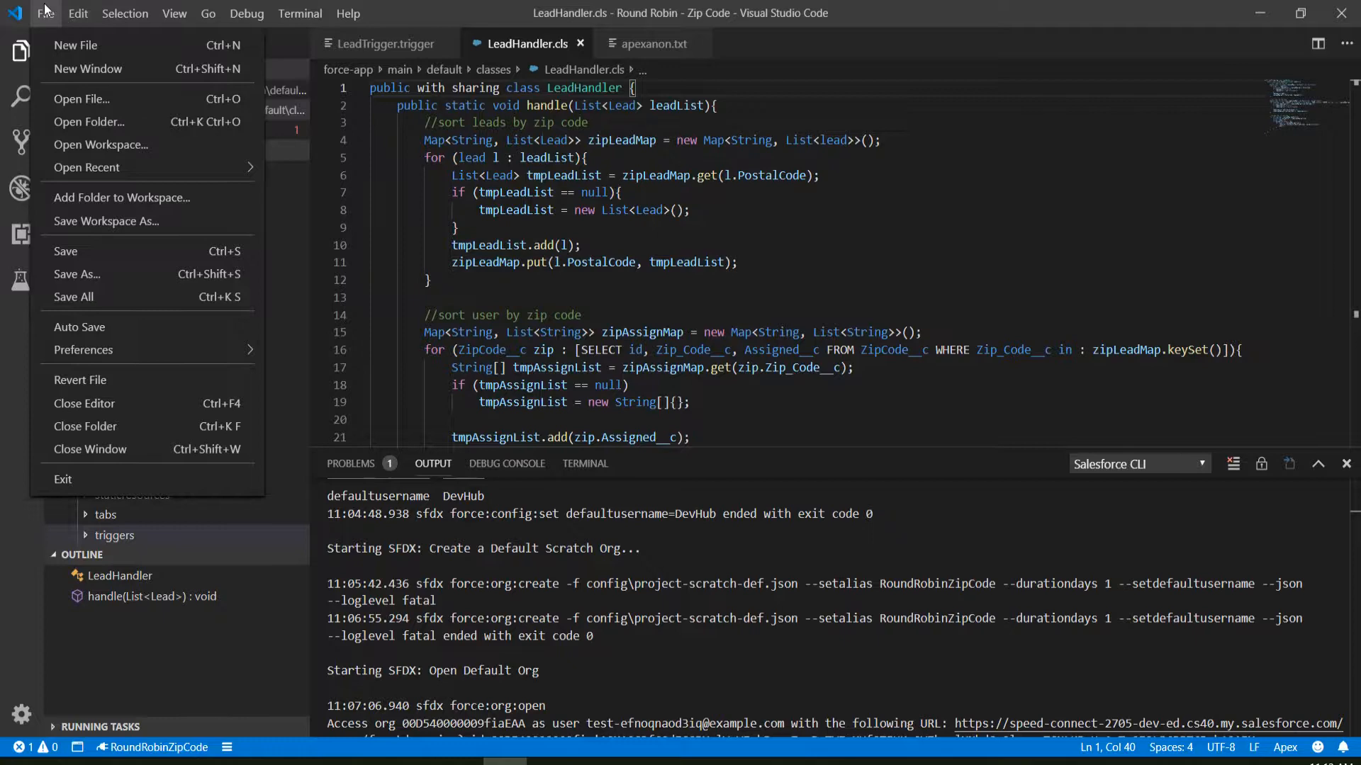
mouse_move(109, 130)
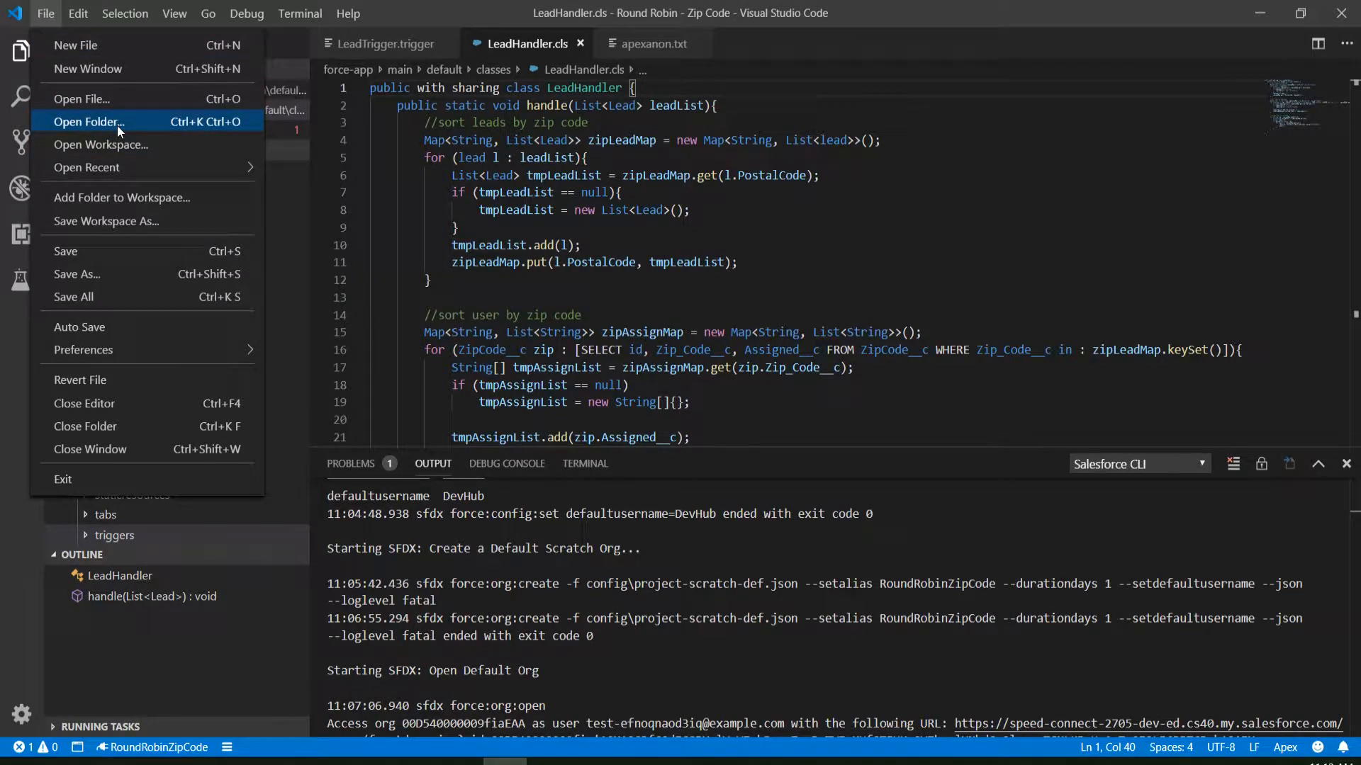
- From Open Folder, create a new folder and start naming it Scratch Org Test
left_click(95, 122)
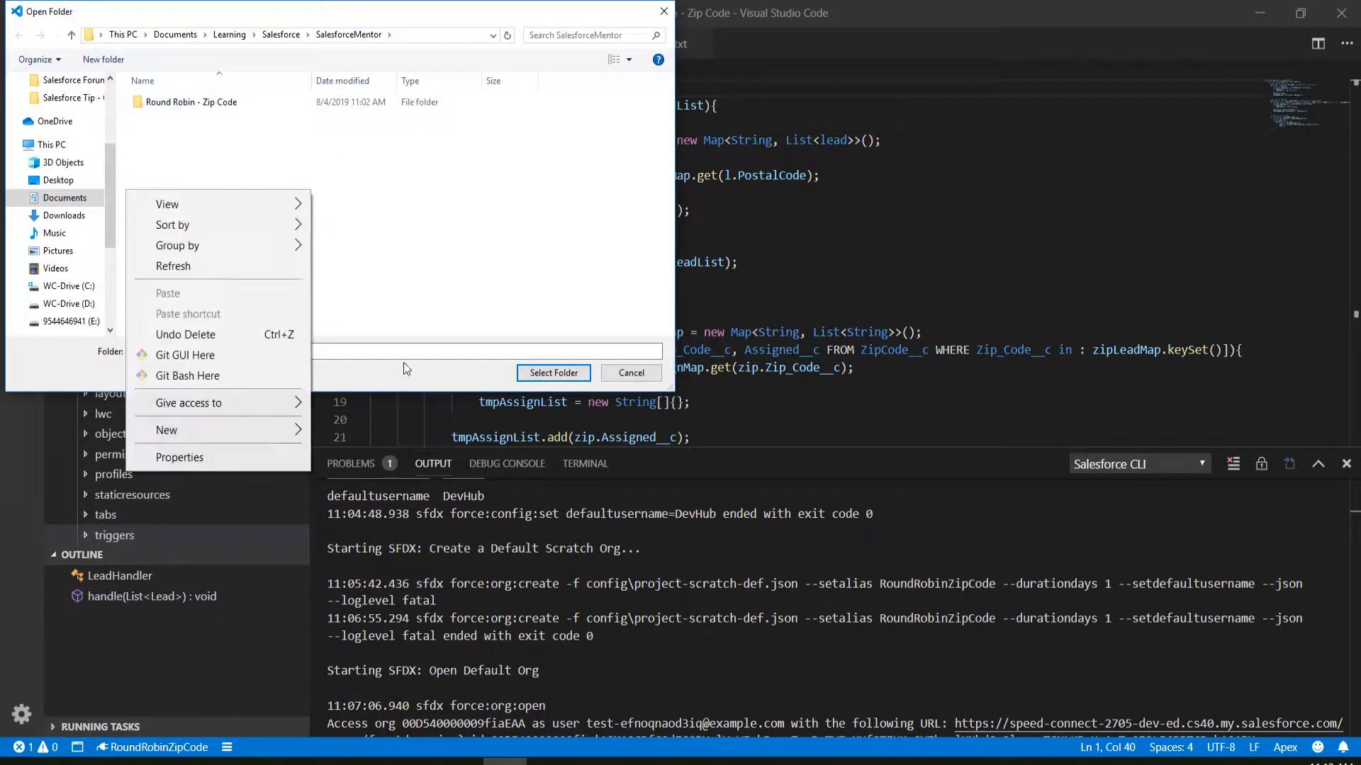
left_click(167, 430)
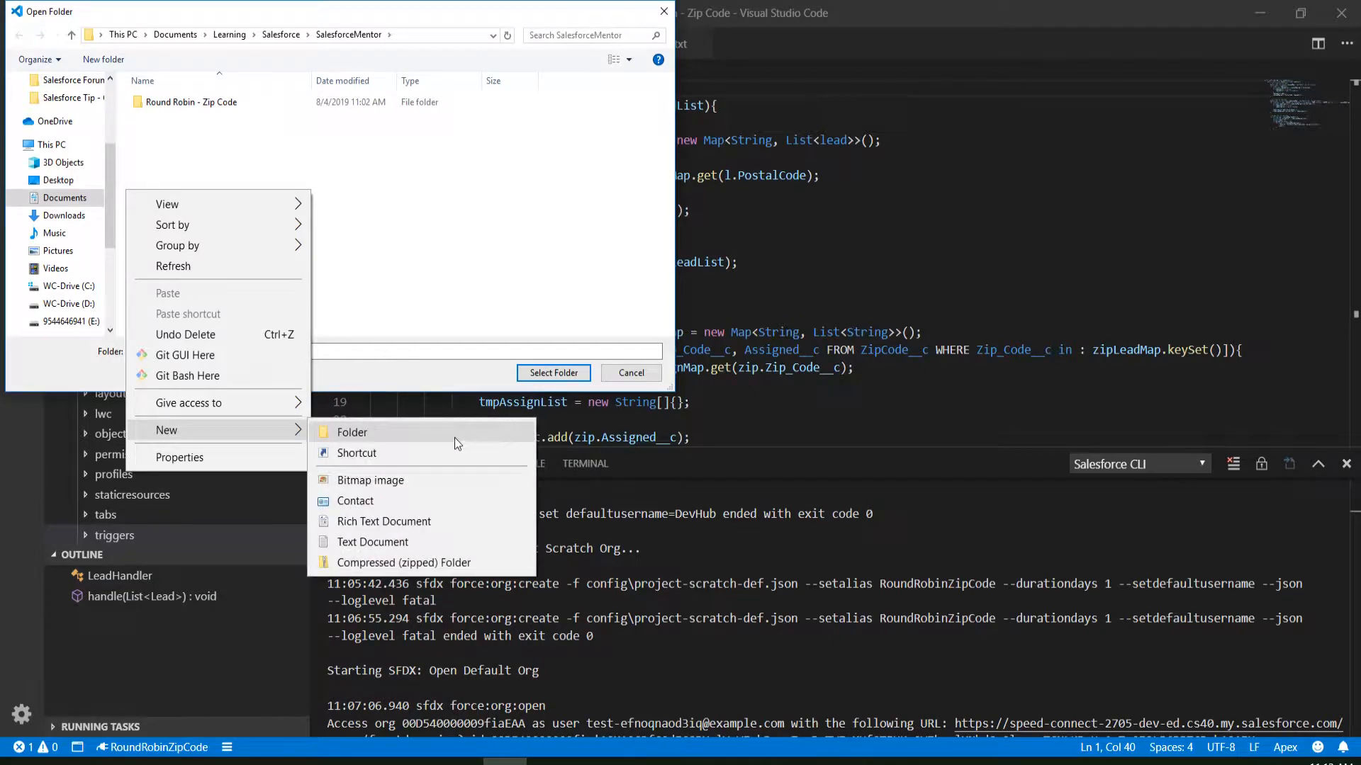
left_click(351, 431)
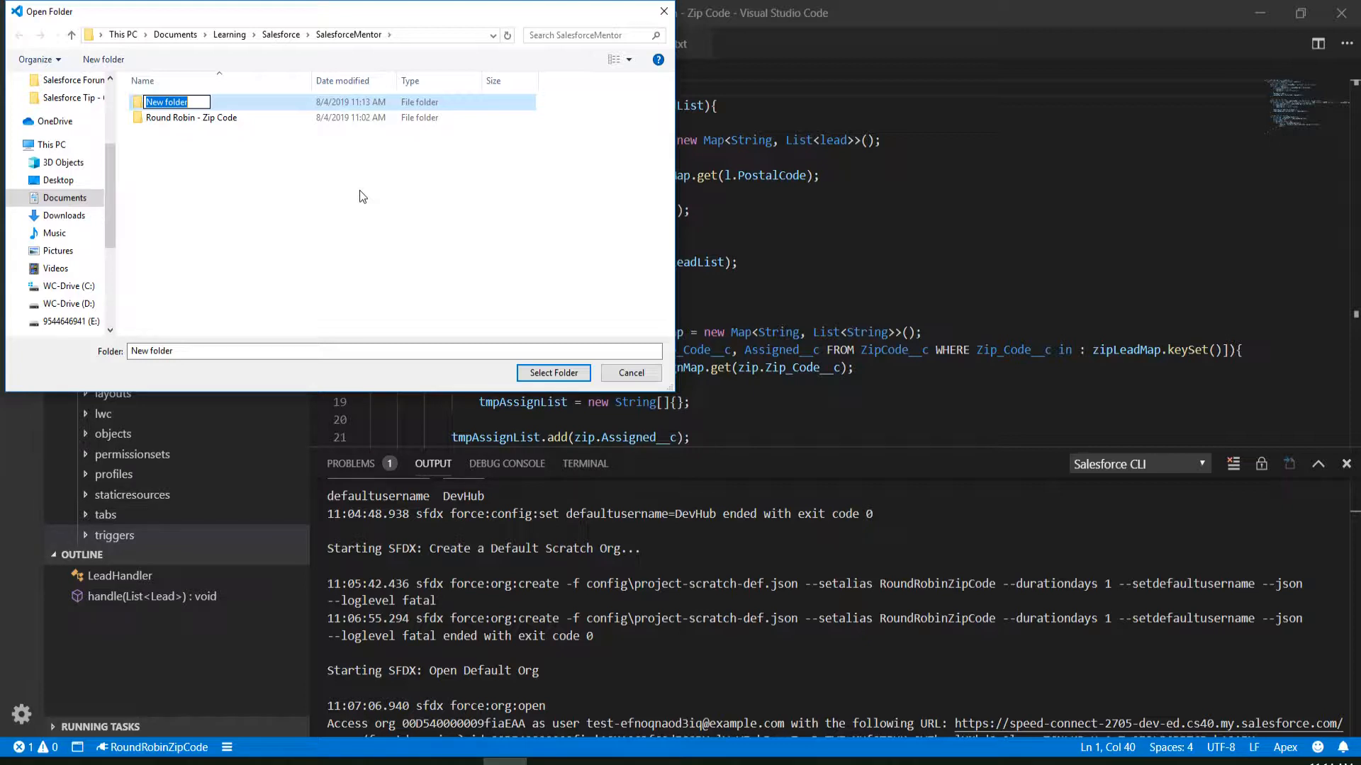
type("Scratch Org Test")
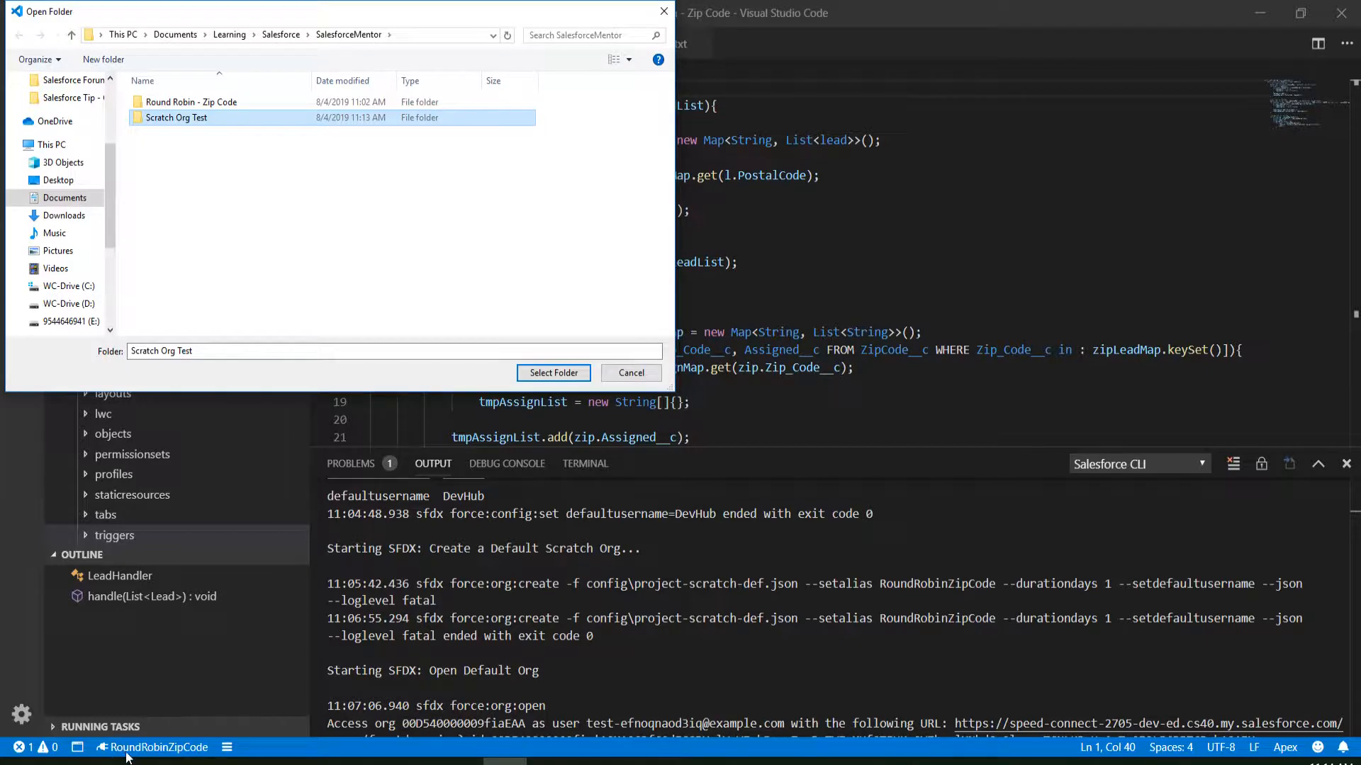
mouse_move(255, 695)
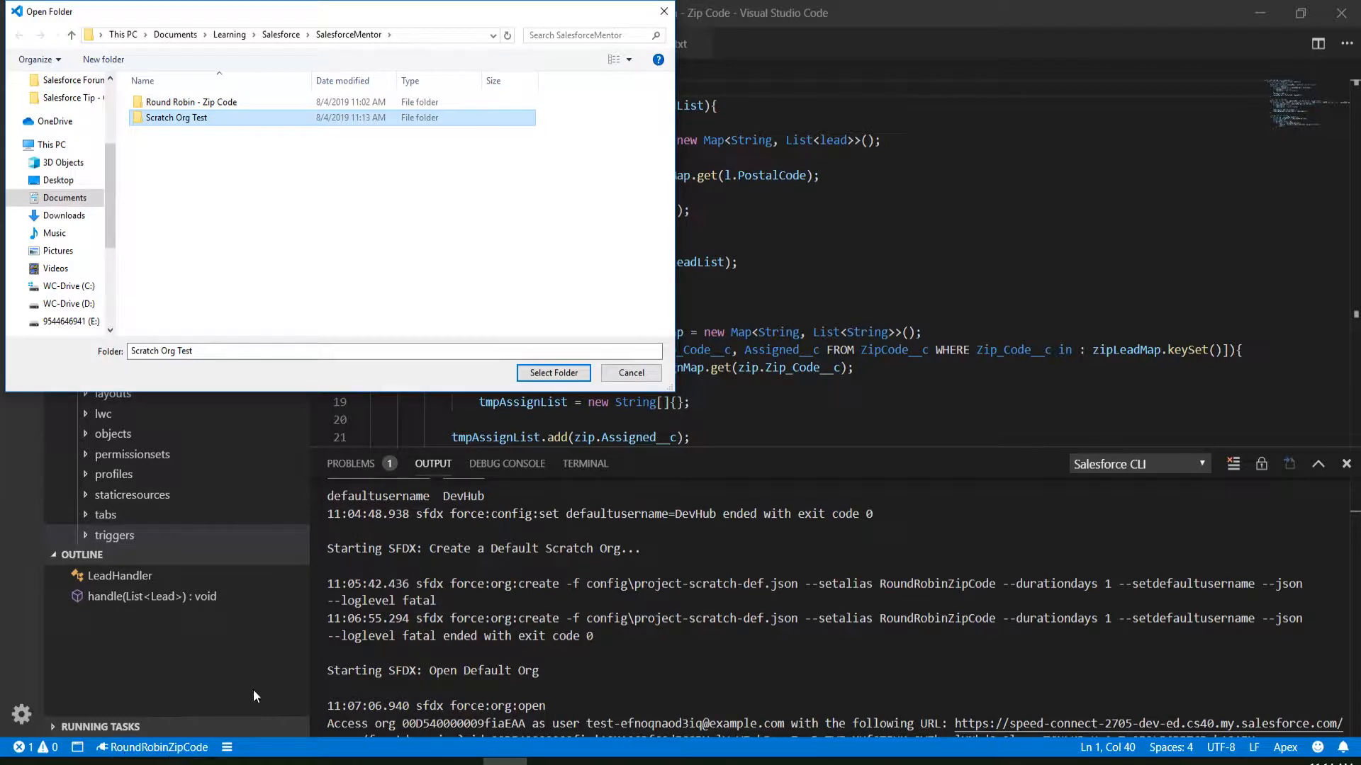
mouse_move(553, 373)
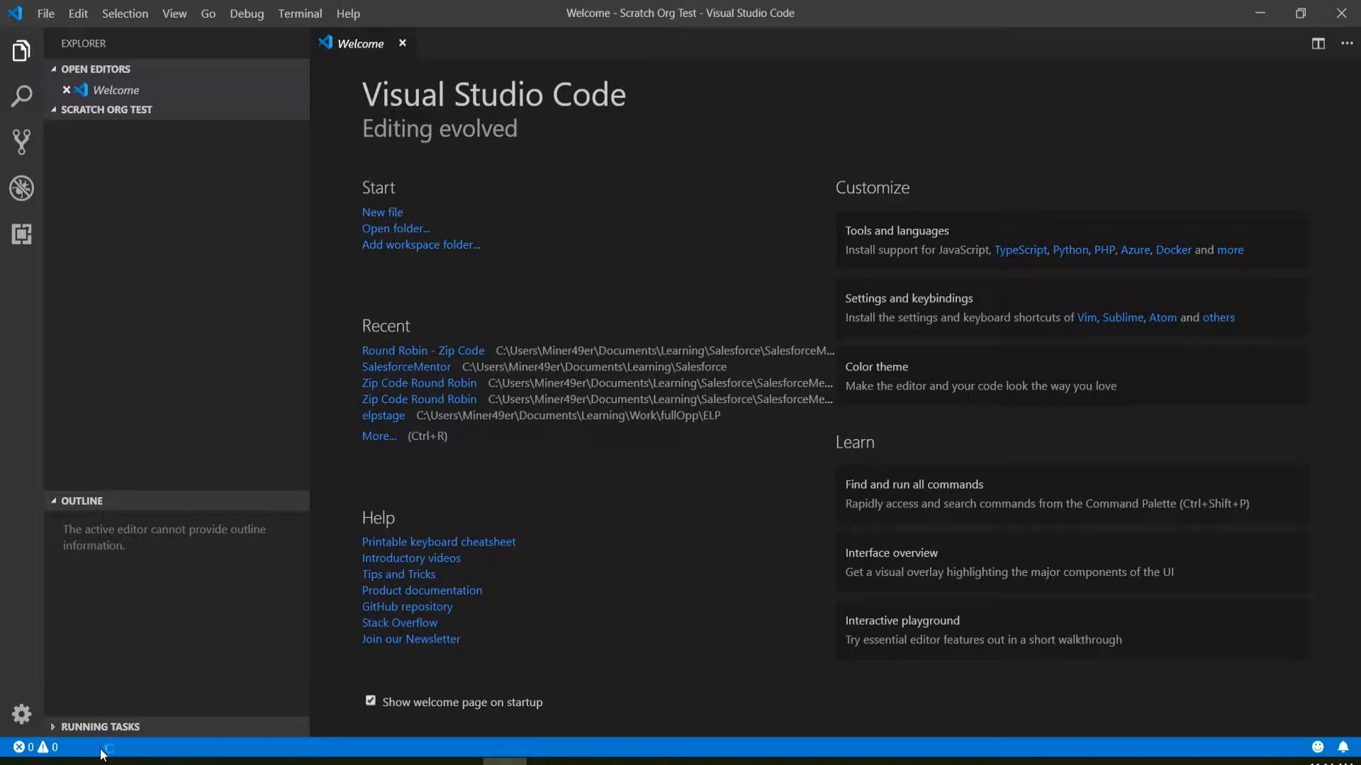
mouse_move(8, 251)
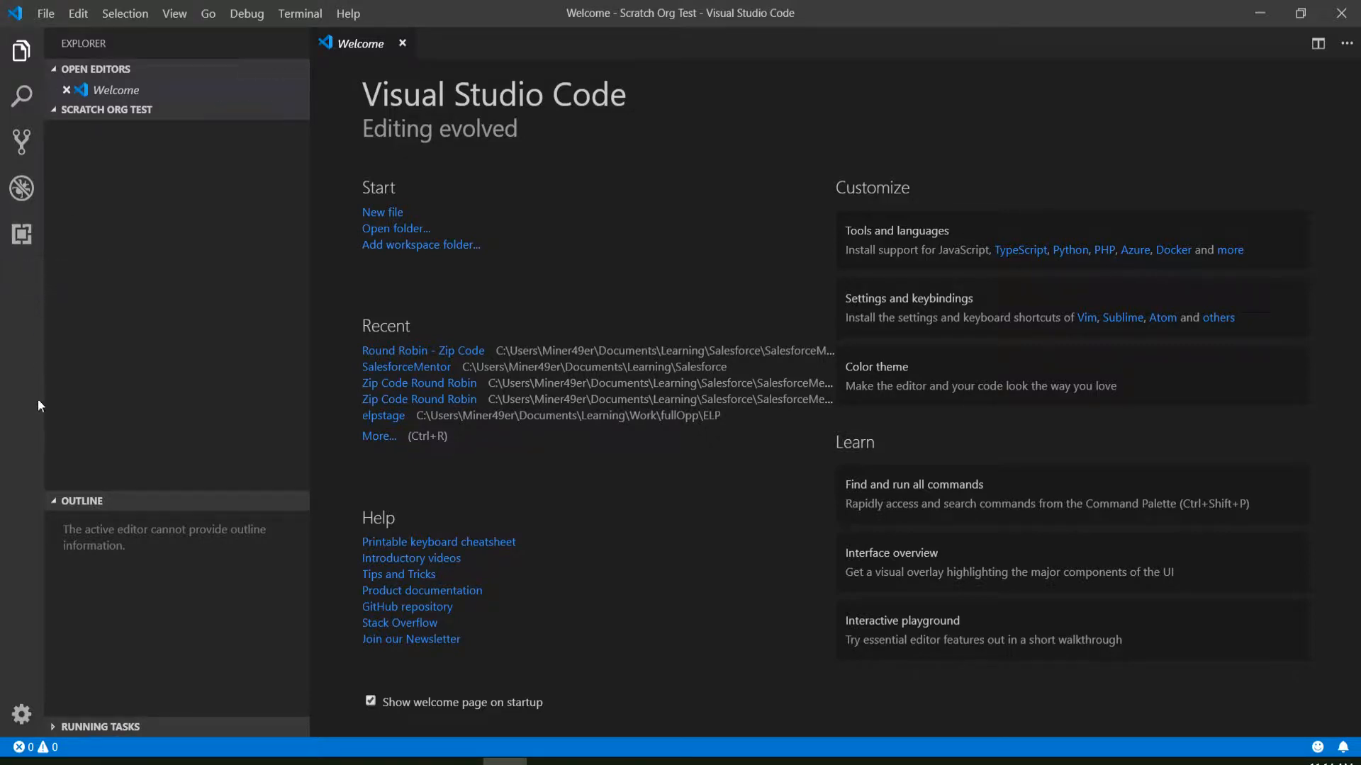
mouse_move(228, 252)
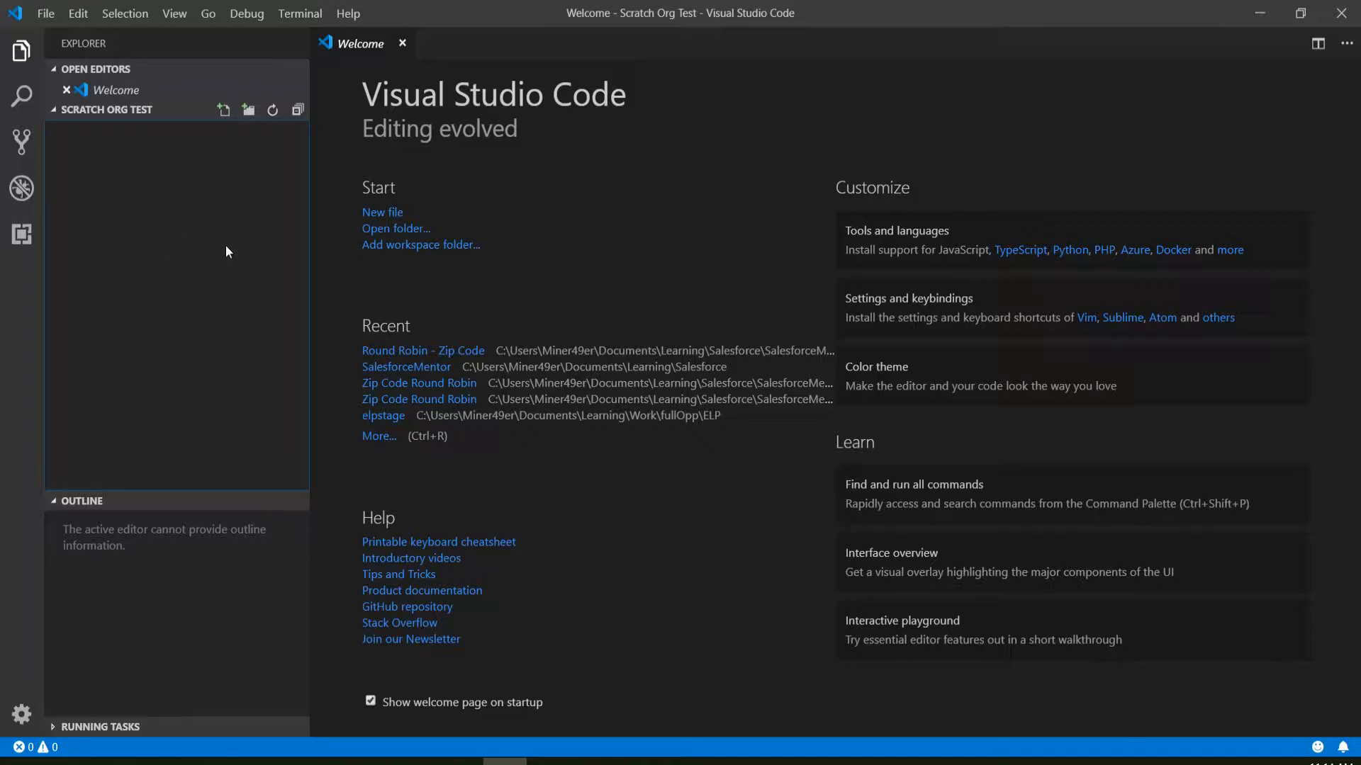
mouse_move(102, 260)
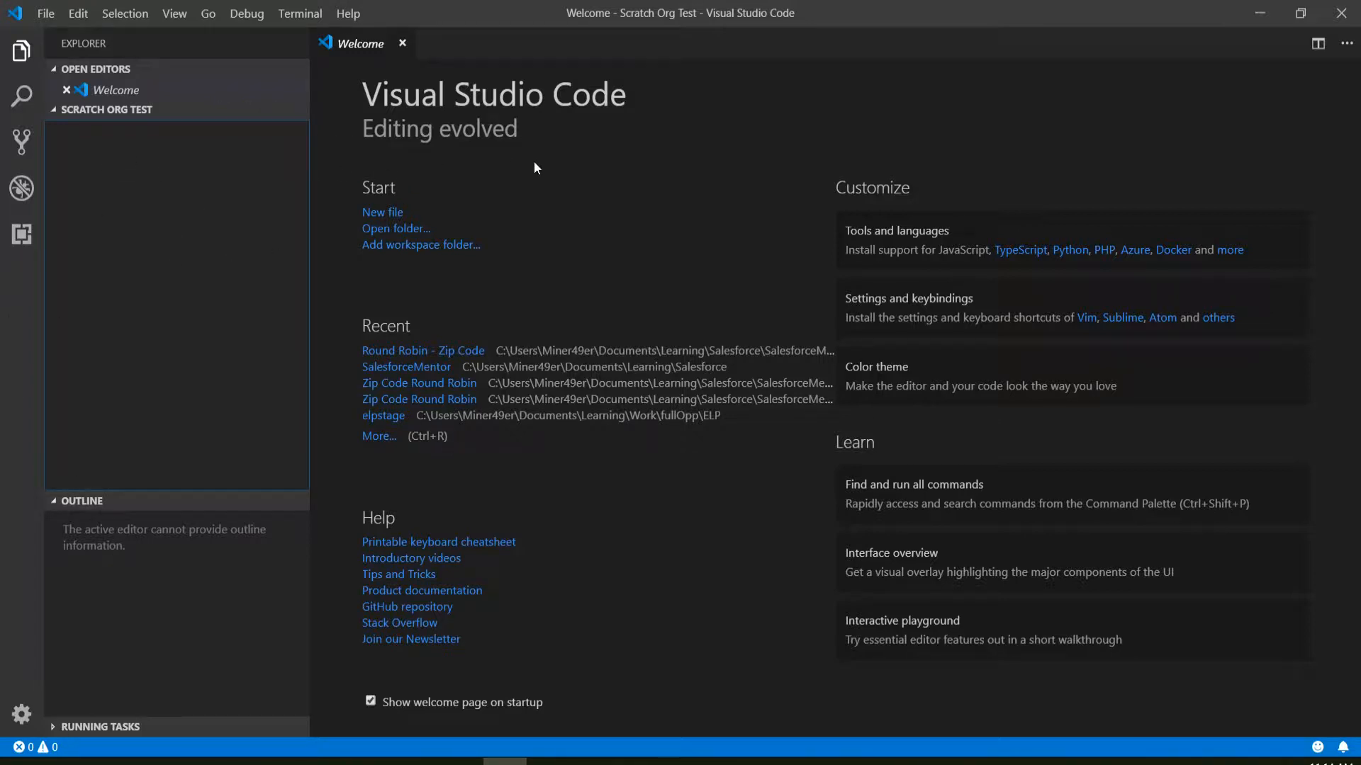
- Run SFDX: Create Project named scratchtest in this folder and show sfdx-project.json
key("Ctrl+Shift+P")
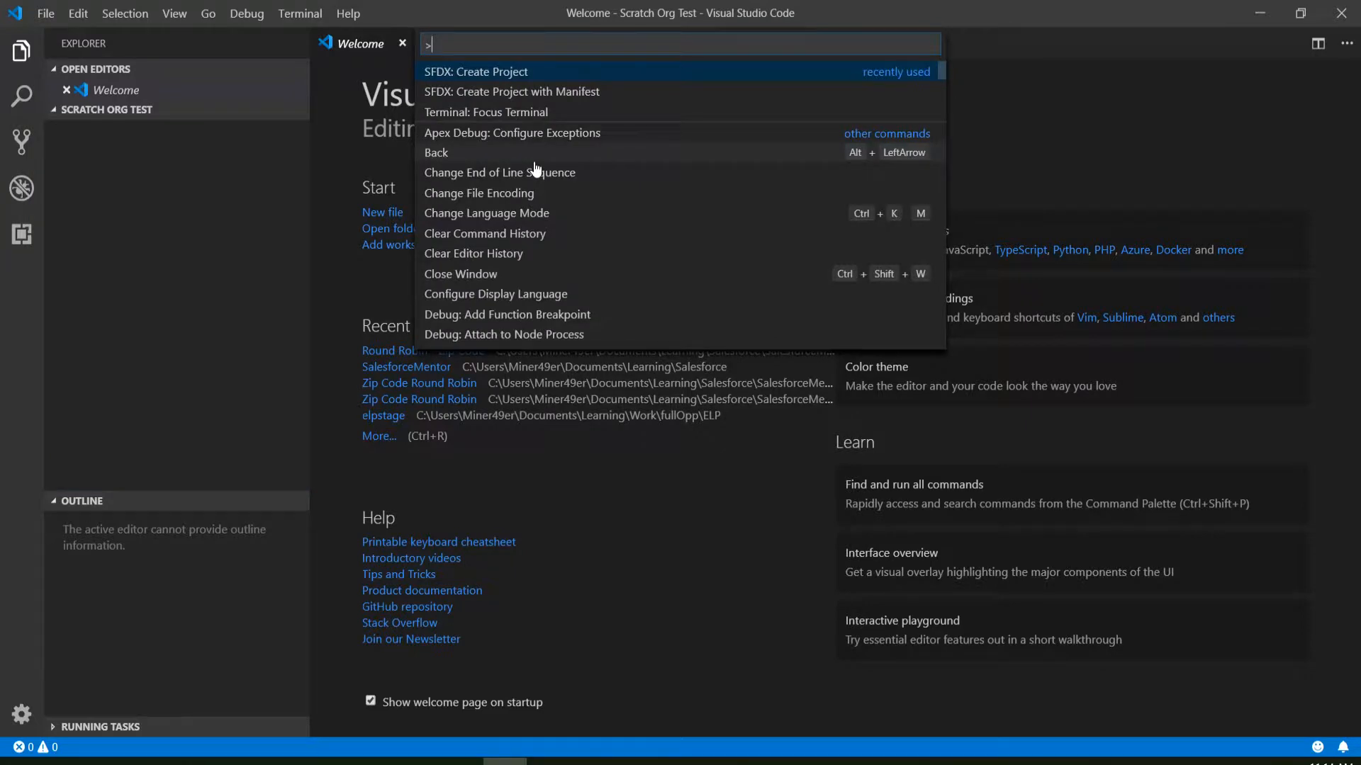
mouse_move(556, 99)
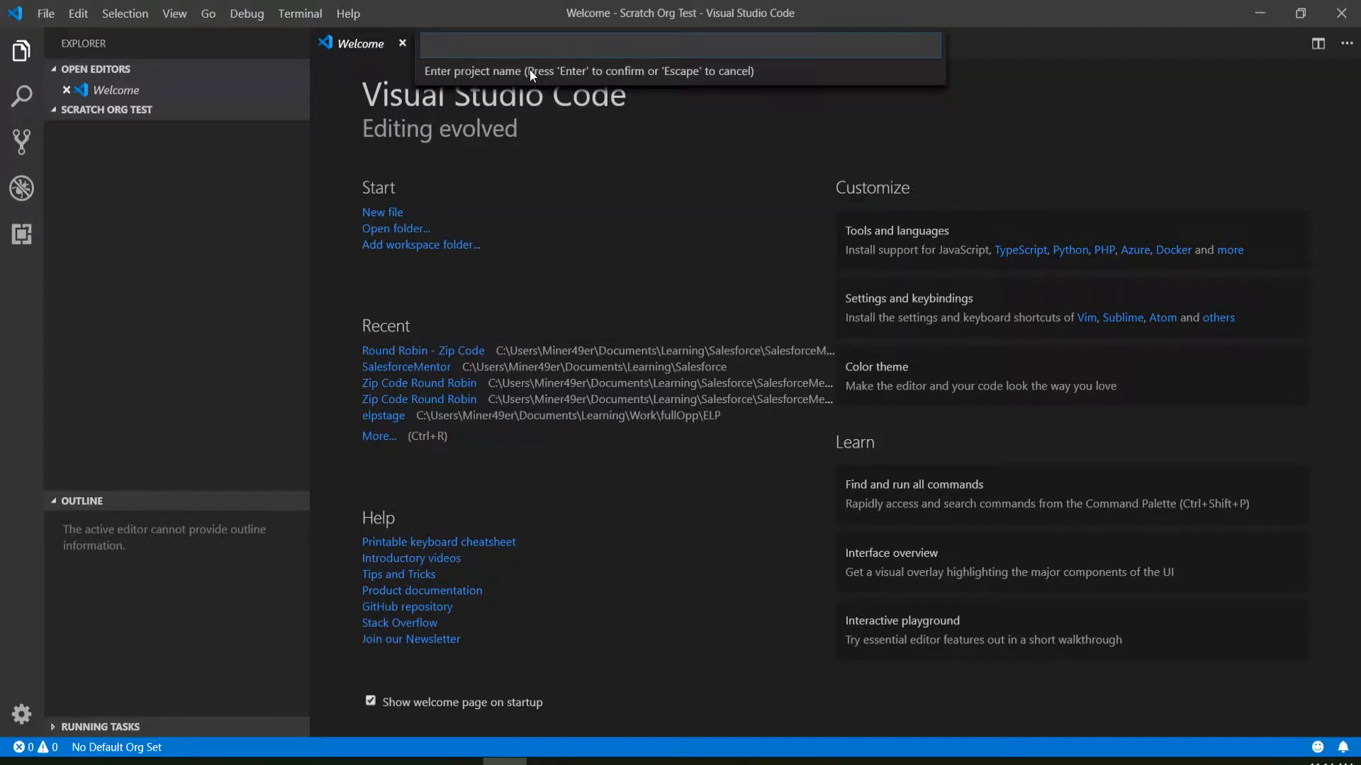
type("s")
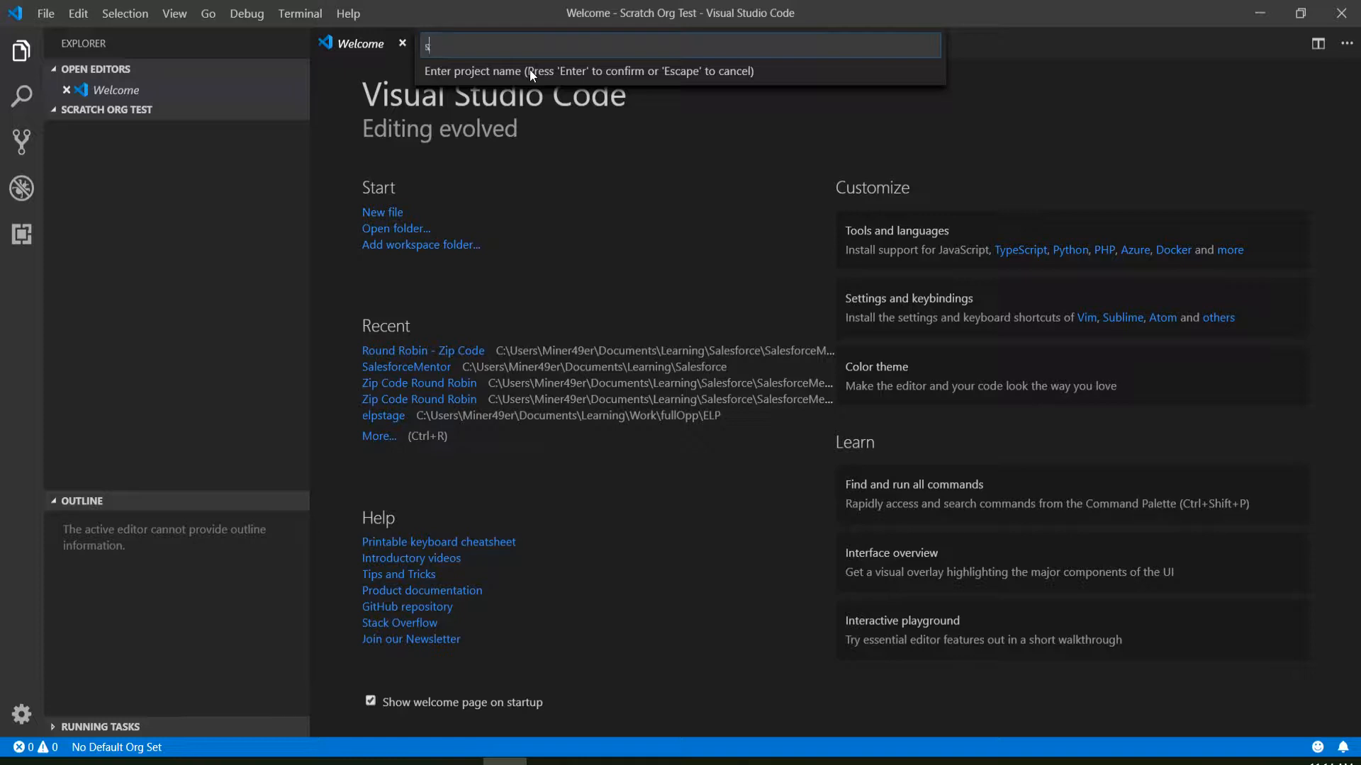
type("cratchtest")
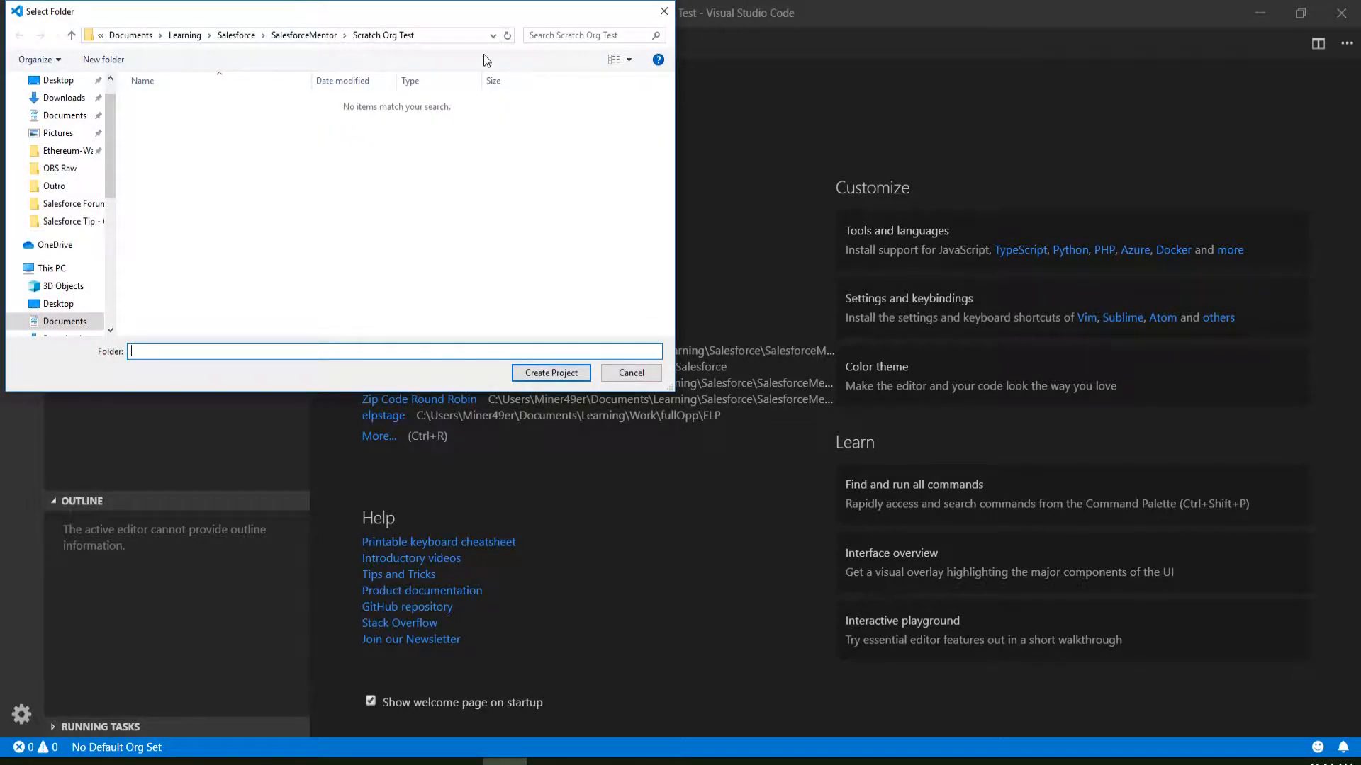
mouse_move(538, 377)
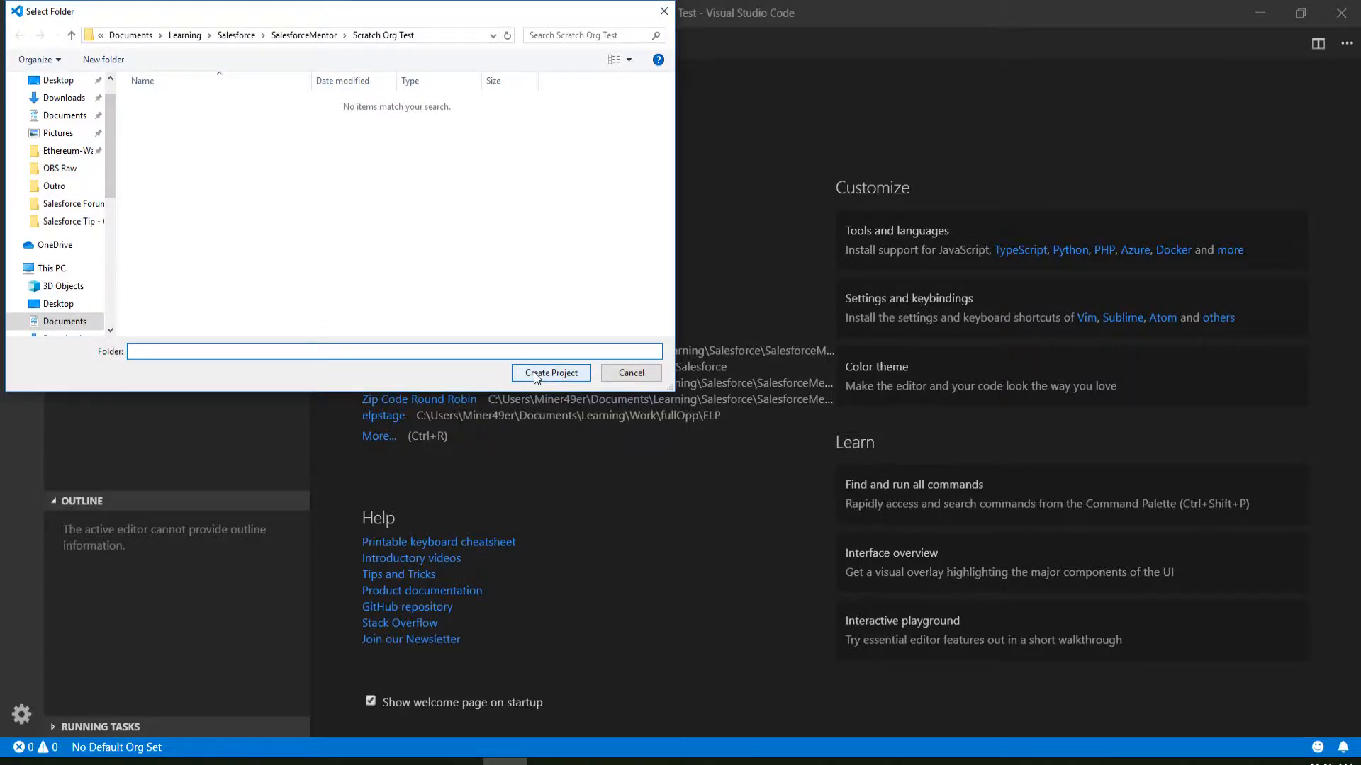
left_click(550, 373)
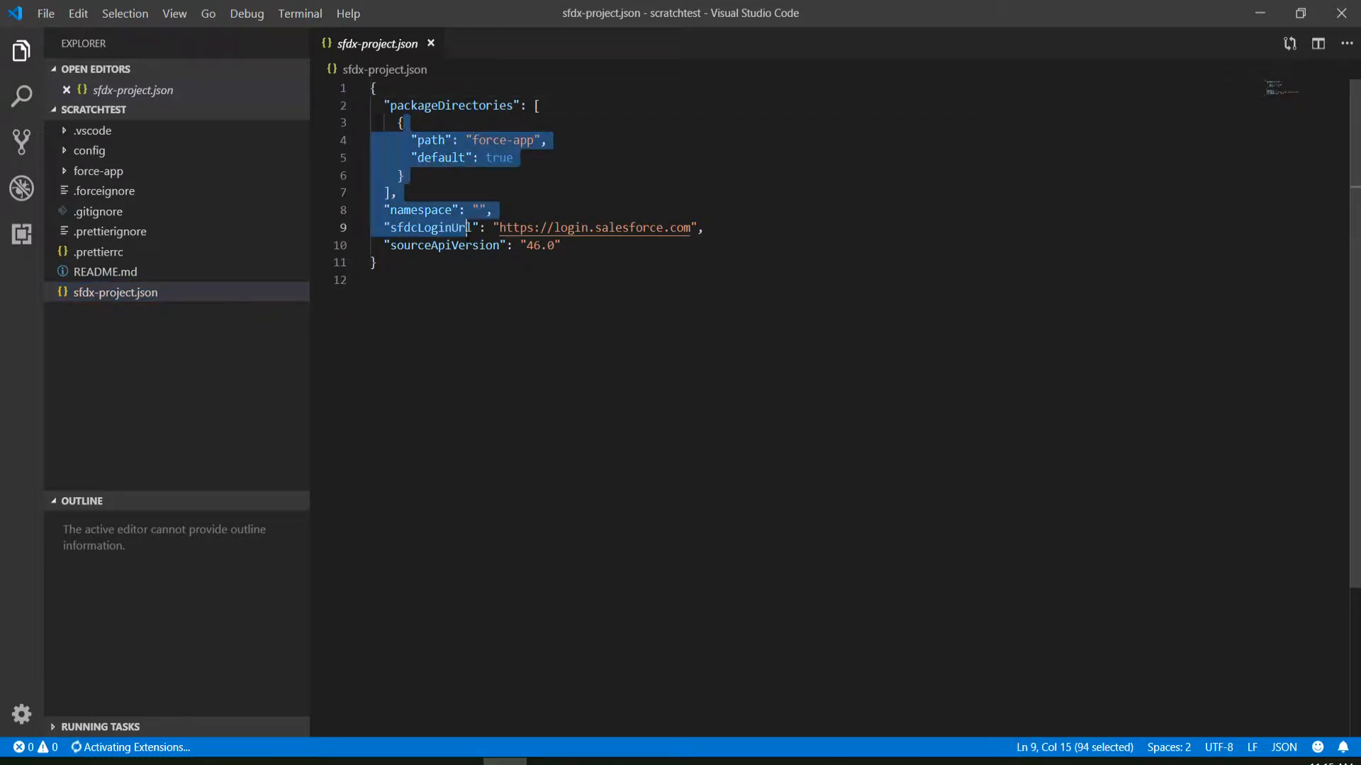
left_click(402, 175)
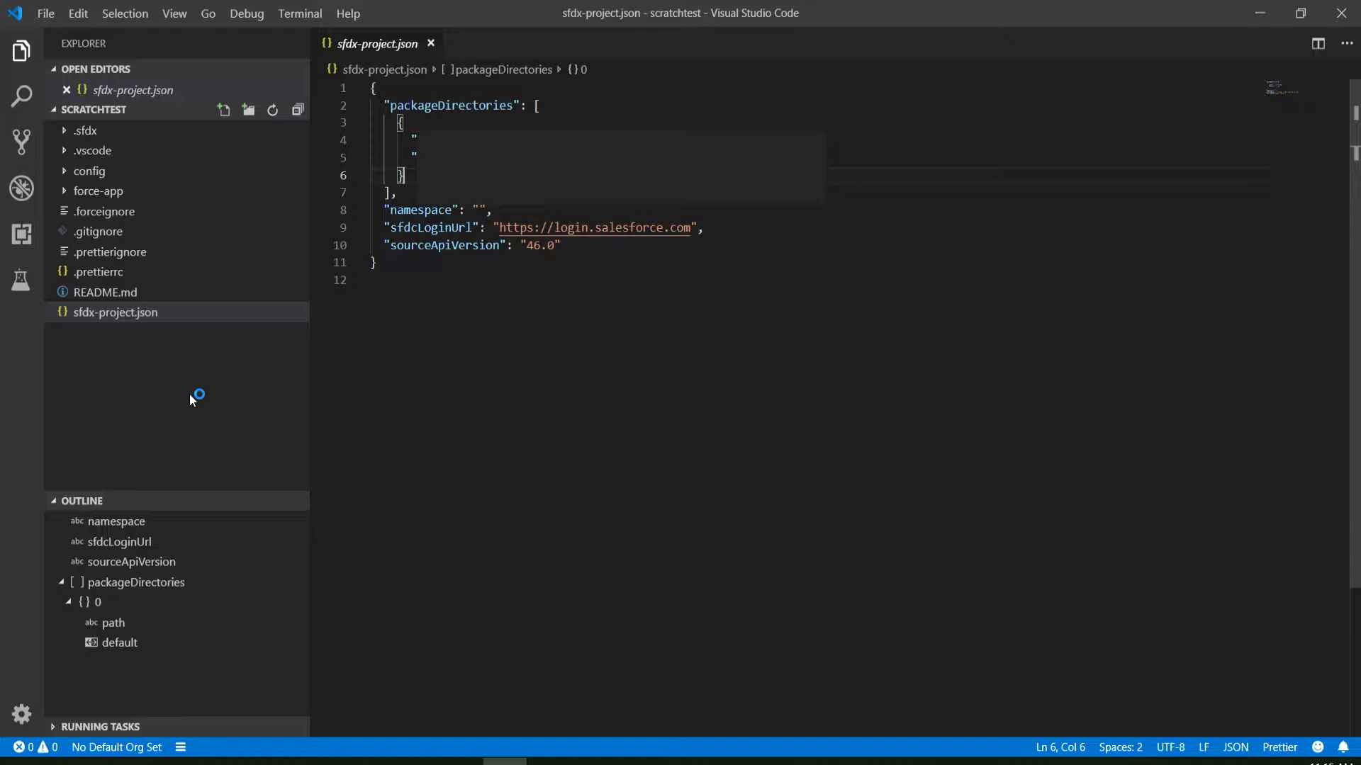
- Bring up the default org picker from 'No Default Org Set' in the status bar
left_click(119, 748)
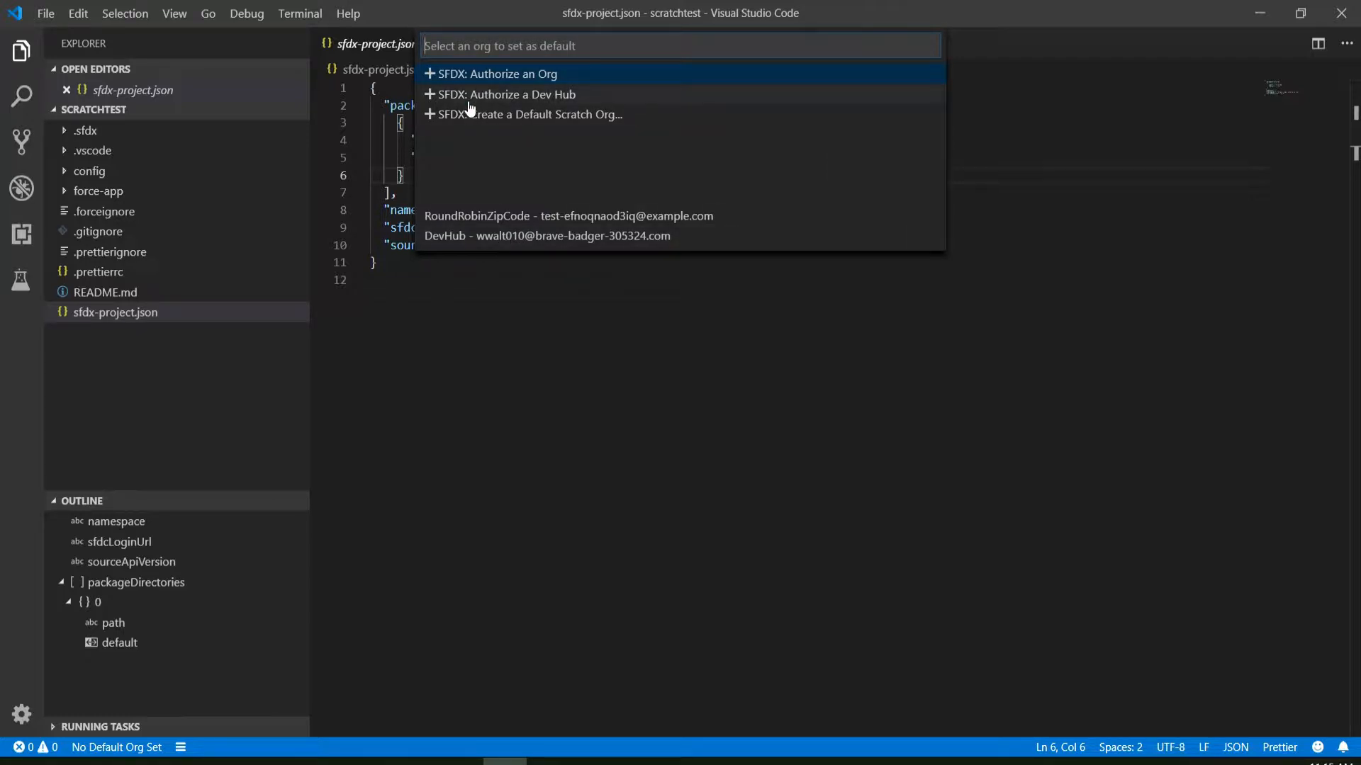
mouse_move(554, 117)
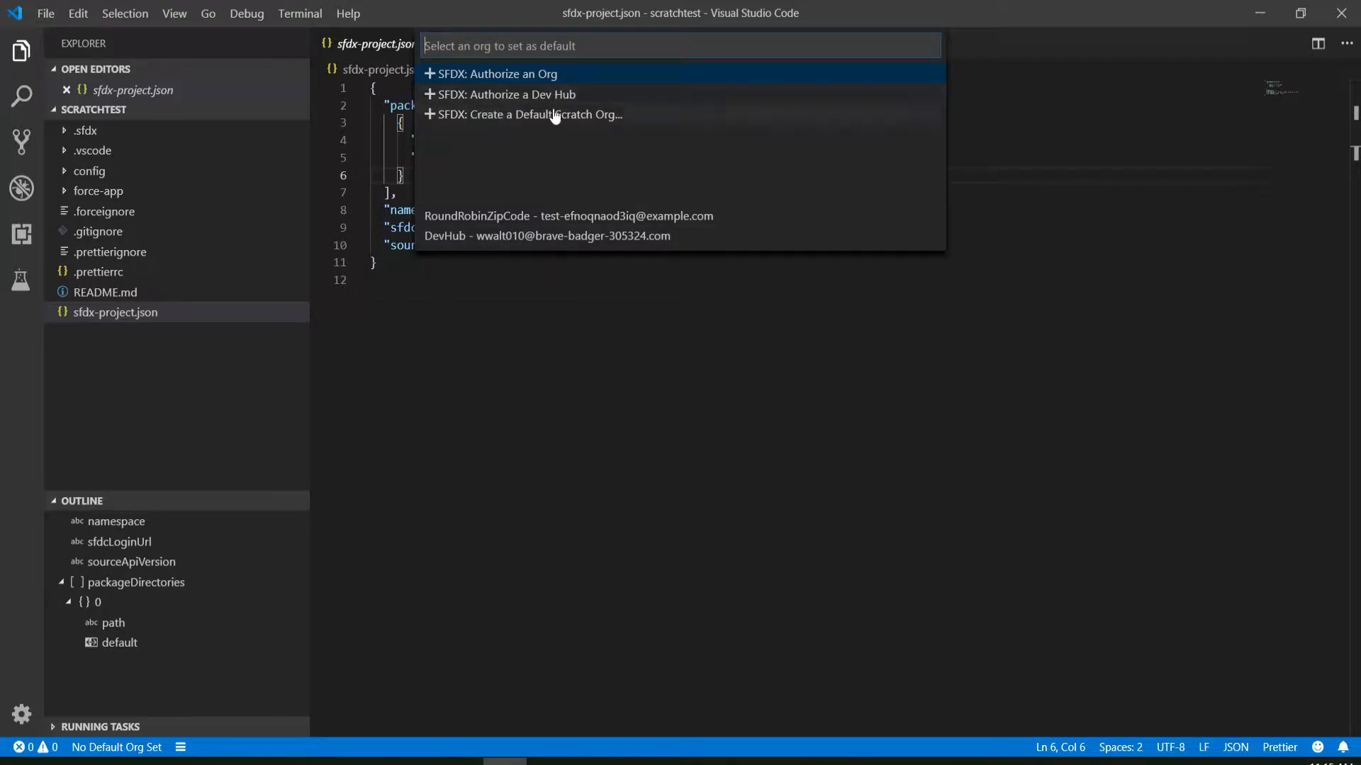
mouse_move(635, 100)
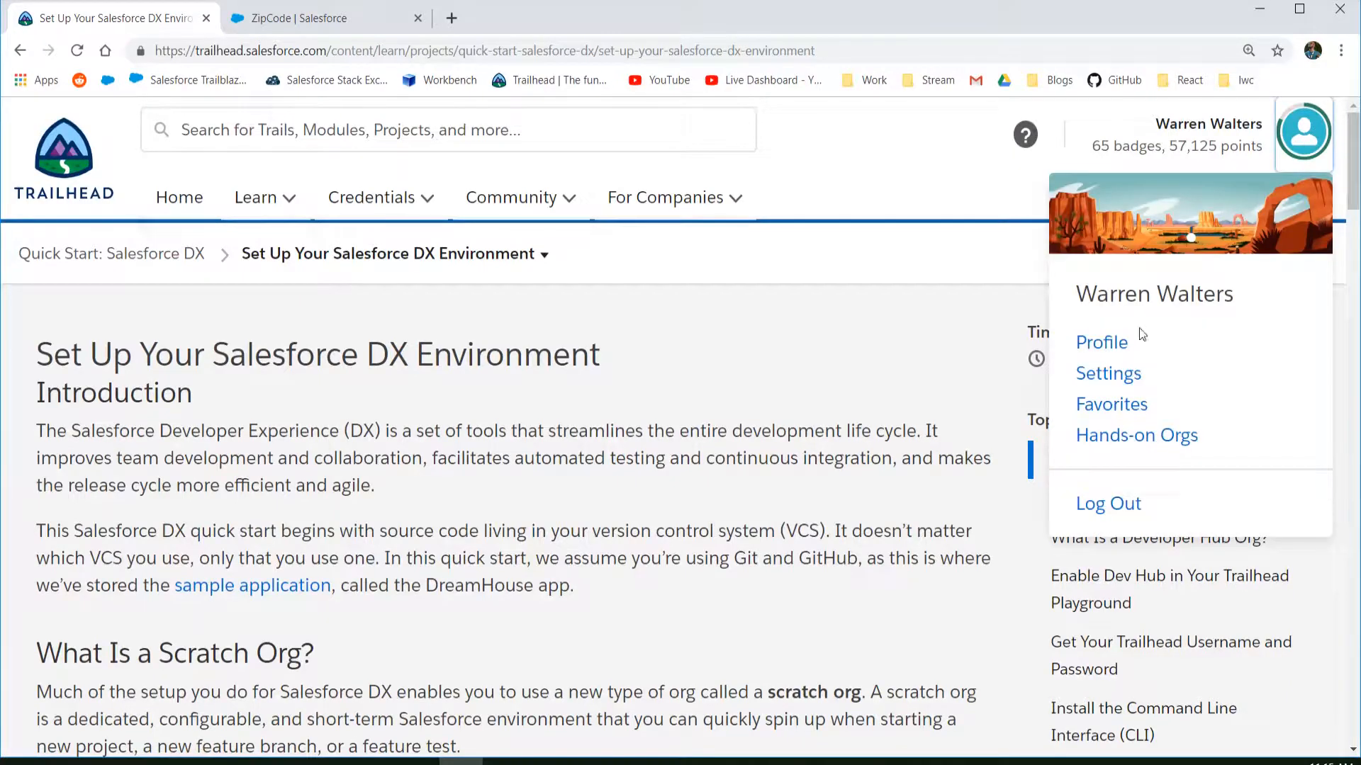
- Launch the default Trailhead Playground org from the Hands-on Orgs list
left_click(1137, 435)
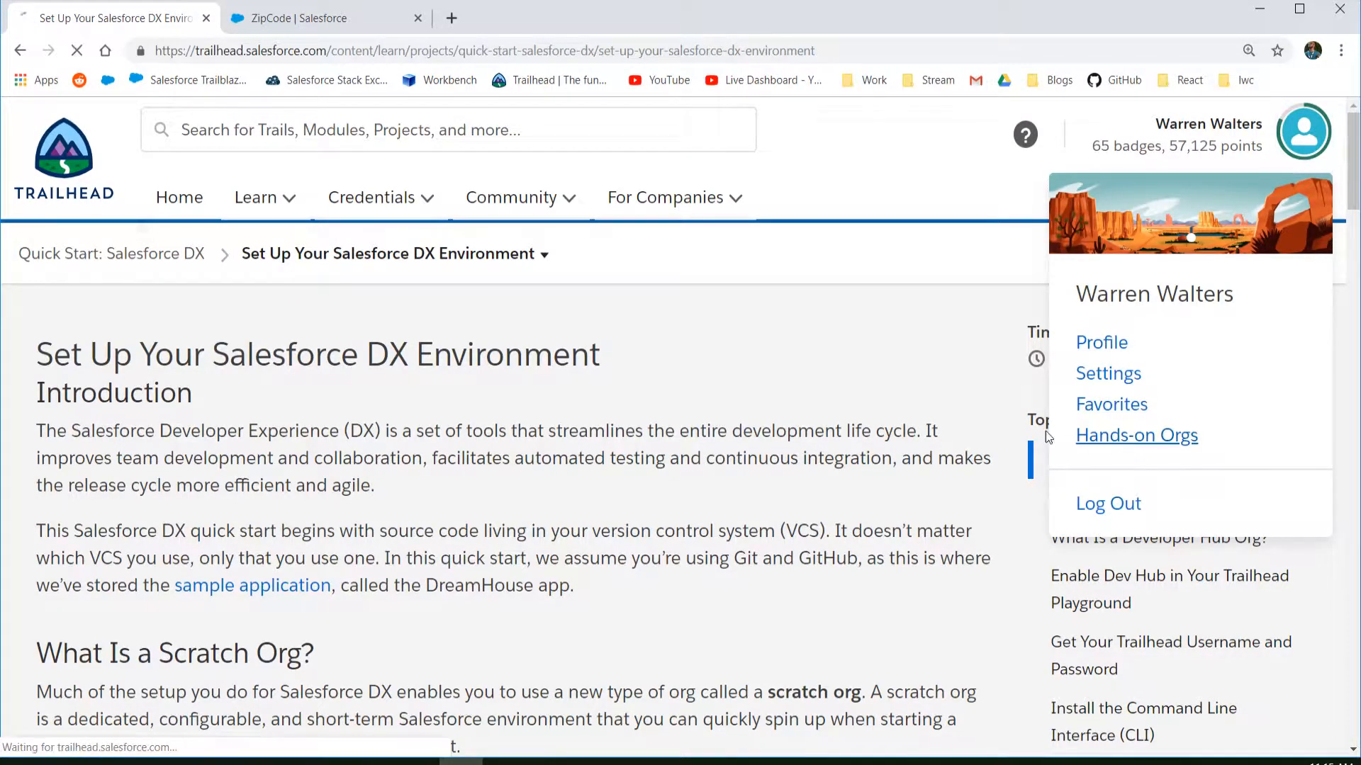
left_click(1136, 435)
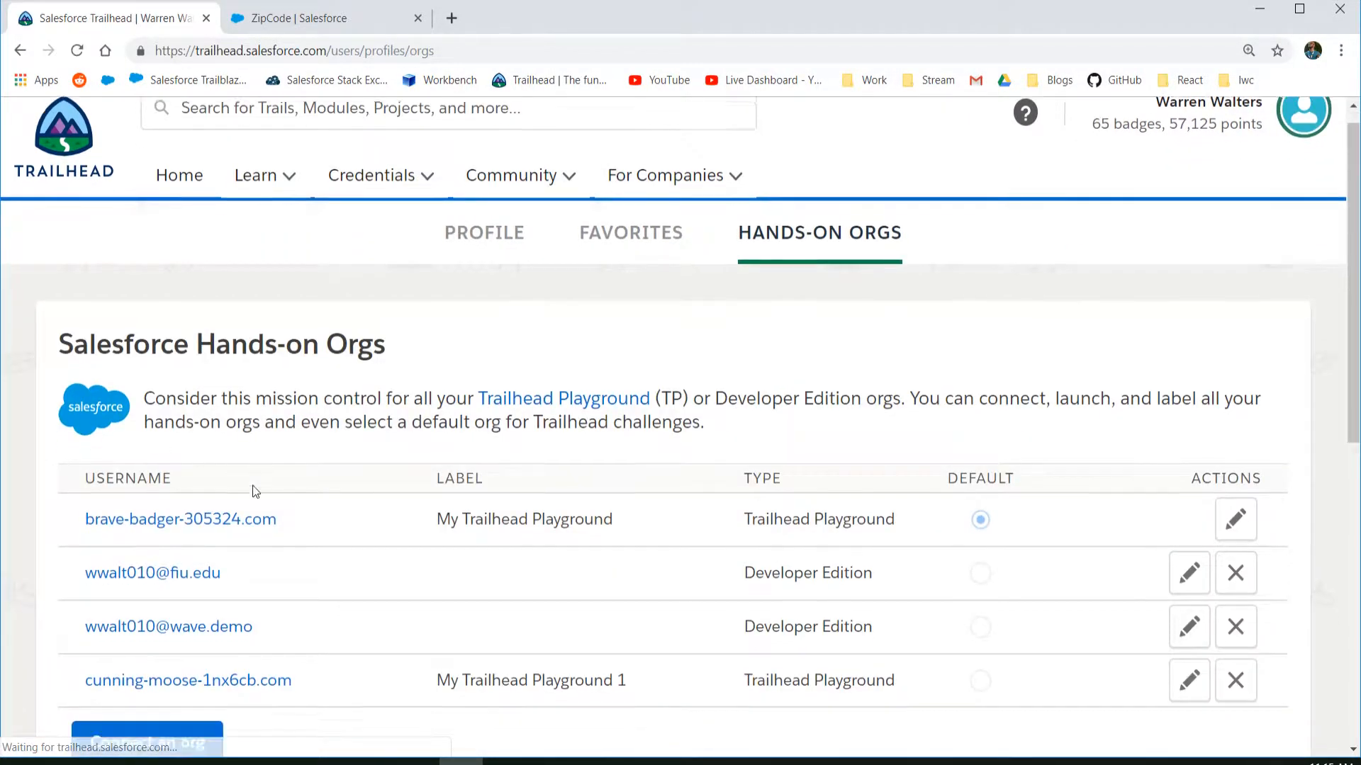
left_click(180, 519)
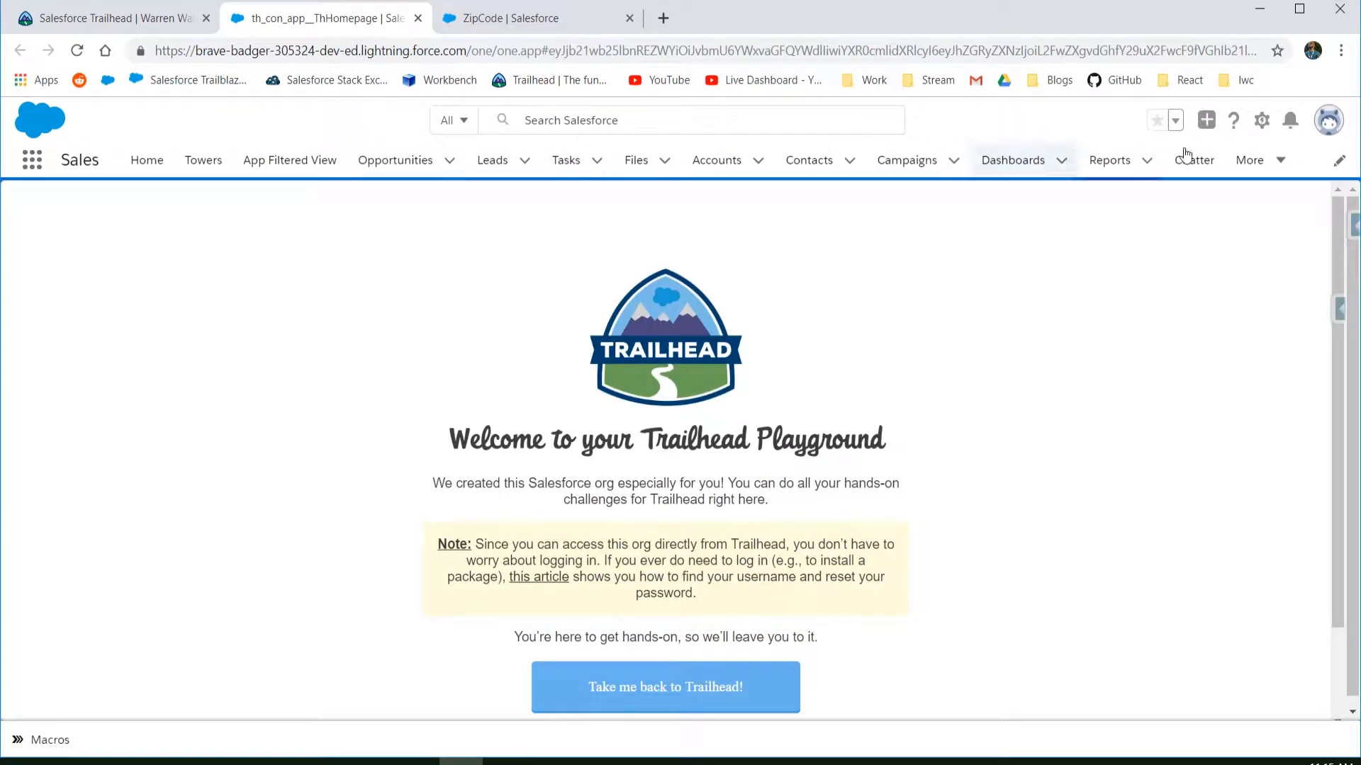
- In Setup, find the Dev Hub page via Quick Find 'dev' and confirm Enable Dev Hub is on
left_click(1261, 119)
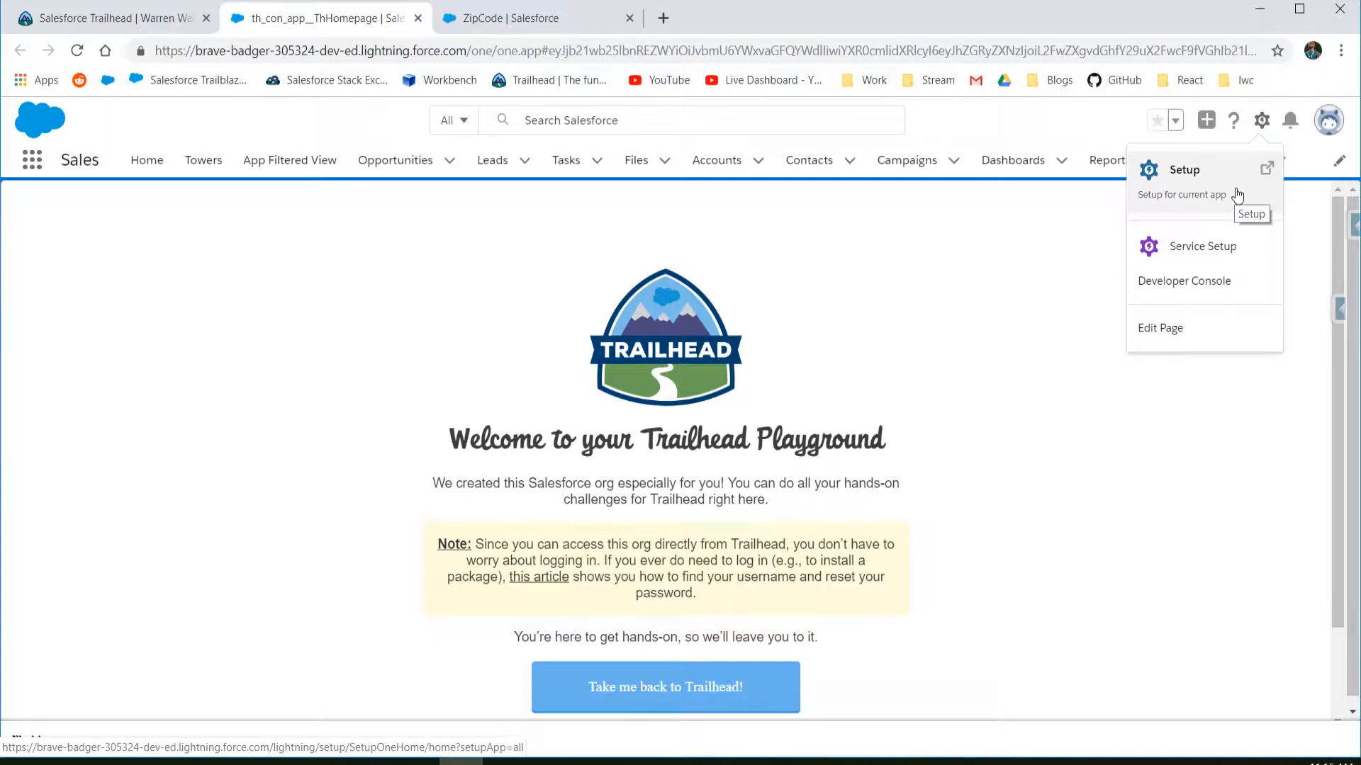
left_click(1186, 170)
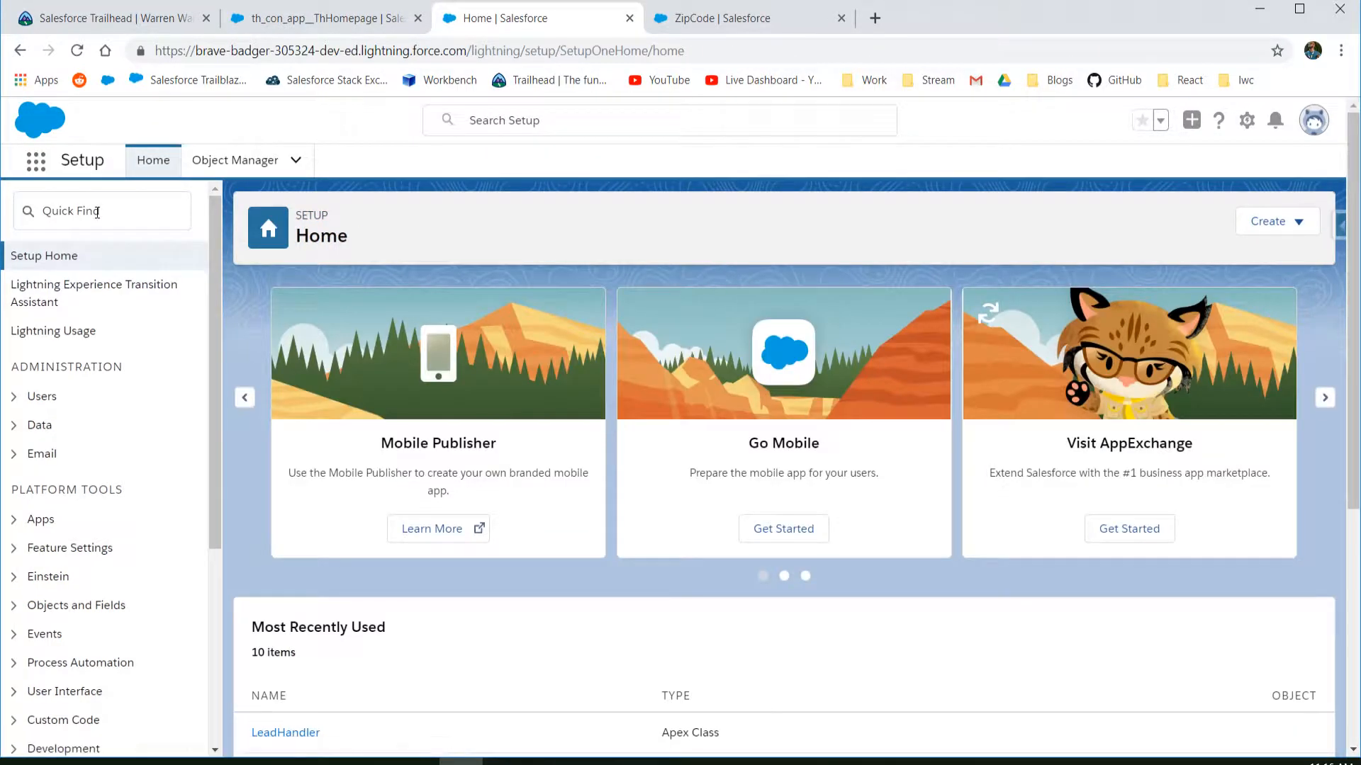
type("dev")
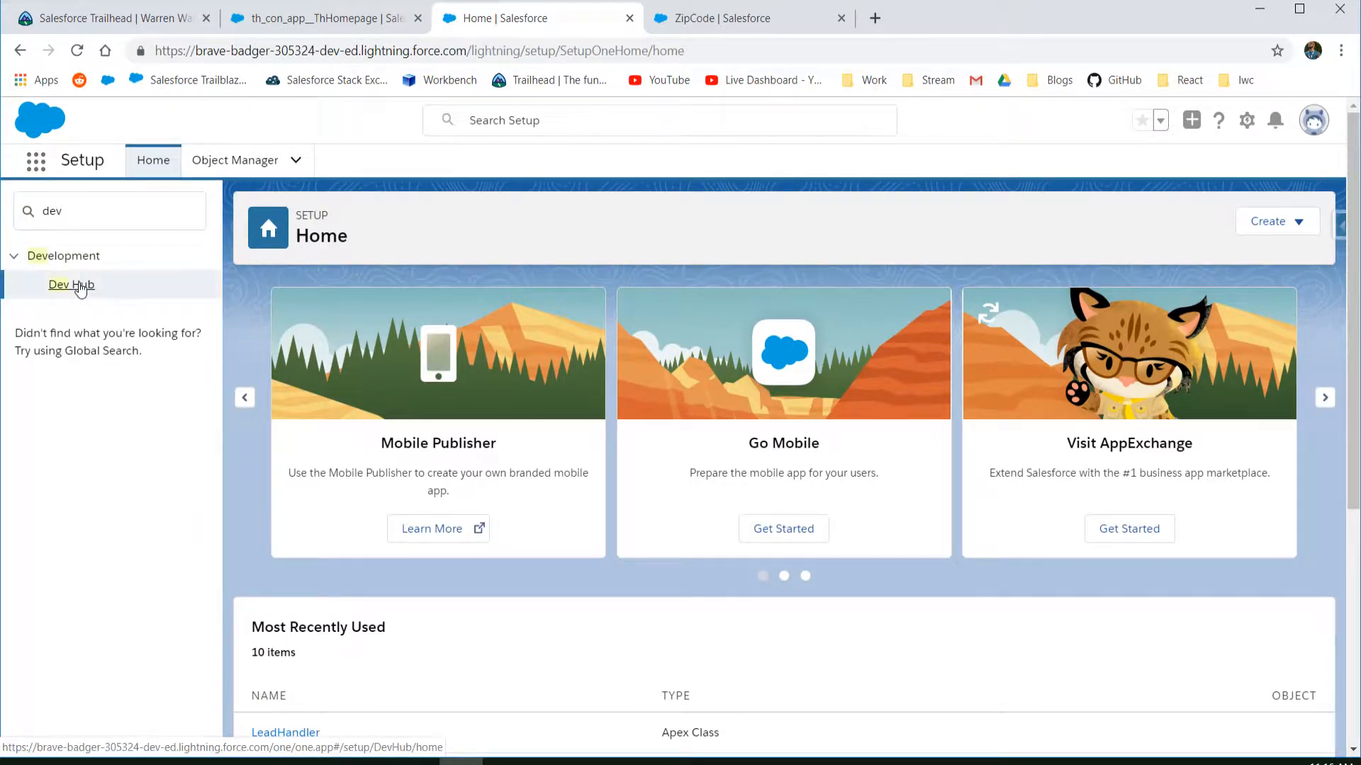
left_click(71, 285)
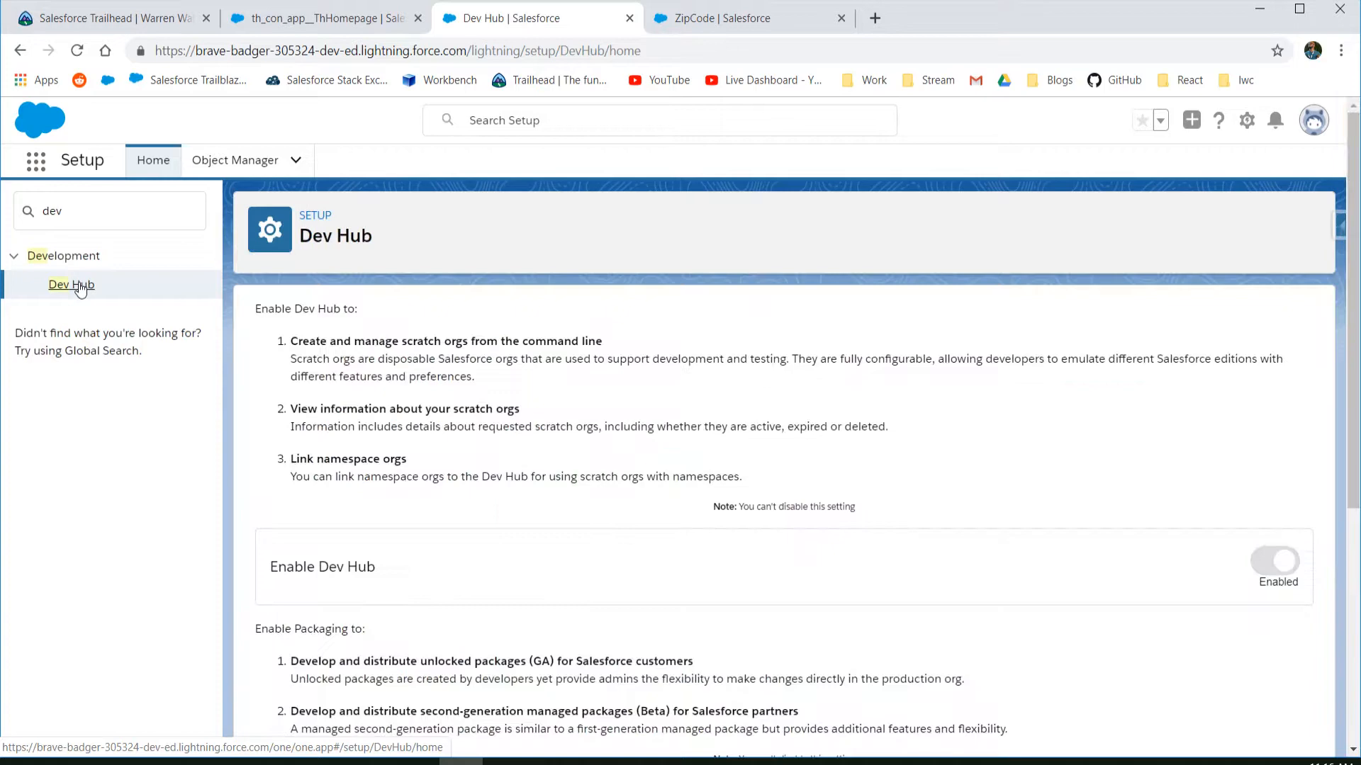
scroll("down", 3)
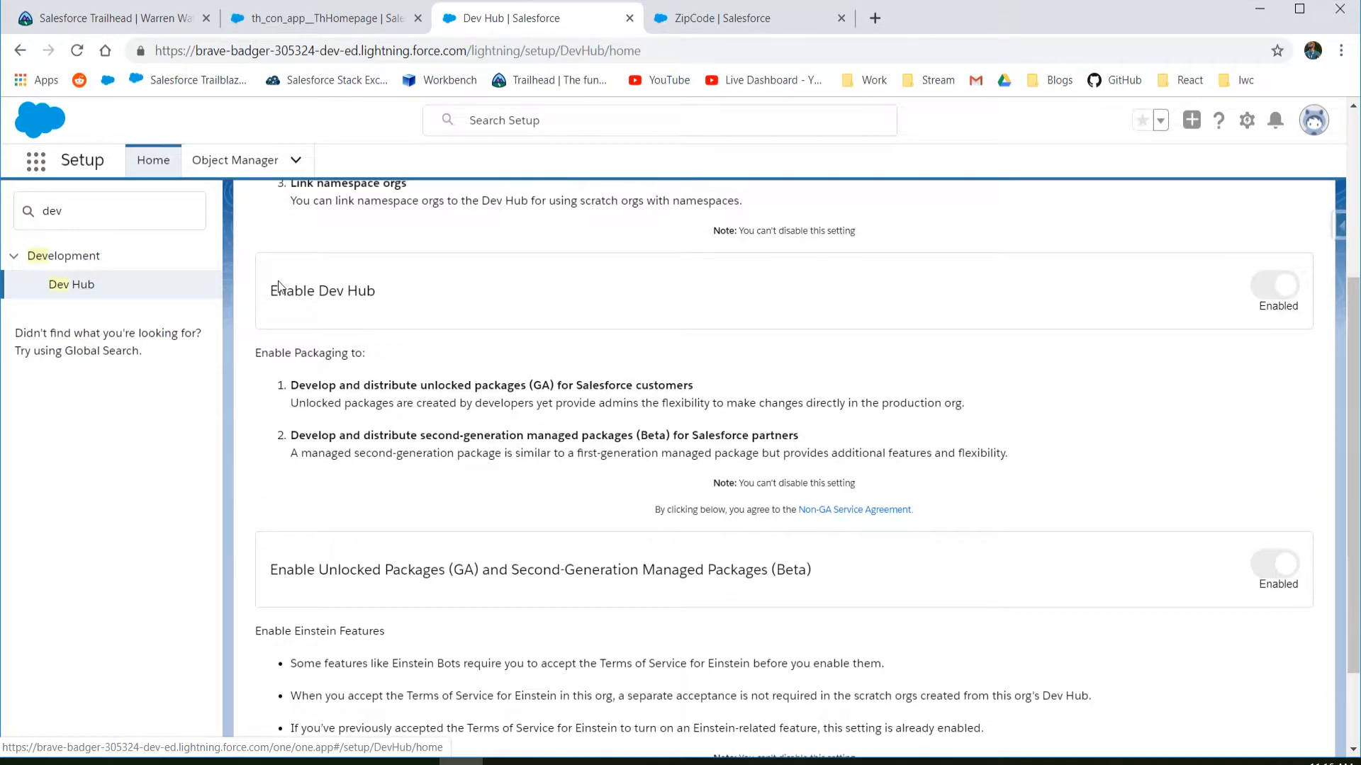
mouse_move(1187, 351)
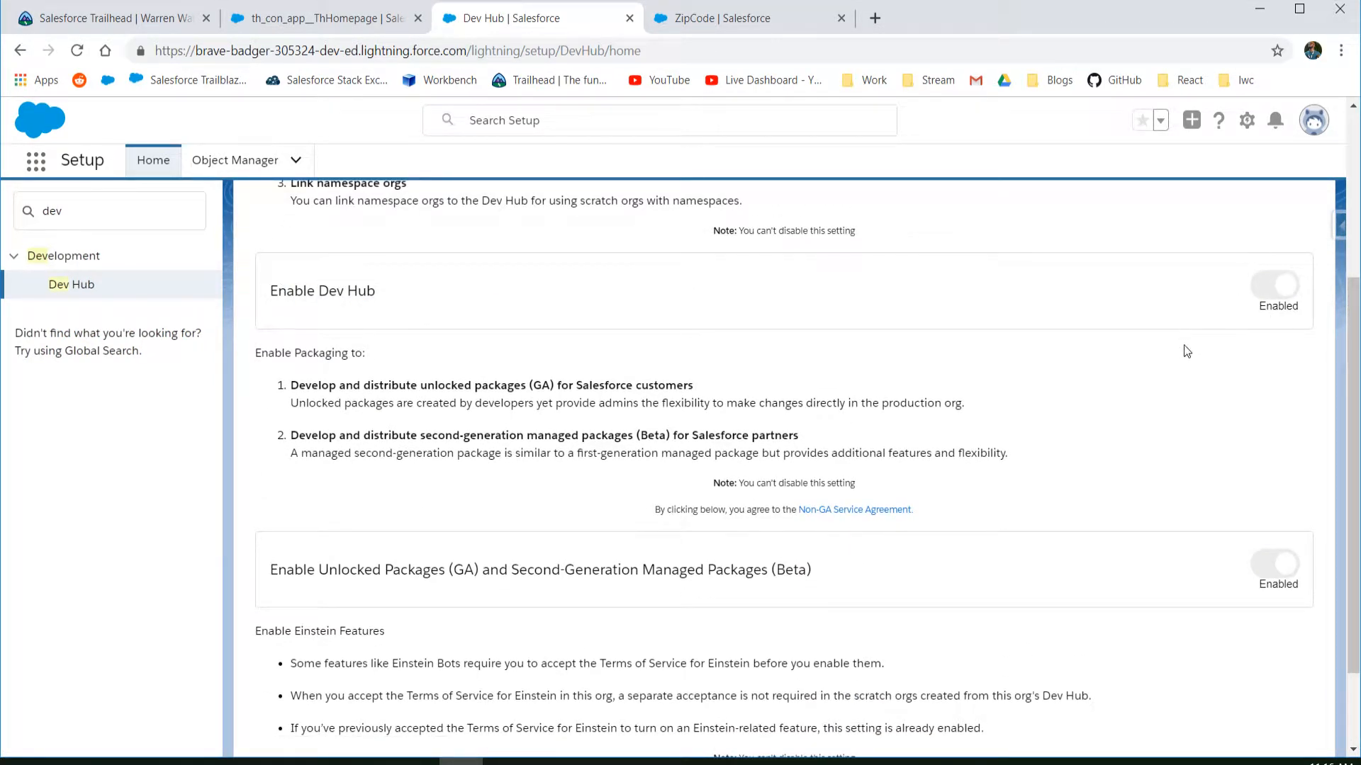
mouse_move(1183, 406)
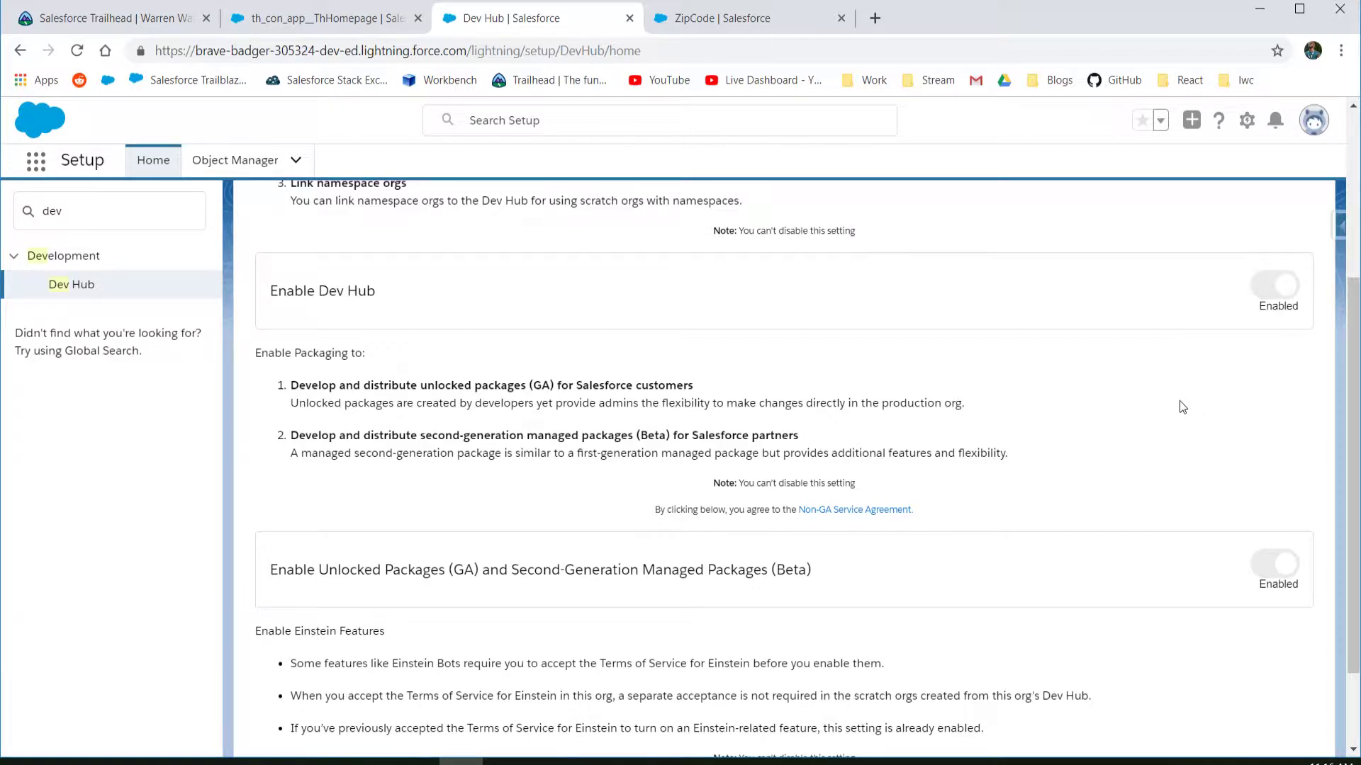
scroll("down", 3)
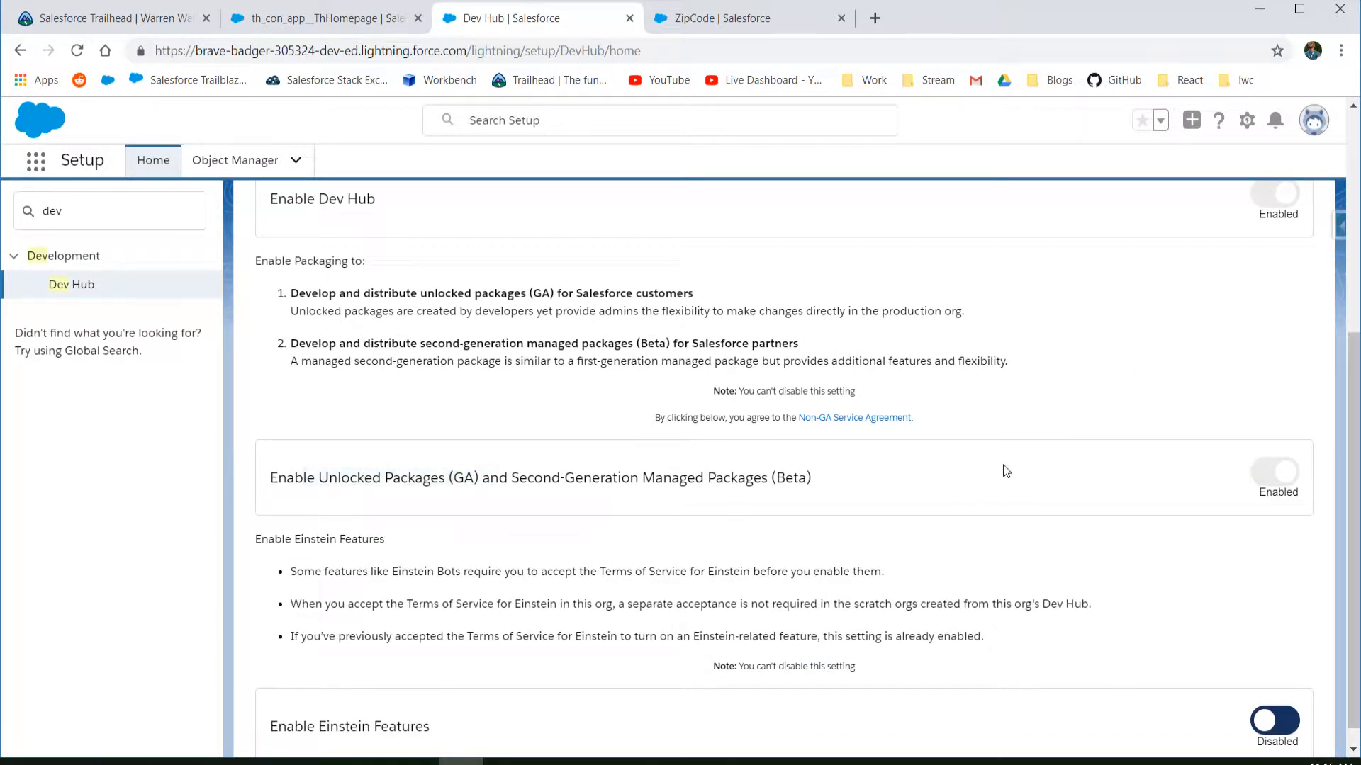
scroll("down", 3)
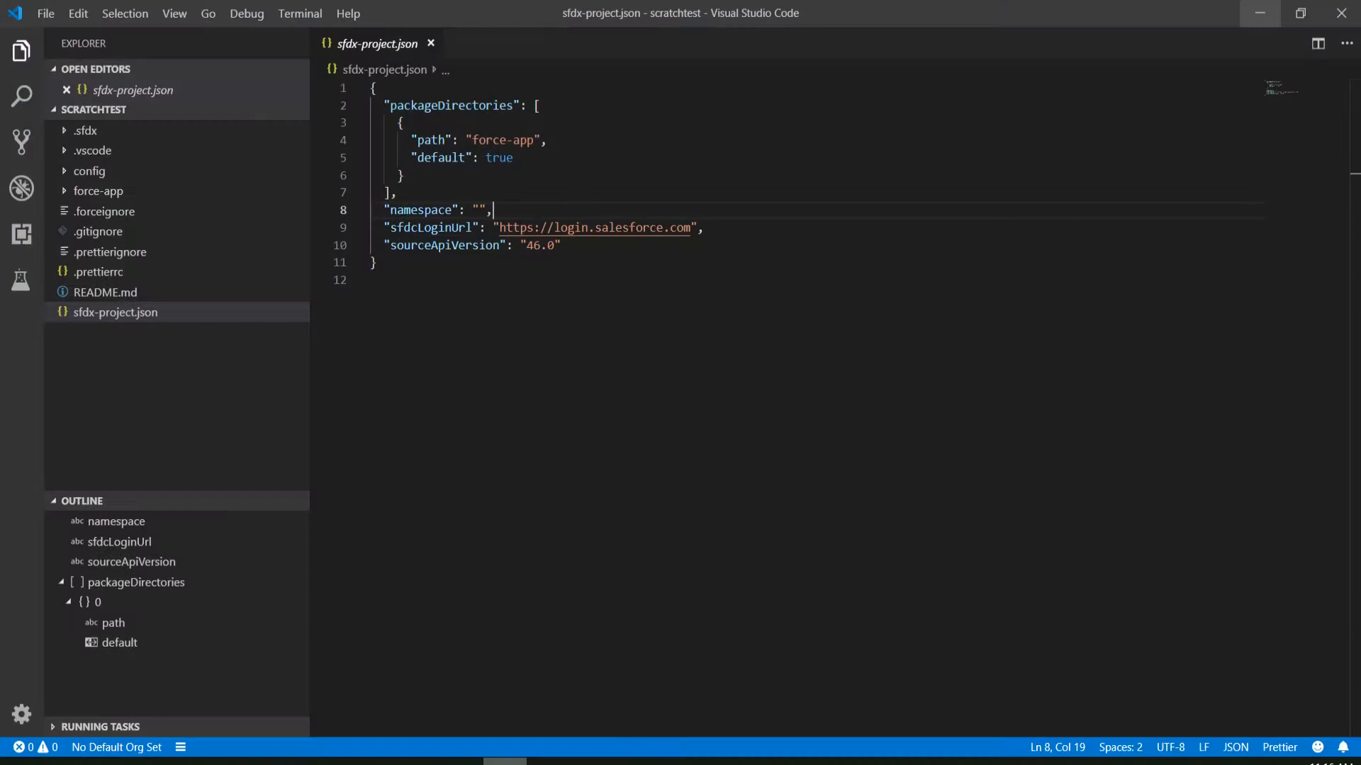
- Run SFDX: Authorize a Dev Hub so the Salesforce login page appears, then return to Dev Hub settings
left_click(430, 43)
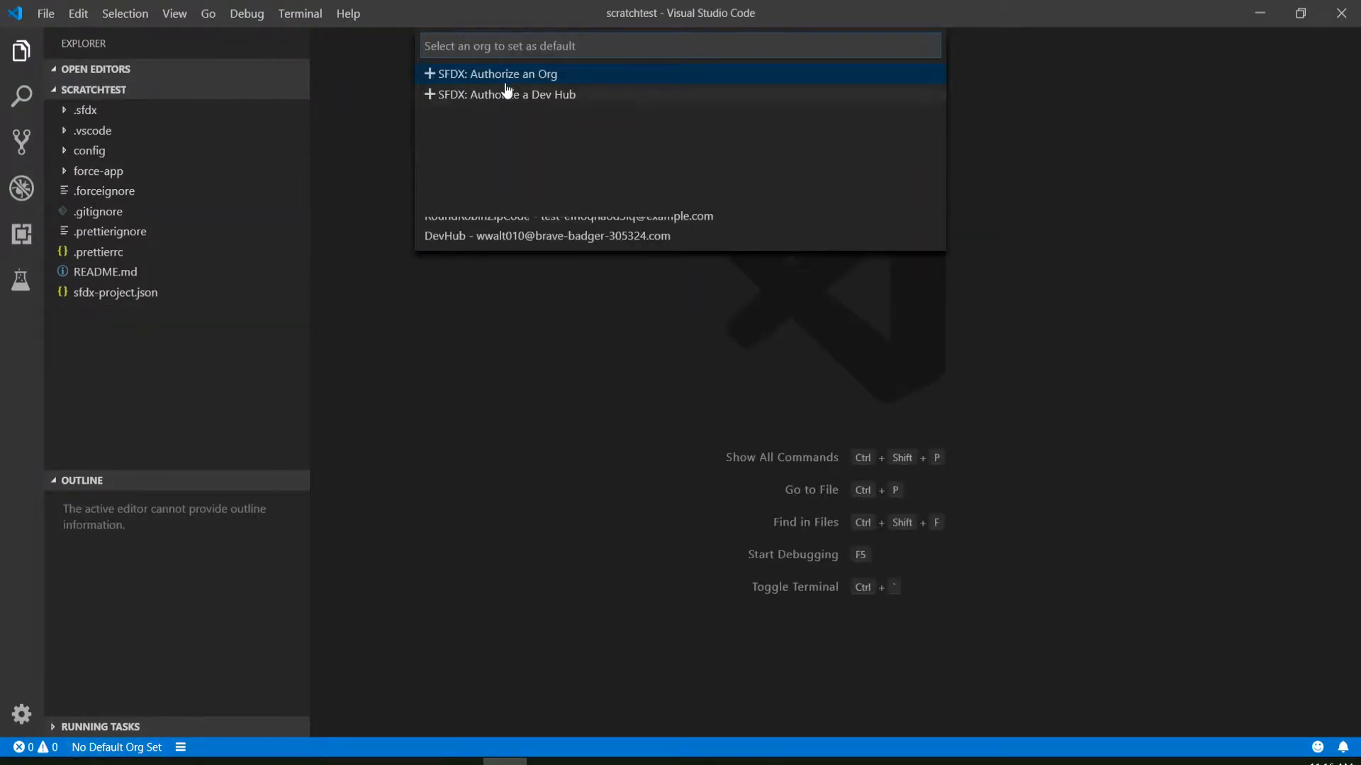
left_click(505, 93)
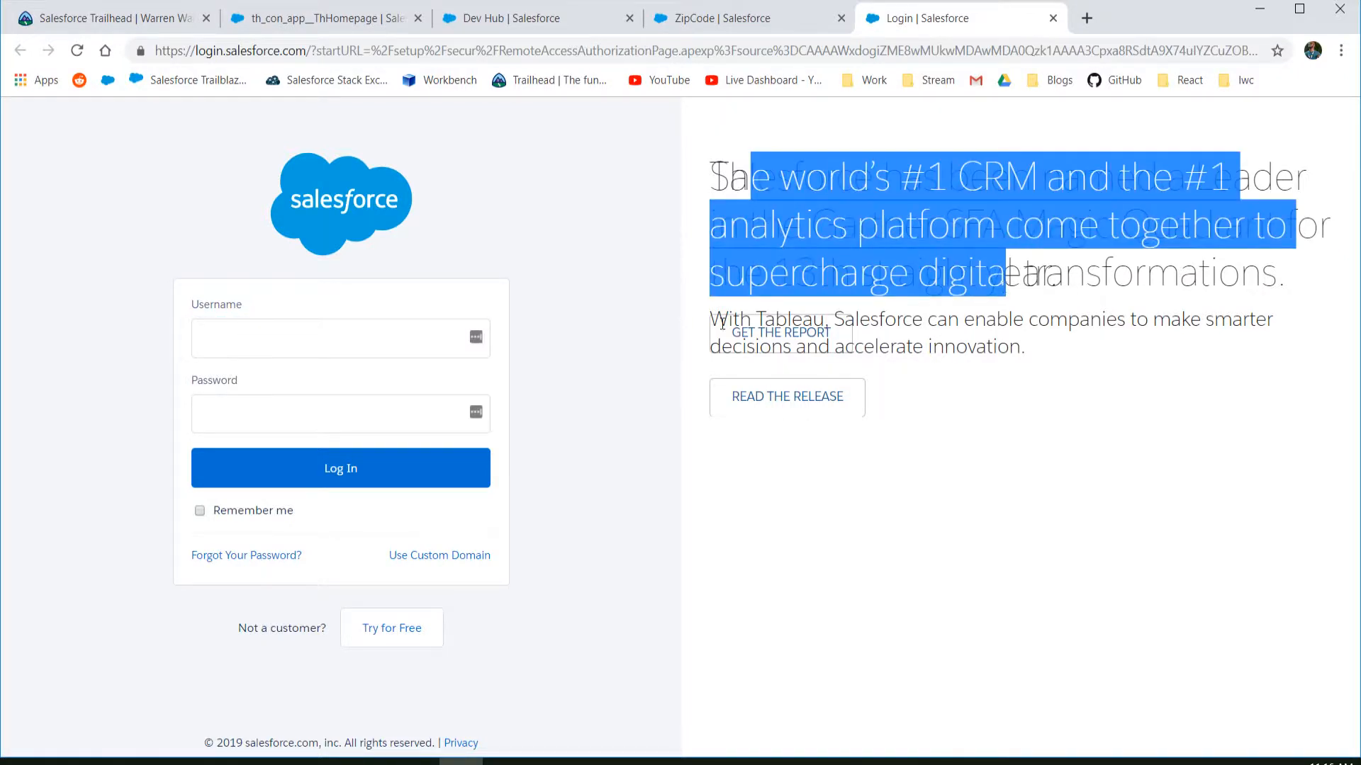
left_click(341, 337)
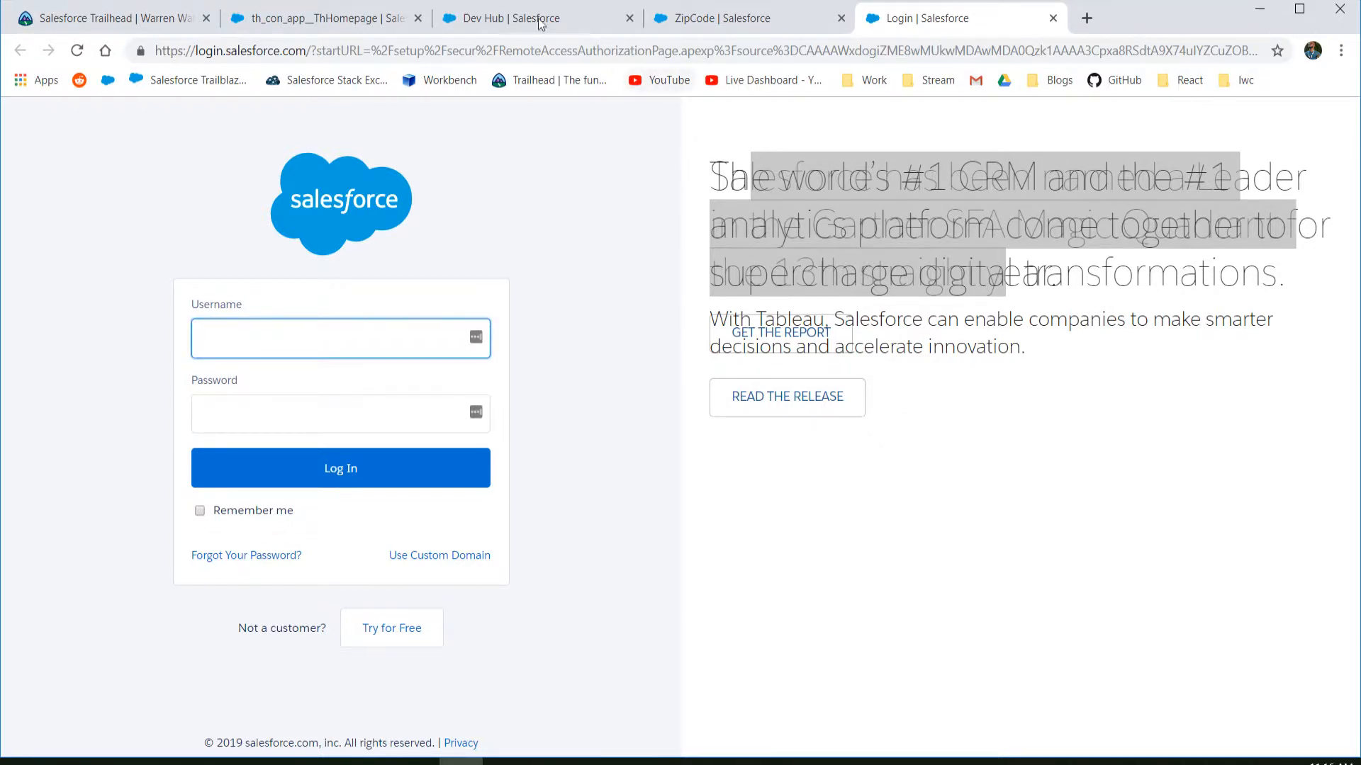
left_click(506, 18)
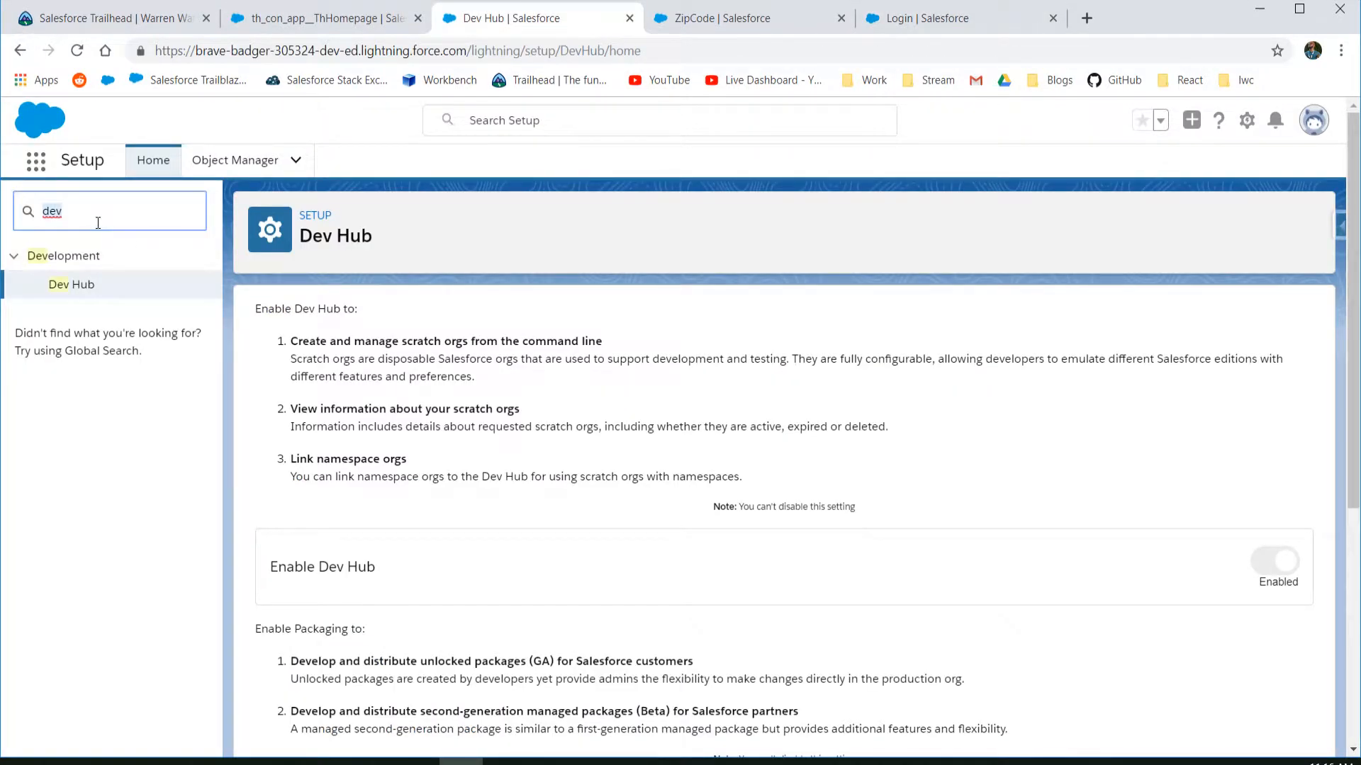
- Reset the System Administrator user's password from Setup Users, then fill in the login form
type("user")
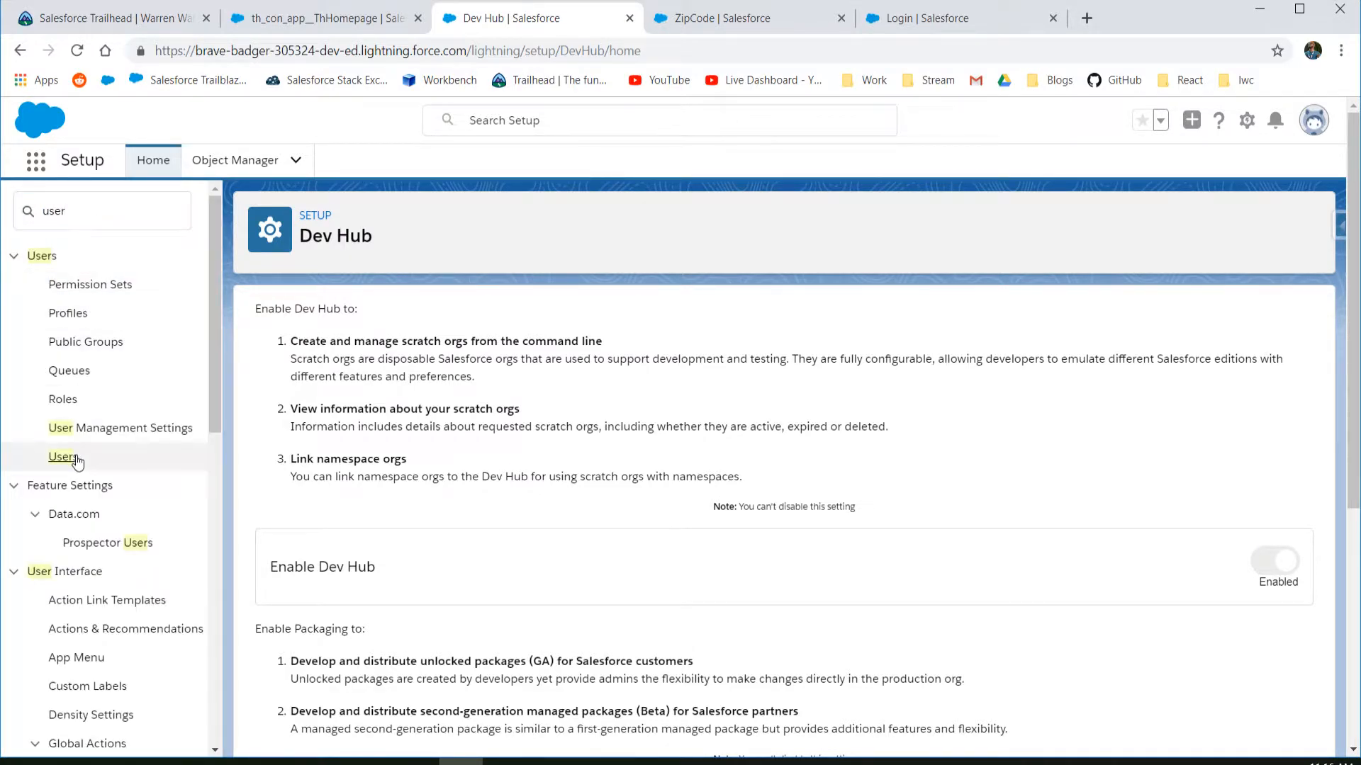
left_click(63, 456)
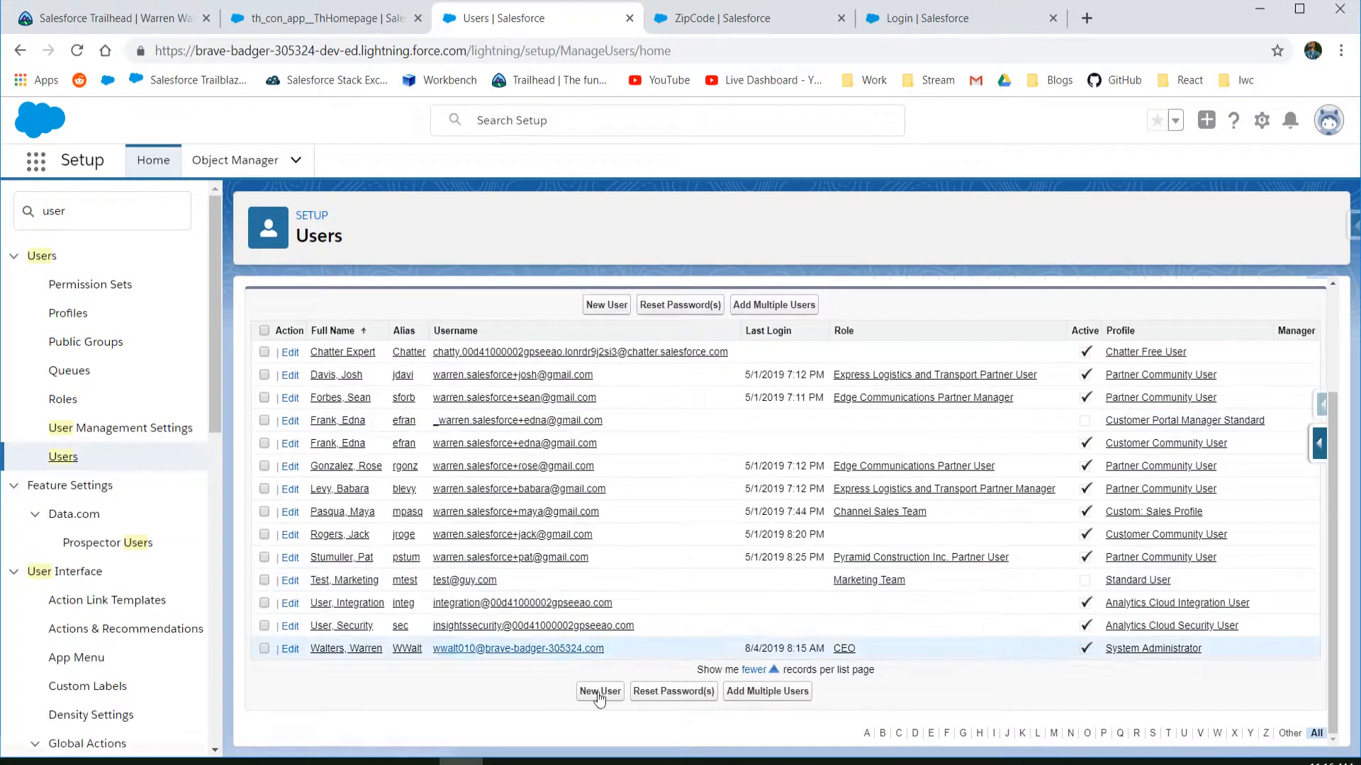
left_click(264, 649)
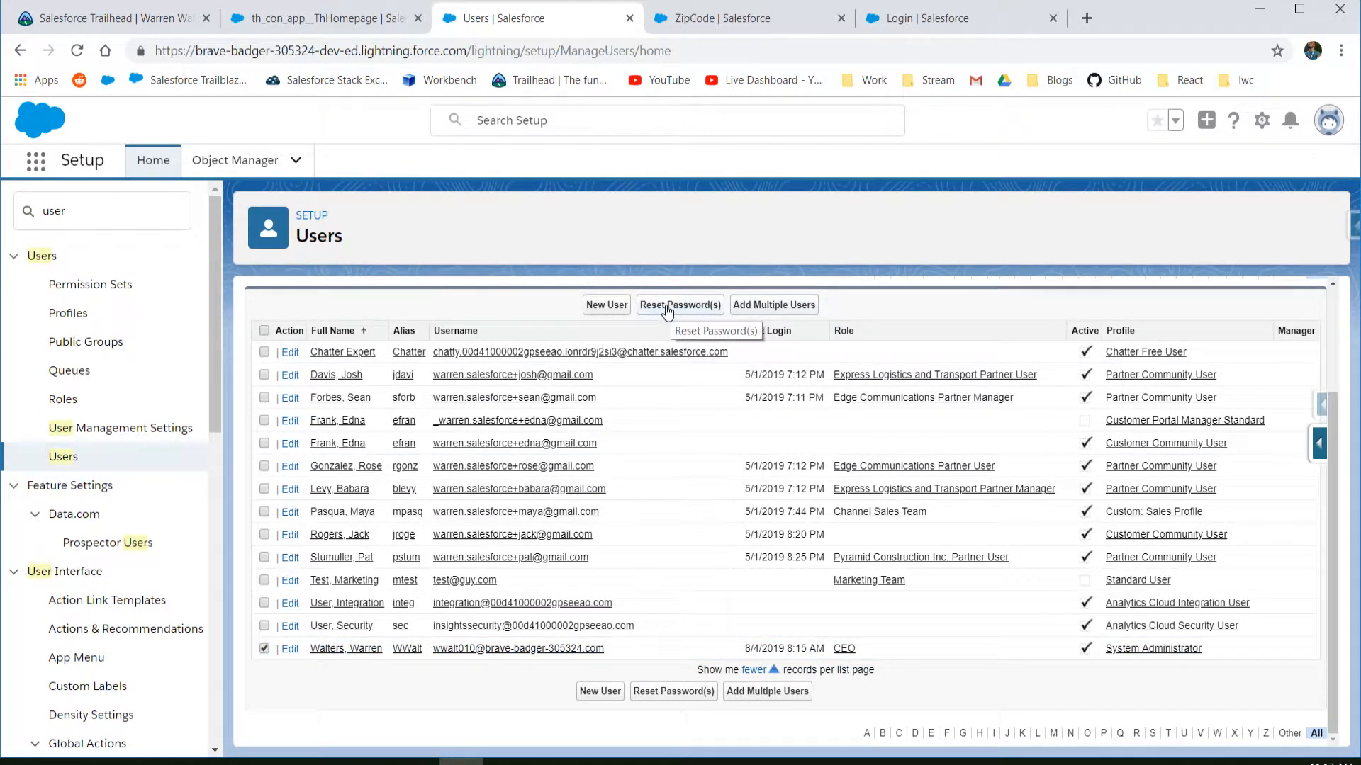
left_click(680, 305)
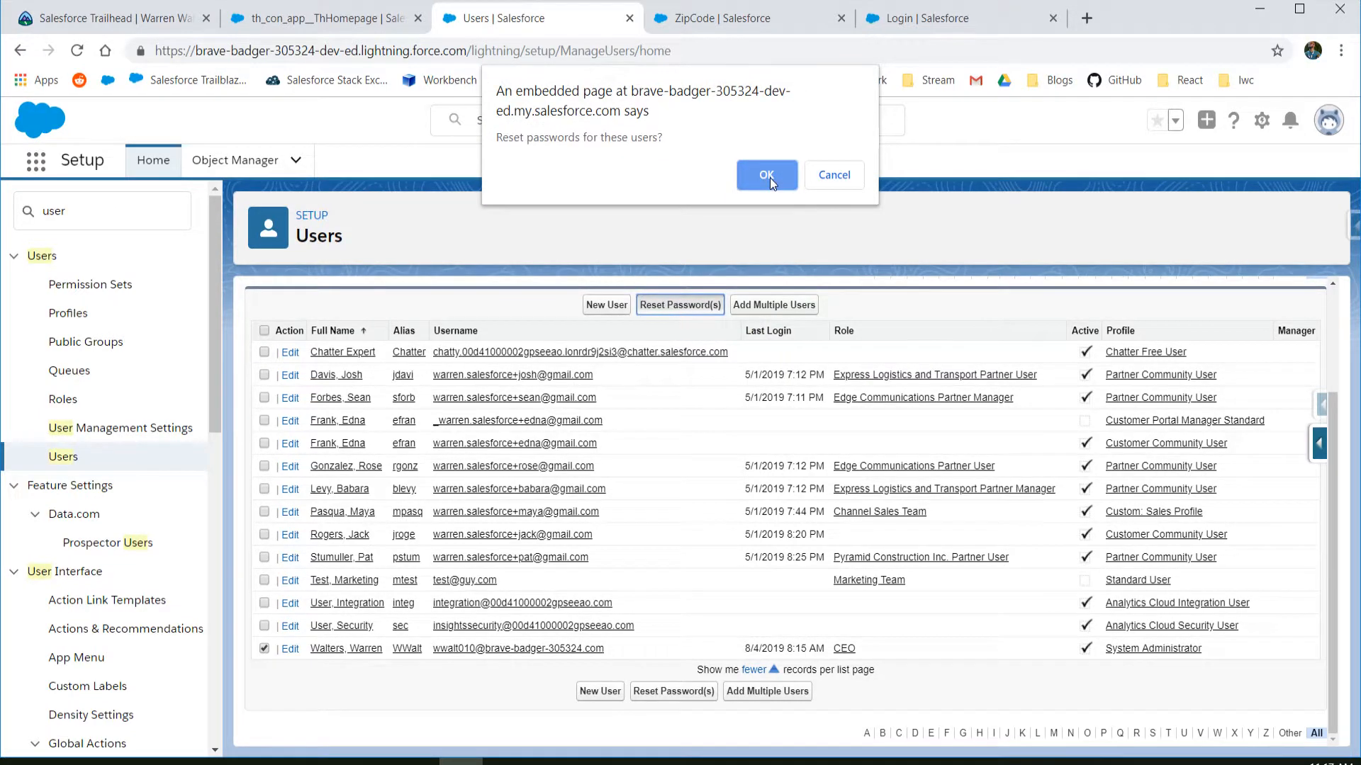
left_click(766, 176)
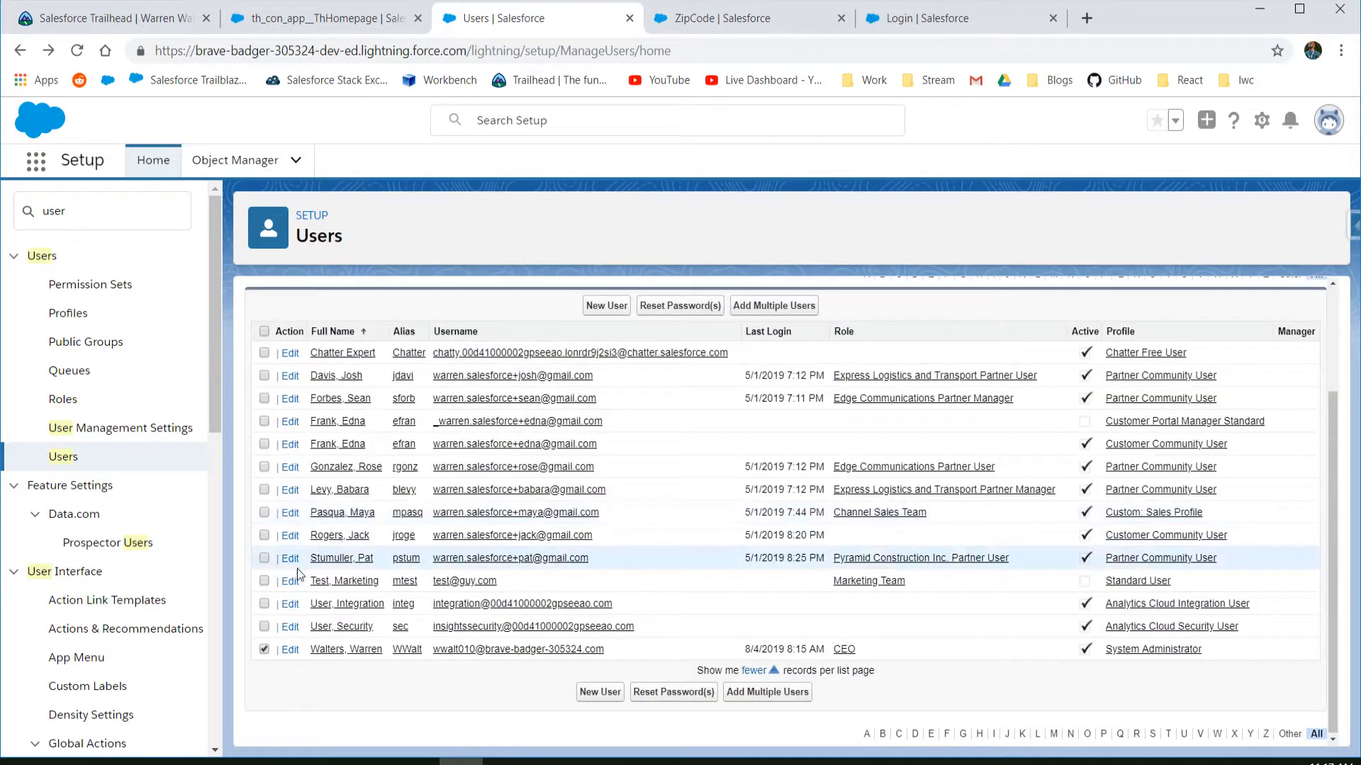
left_click(346, 649)
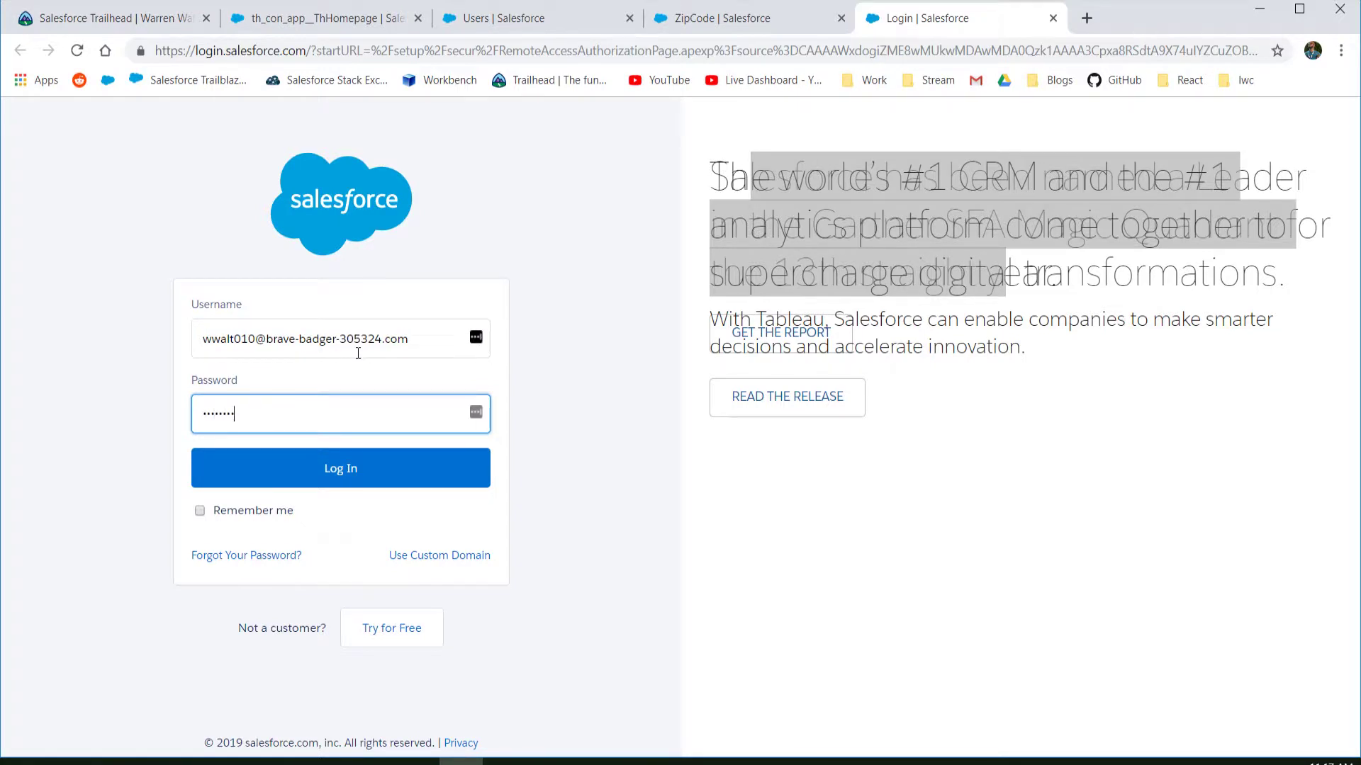
- Log in to complete Dev Hub authorization, confirmed in the Output panel
left_click(340, 468)
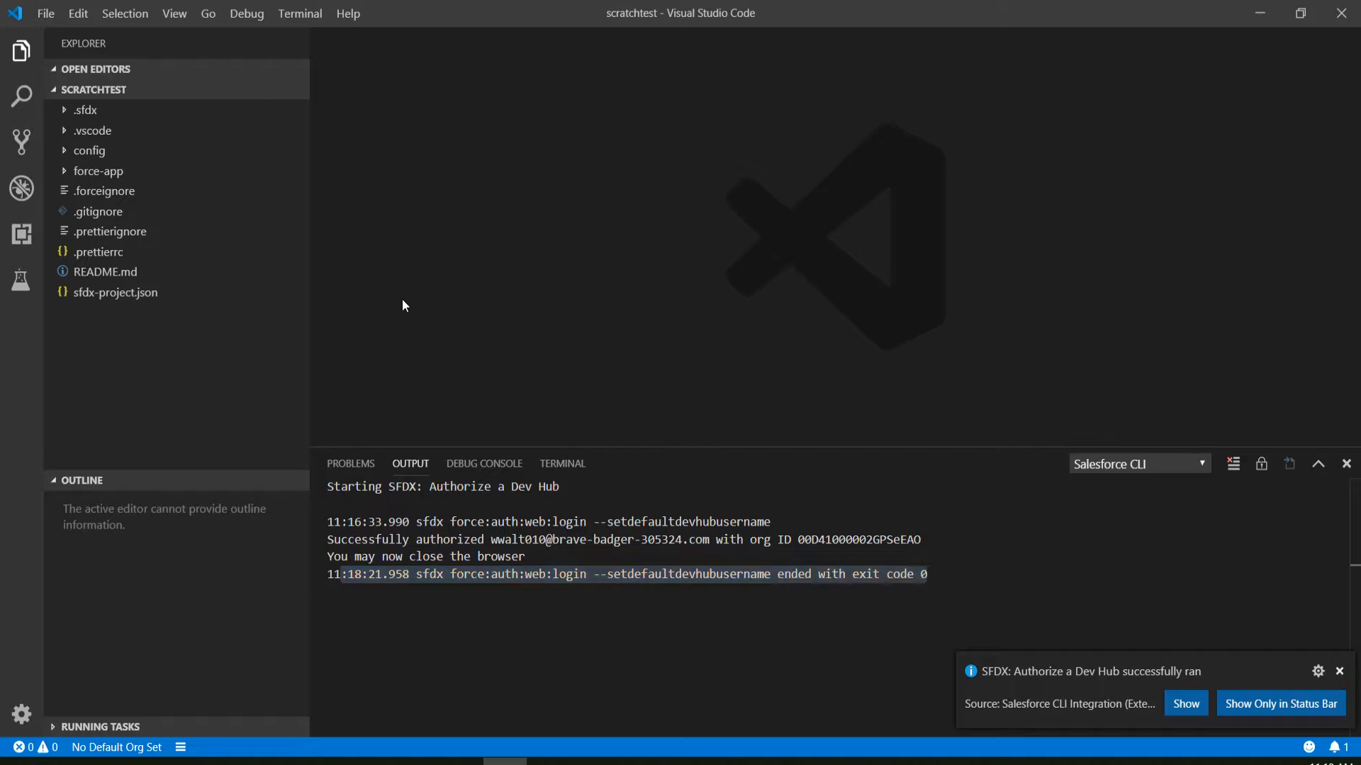
mouse_move(89, 755)
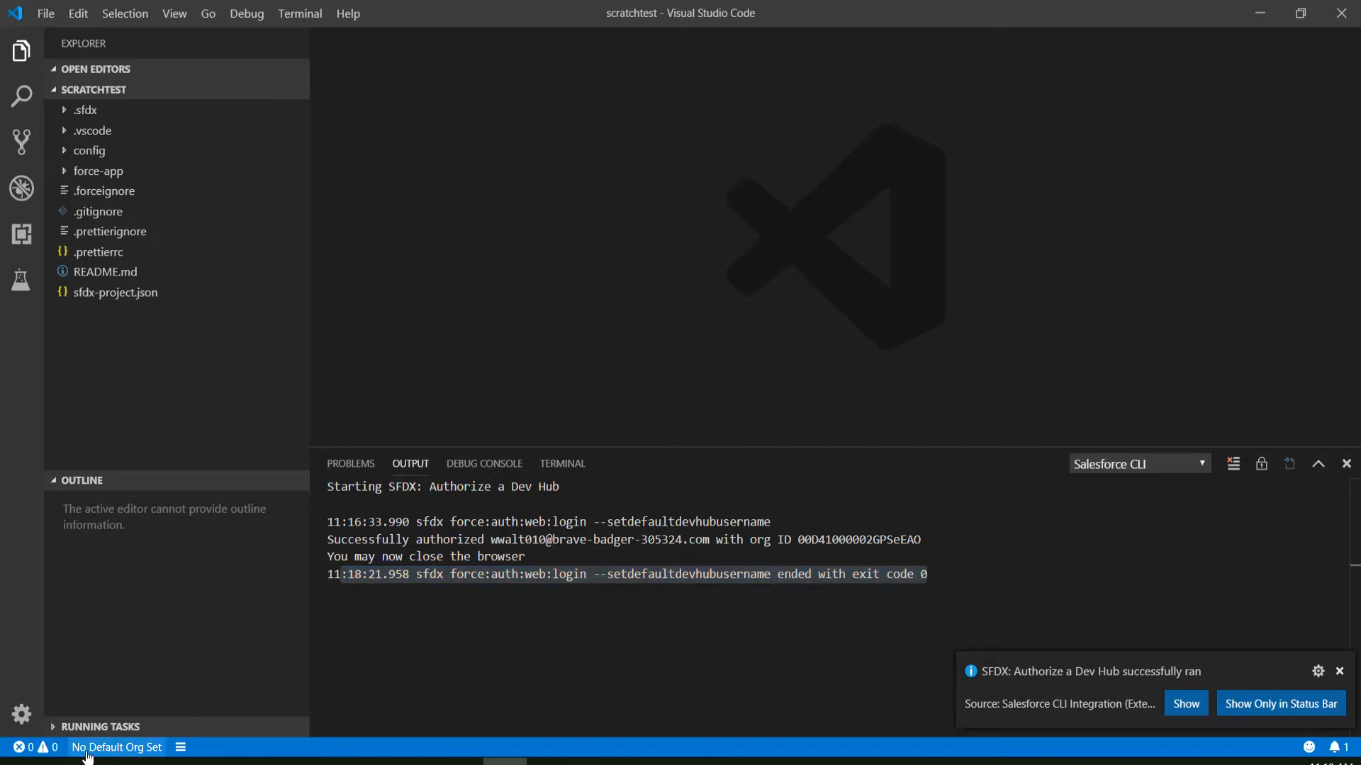
- Run SFDX: Create a Default Scratch Org with alias scratchtest and a 1-day duration
left_click(1338, 672)
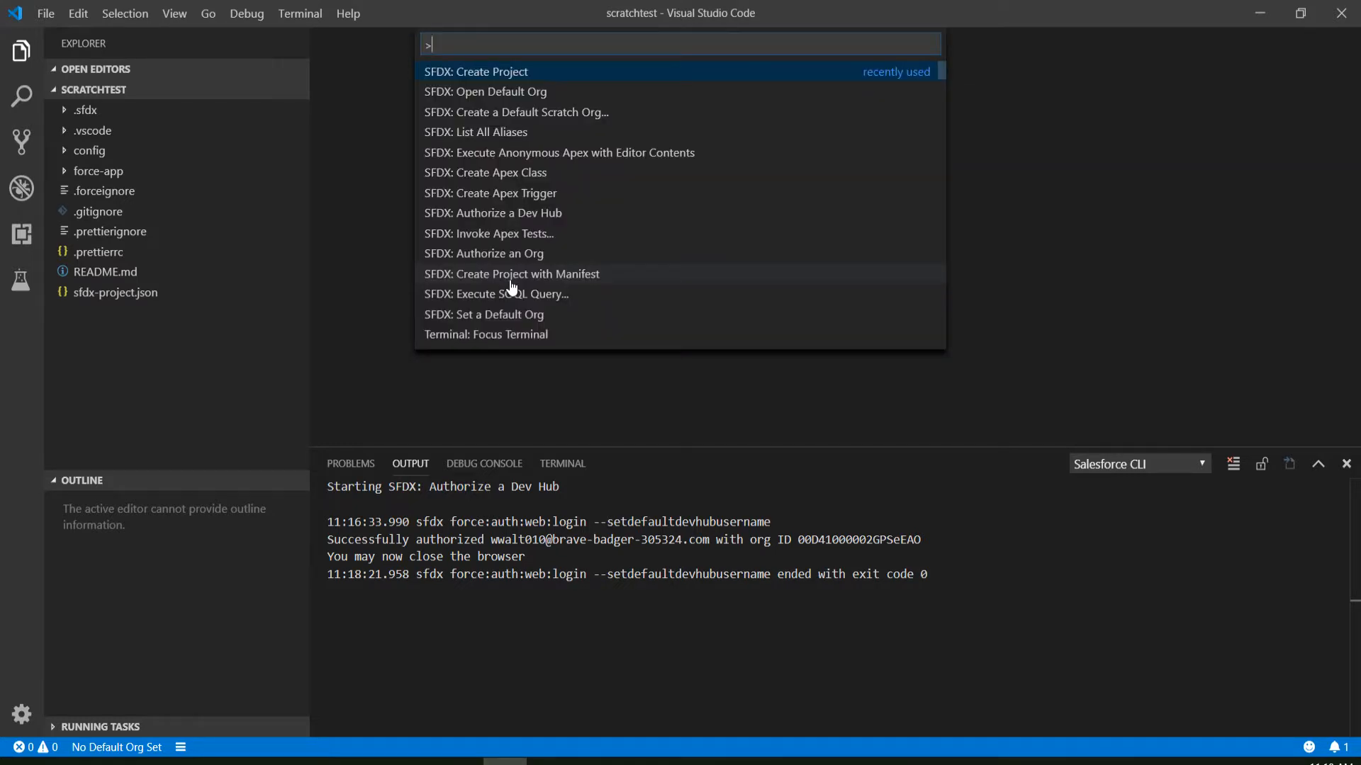
type("scratch")
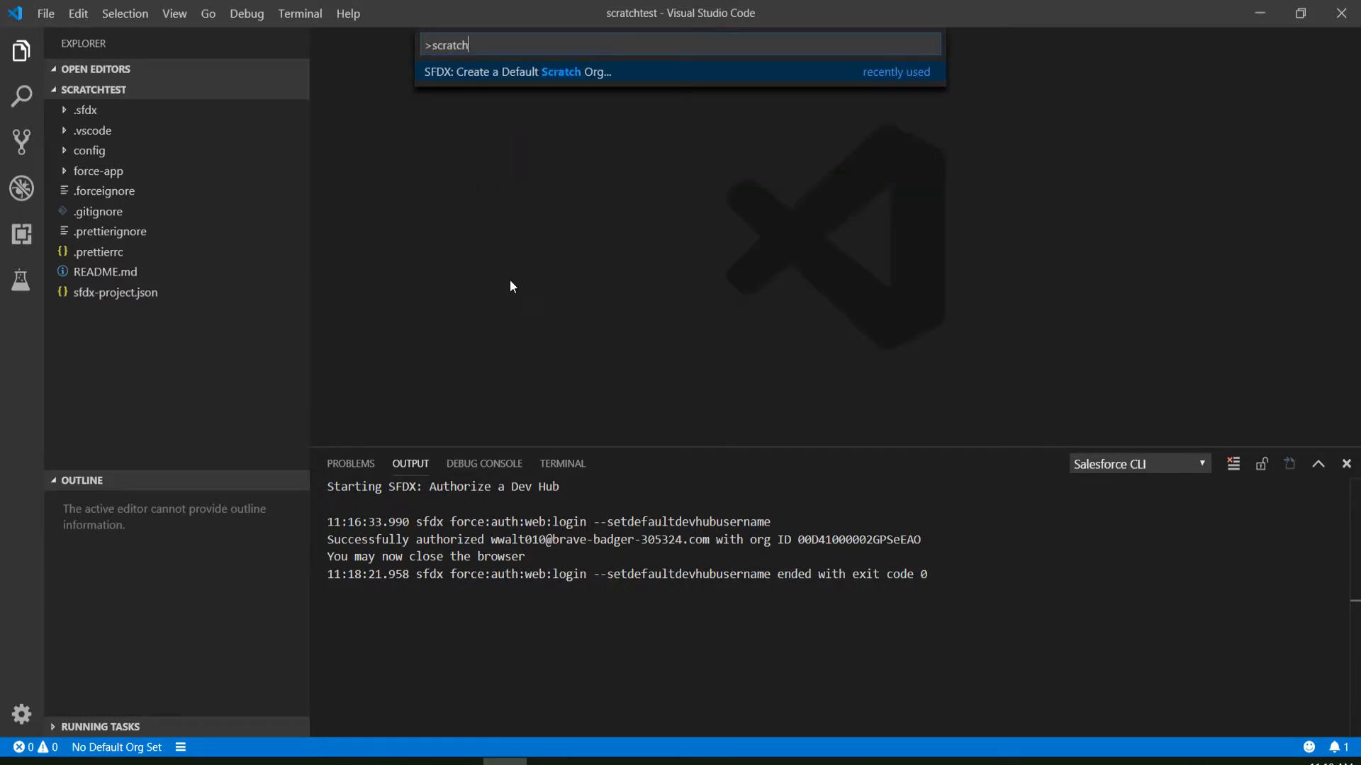
mouse_move(494, 79)
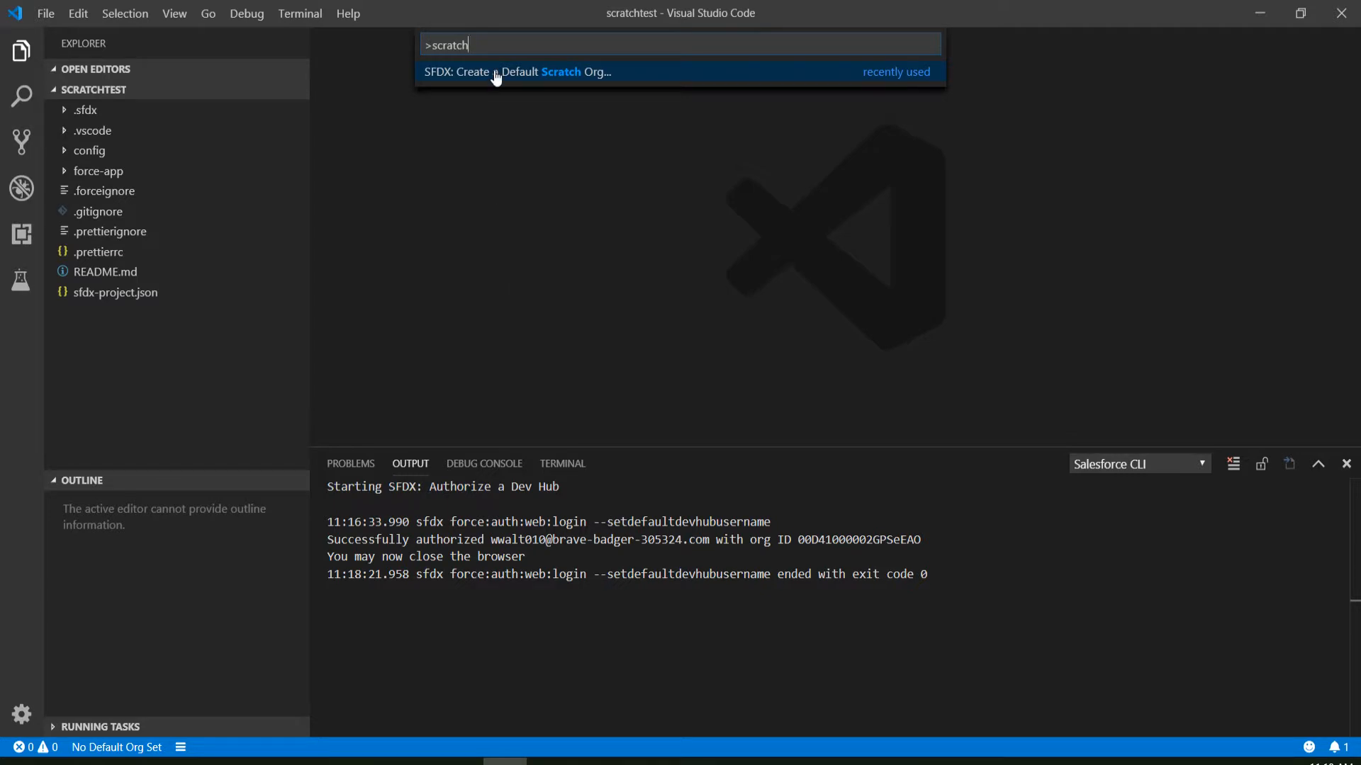
left_click(496, 70)
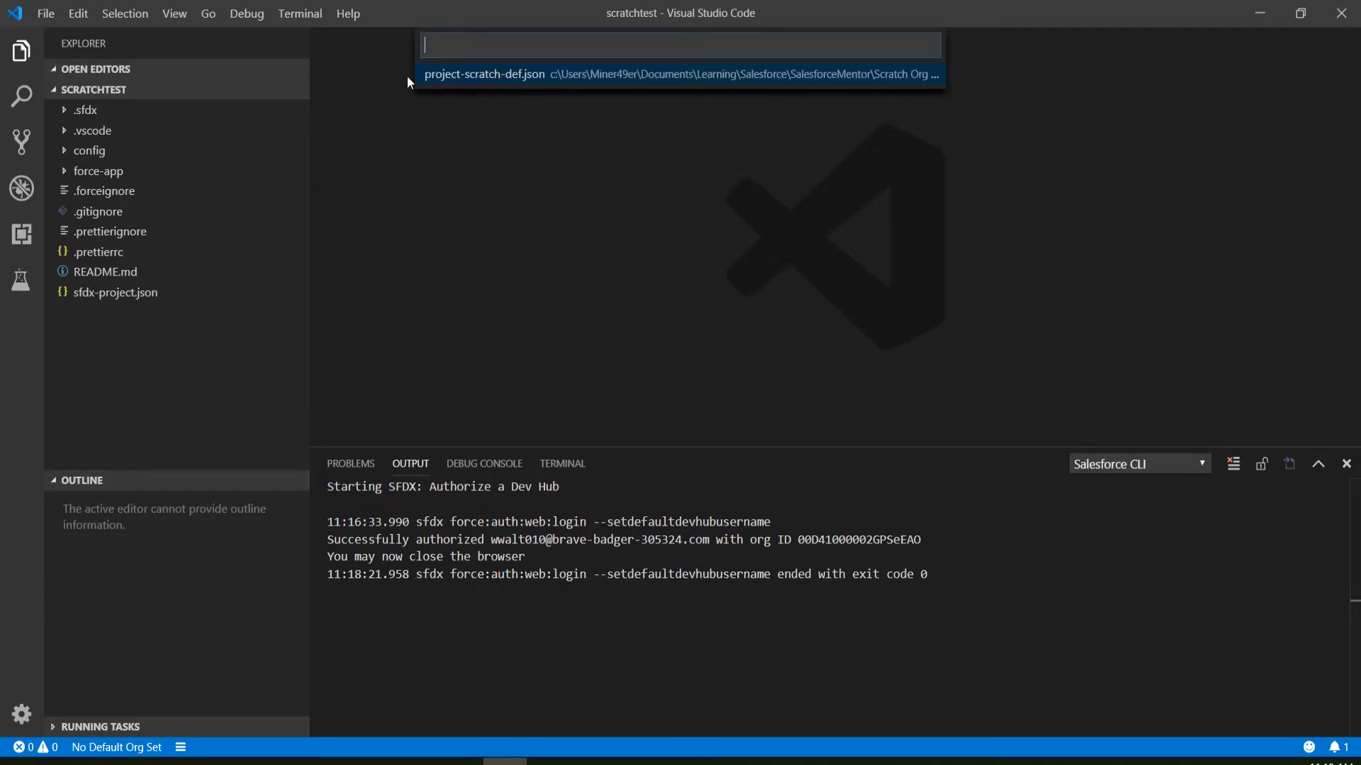
mouse_move(493, 91)
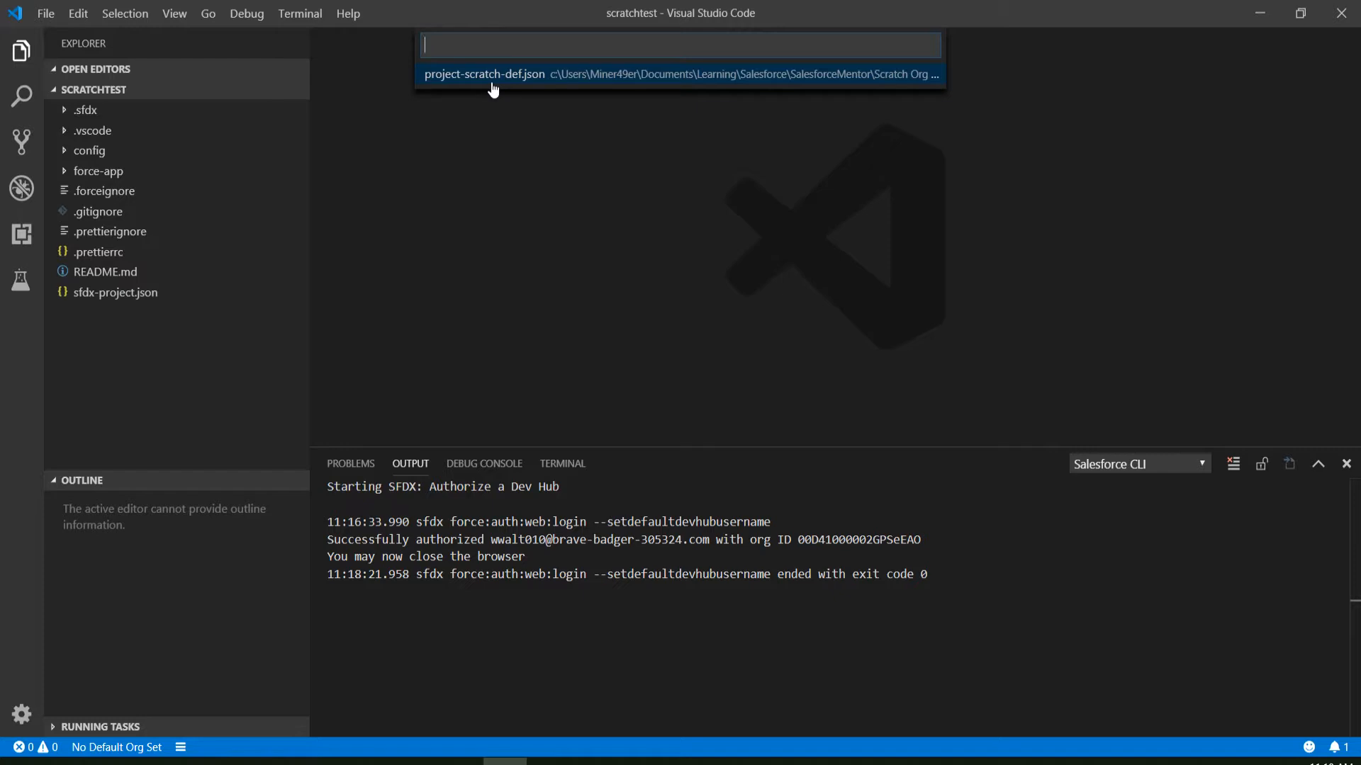
mouse_move(467, 83)
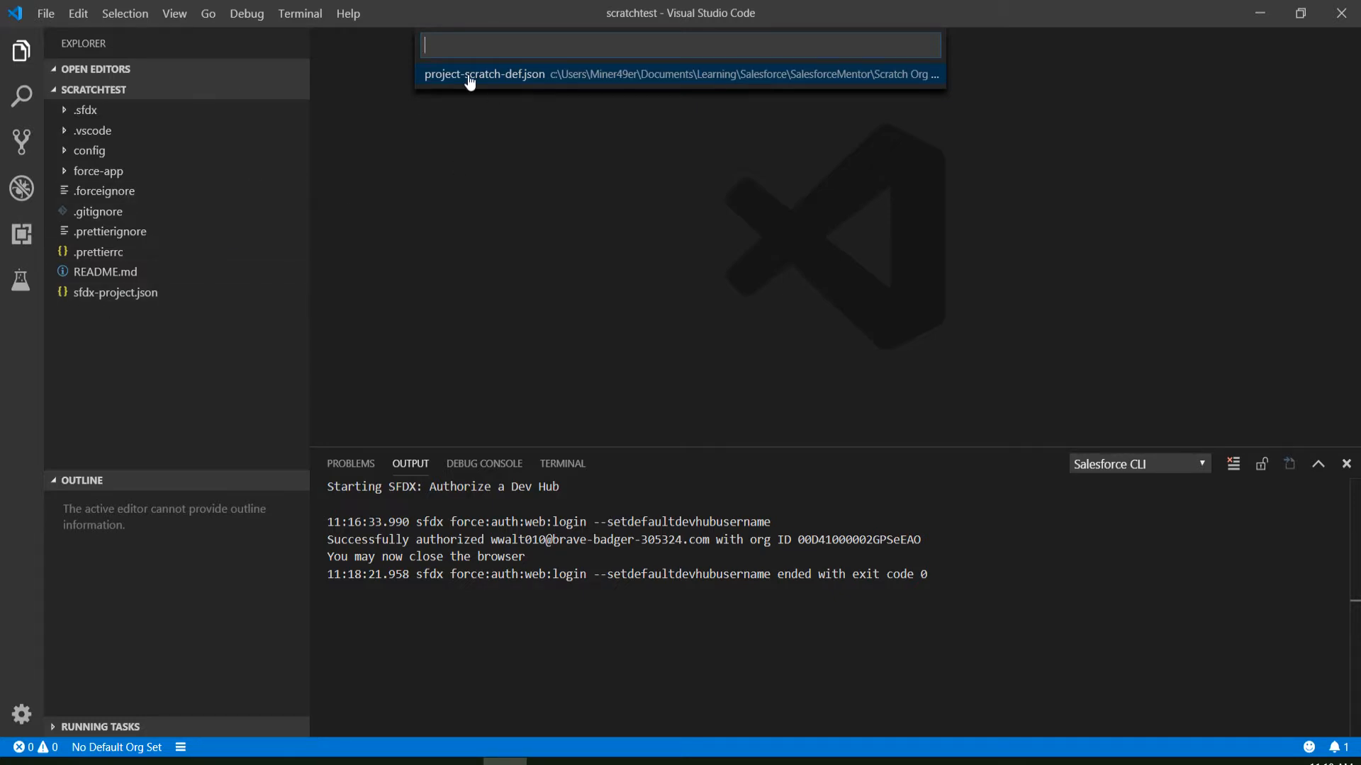
mouse_move(529, 87)
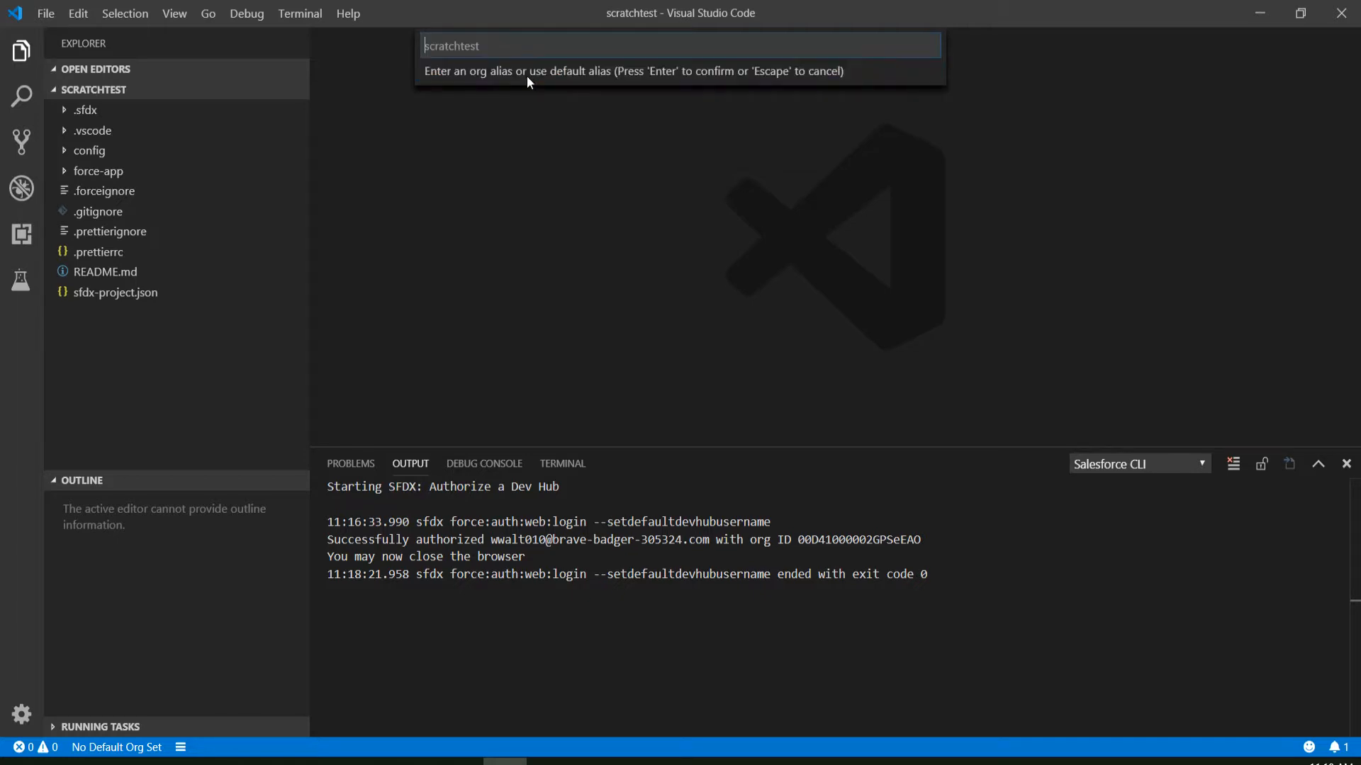
mouse_move(825, 84)
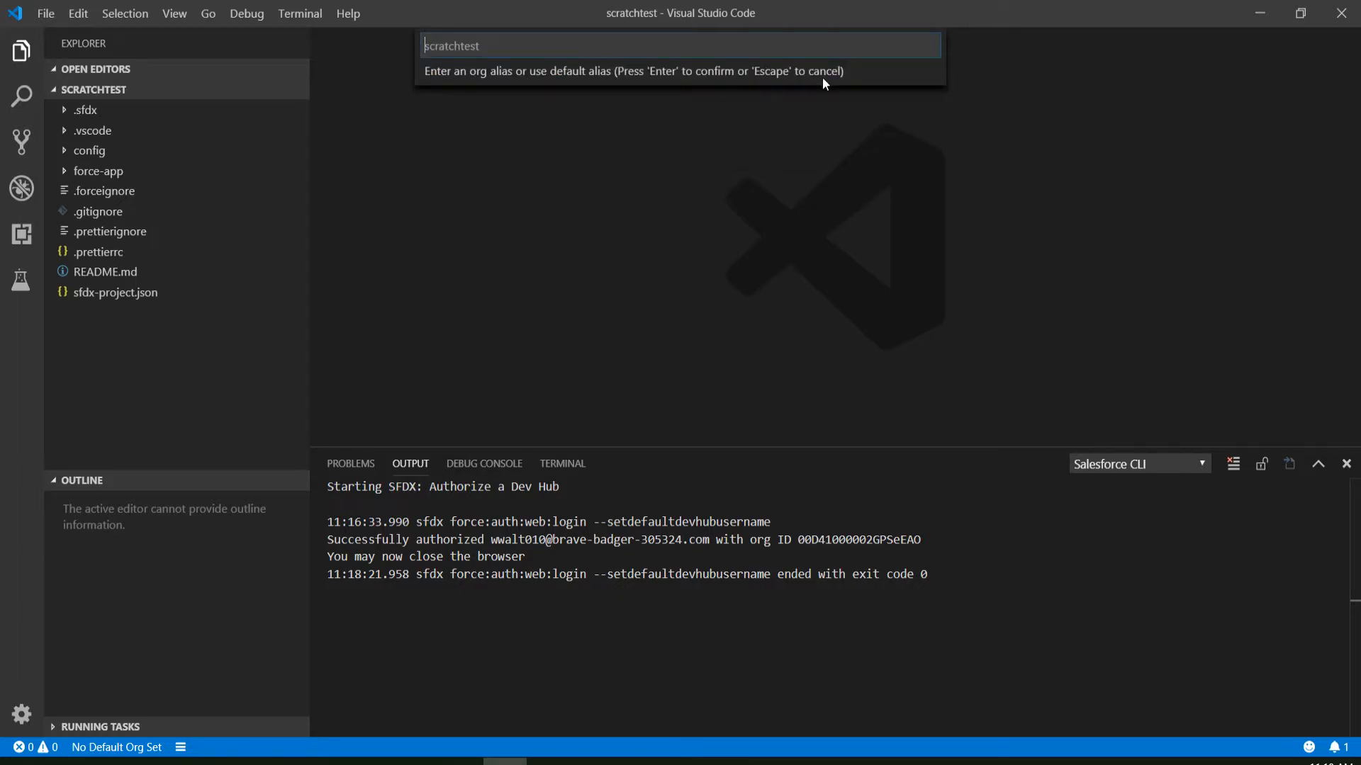
mouse_move(730, 233)
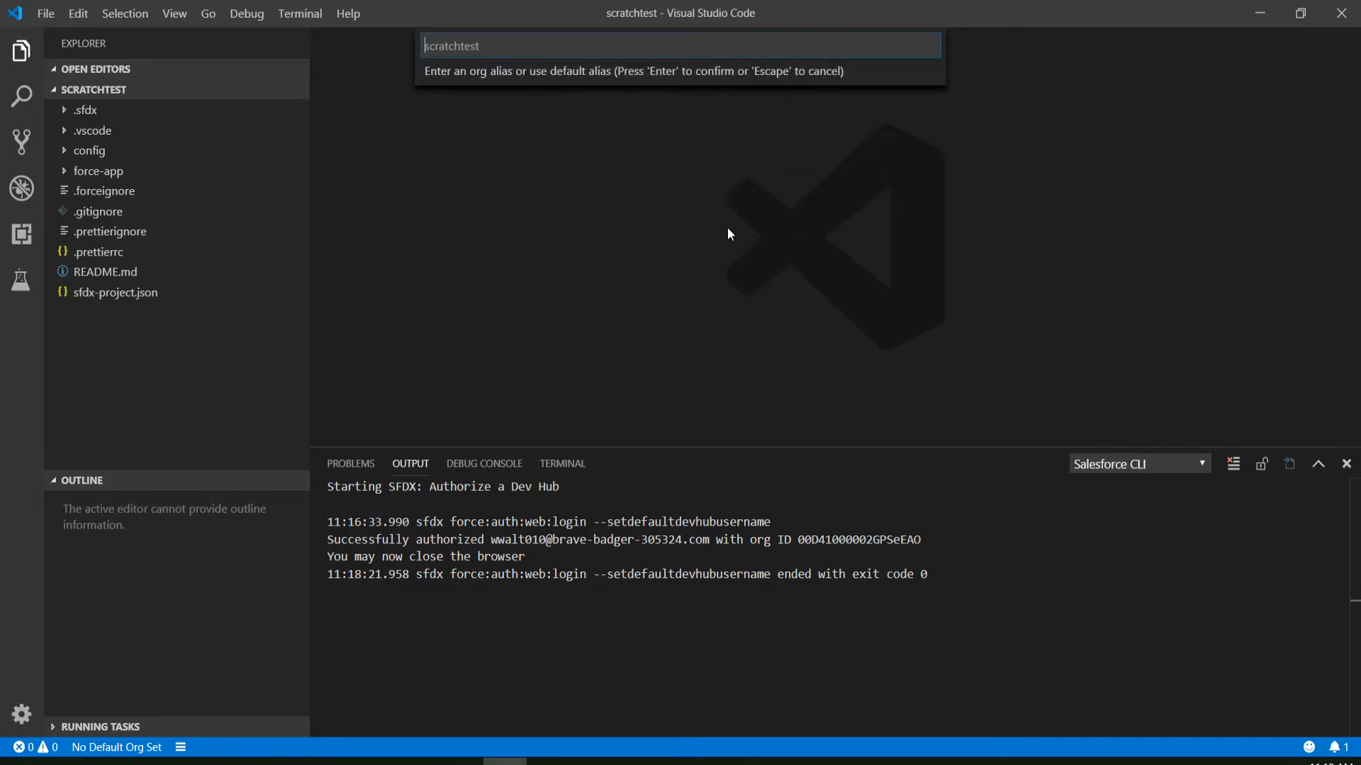
key("Enter")
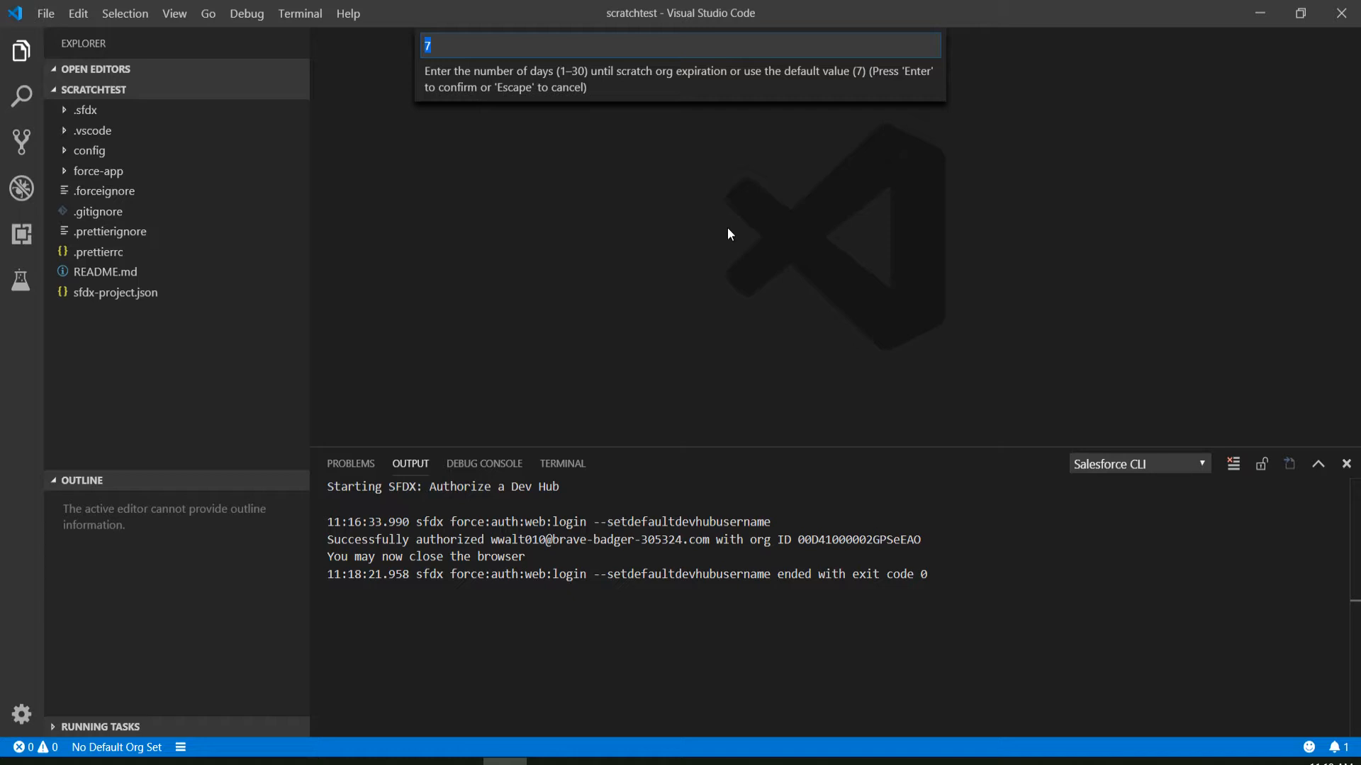
type("1")
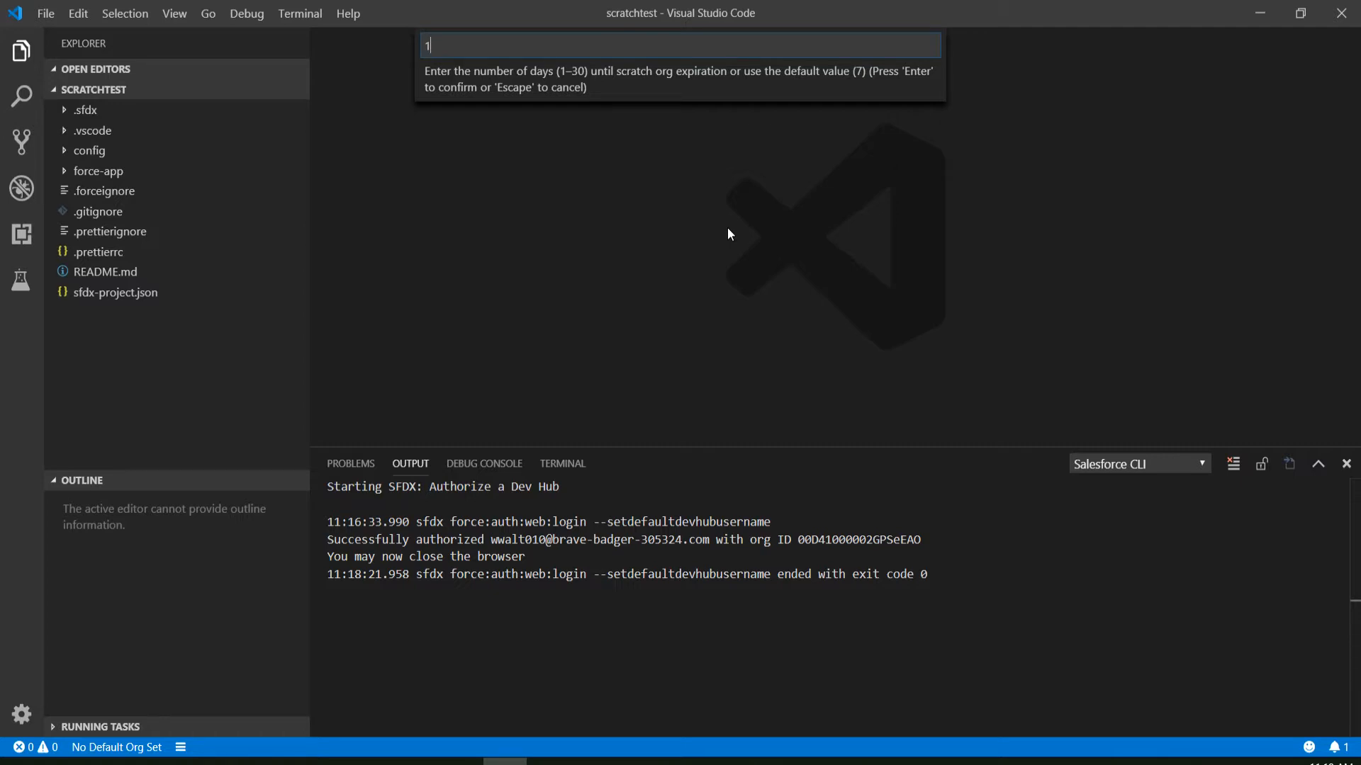
key("Enter")
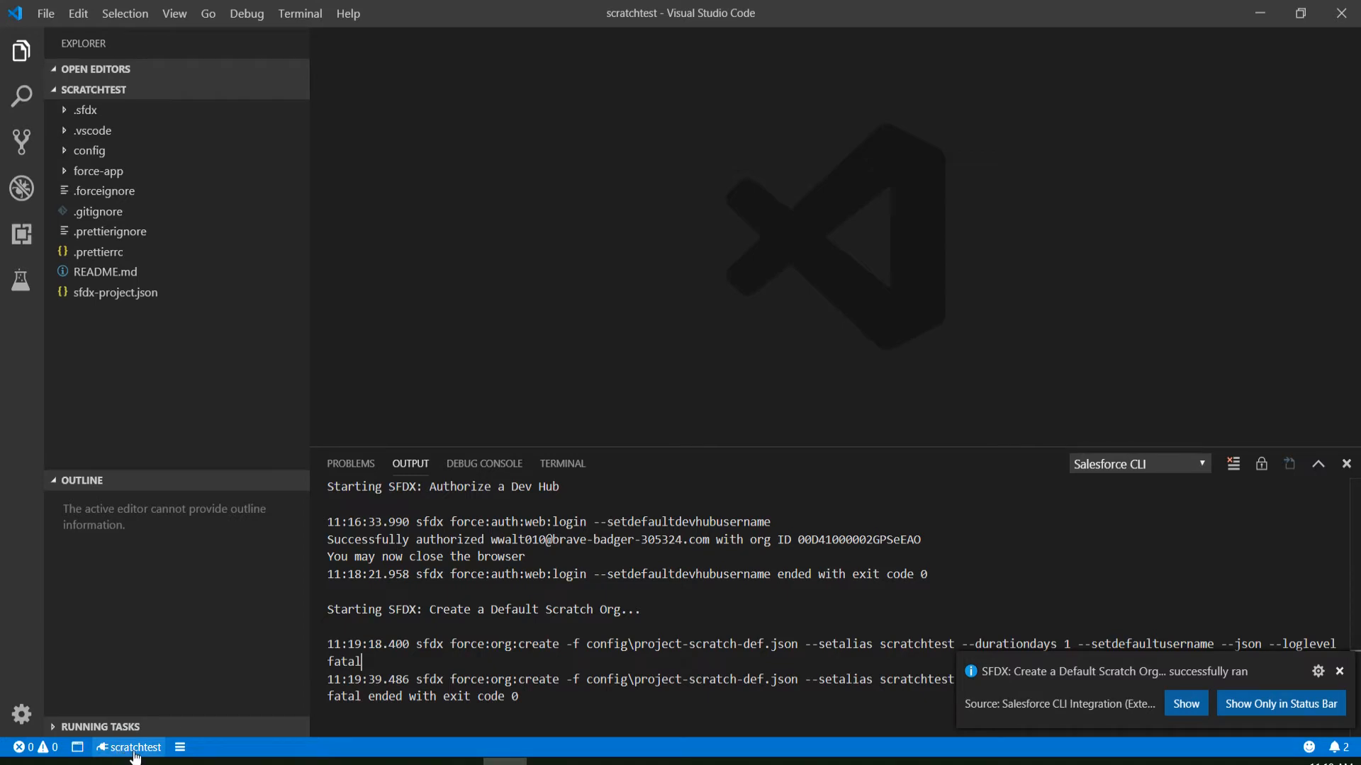
- Run 'SFDX: Open Default Org' from the Command Palette and load the scratch org's Setup Home
left_click(1330, 692)
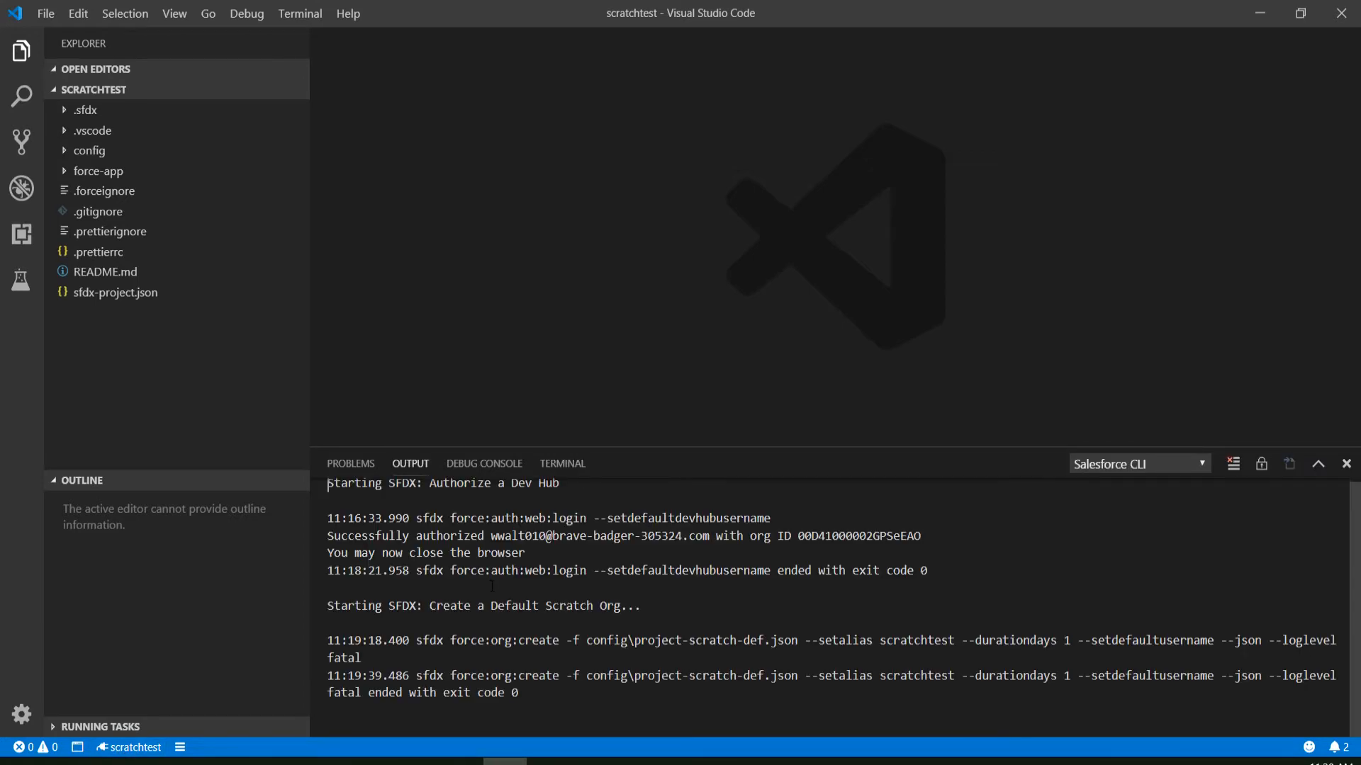
type("oprn")
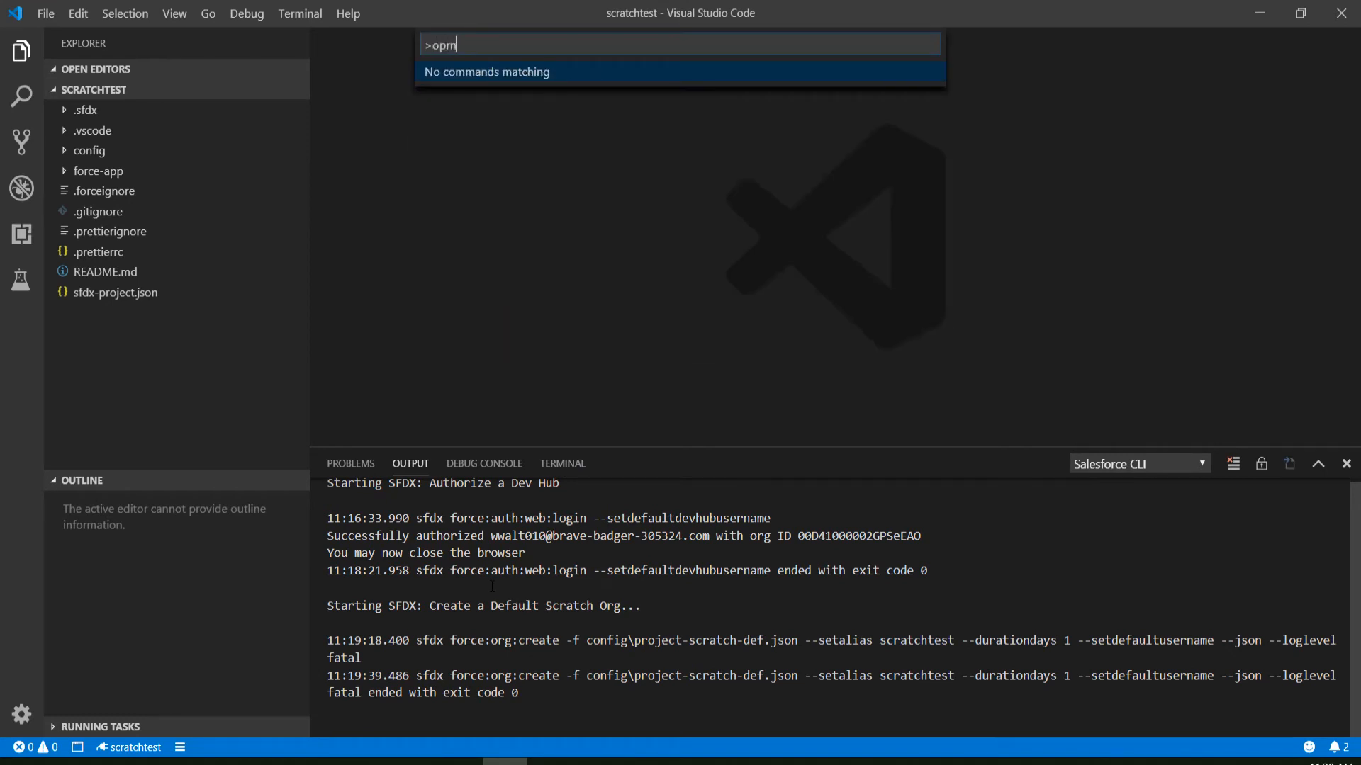
type("open")
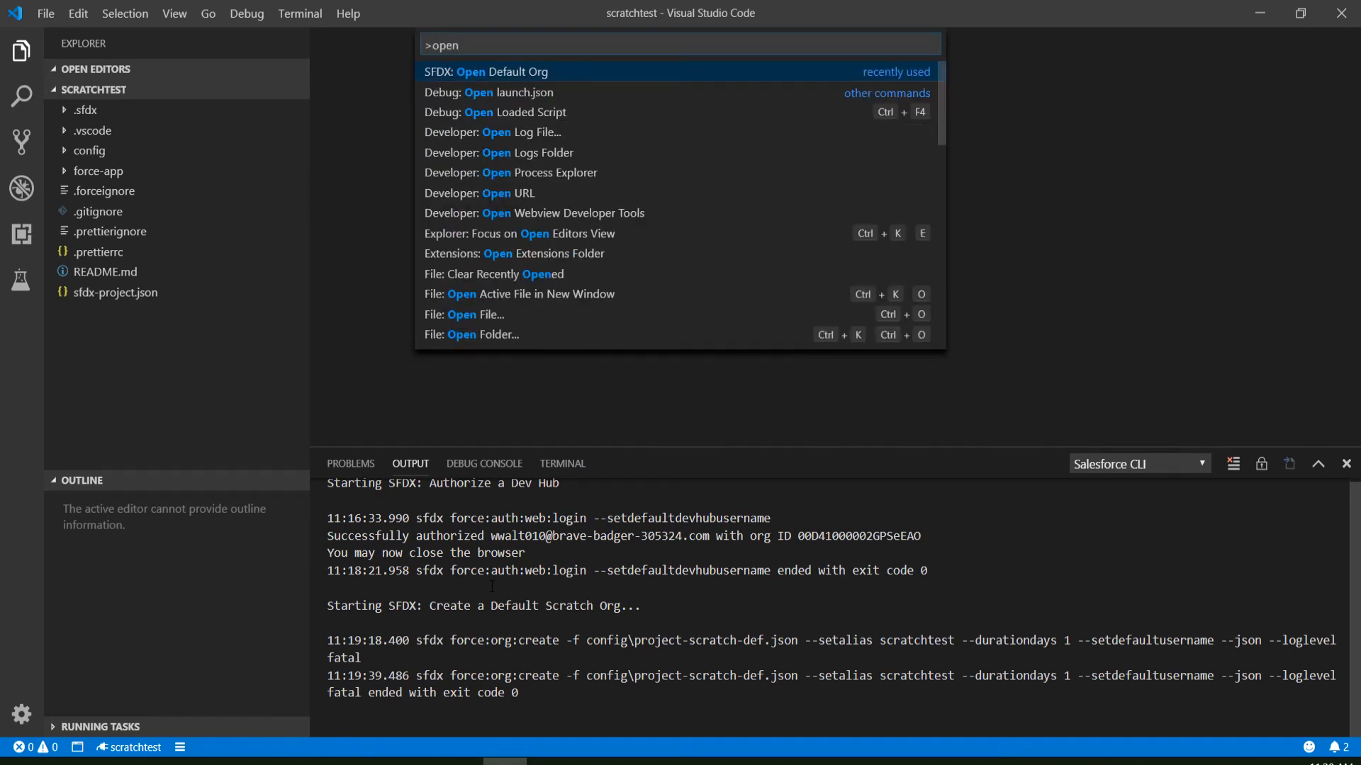
left_click(502, 71)
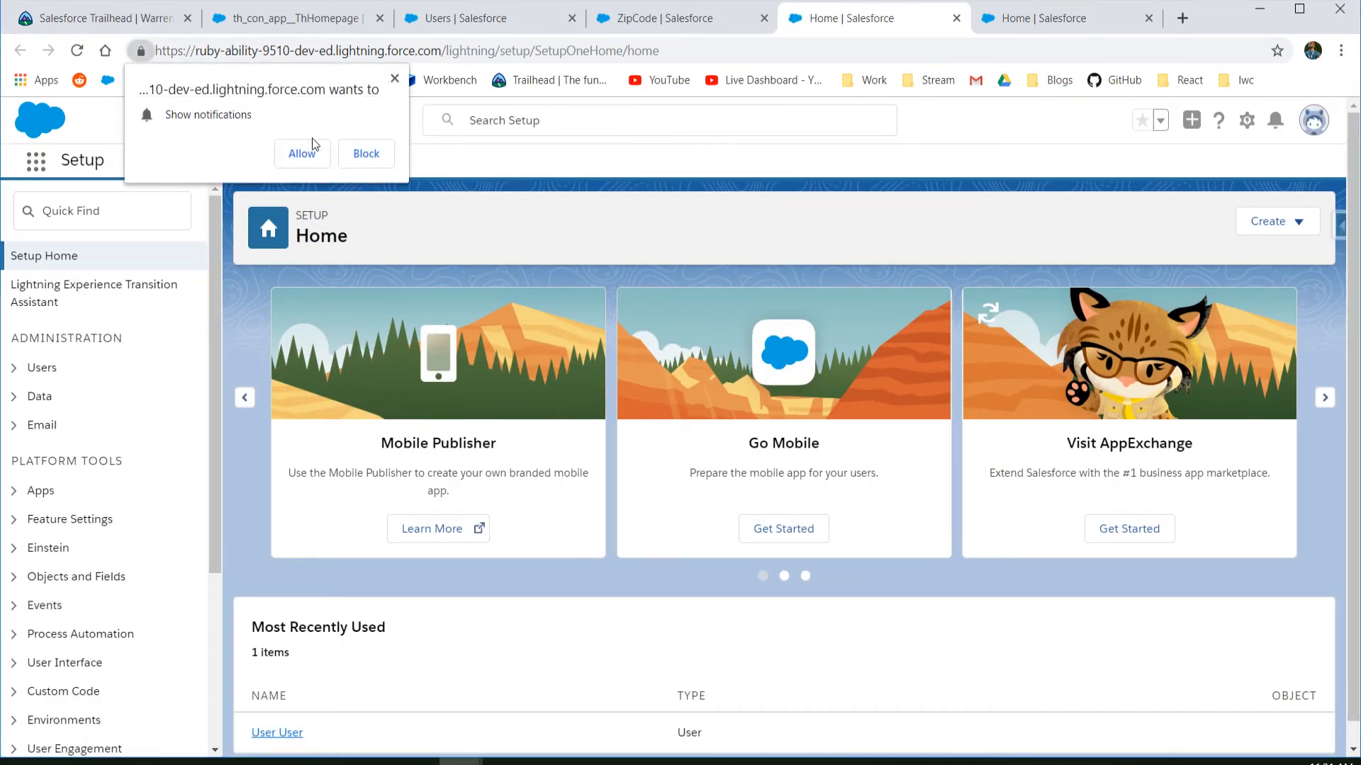
left_click(41, 367)
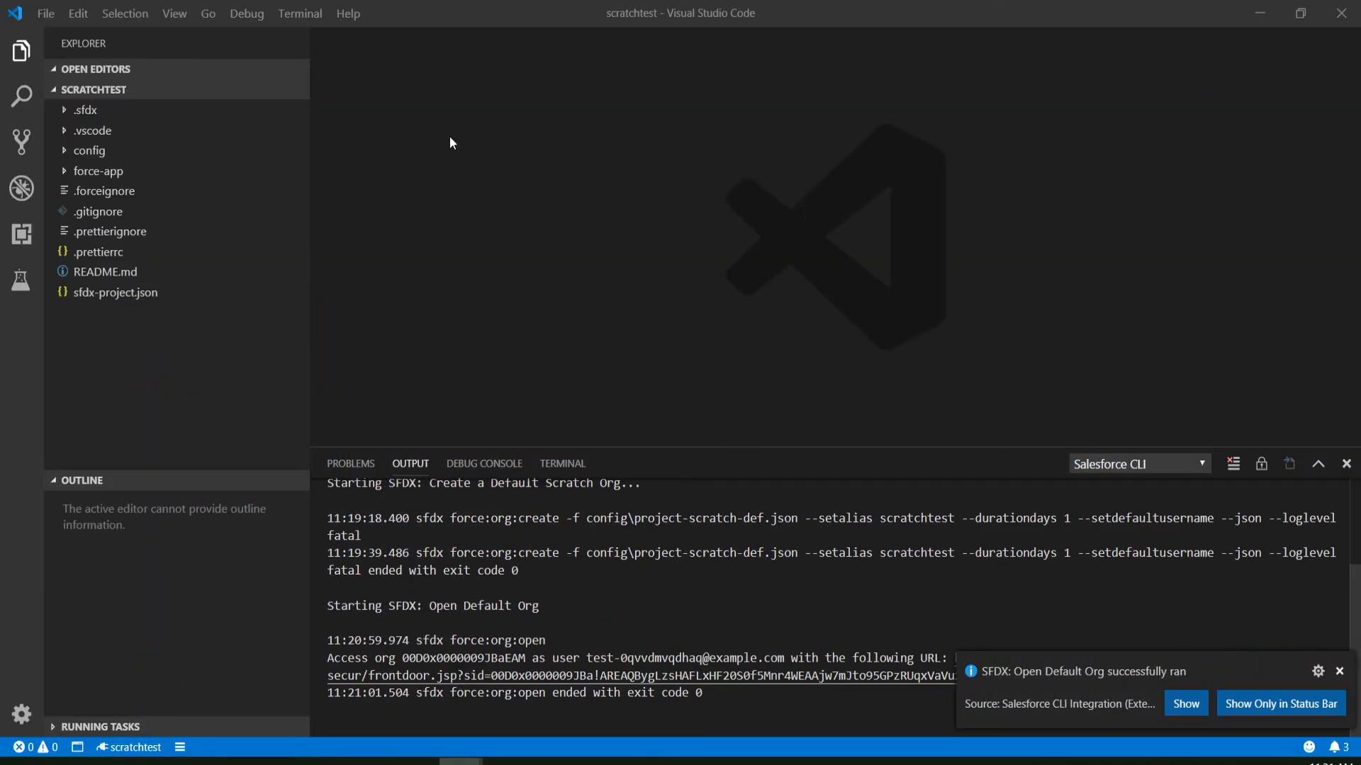
mouse_move(519, 148)
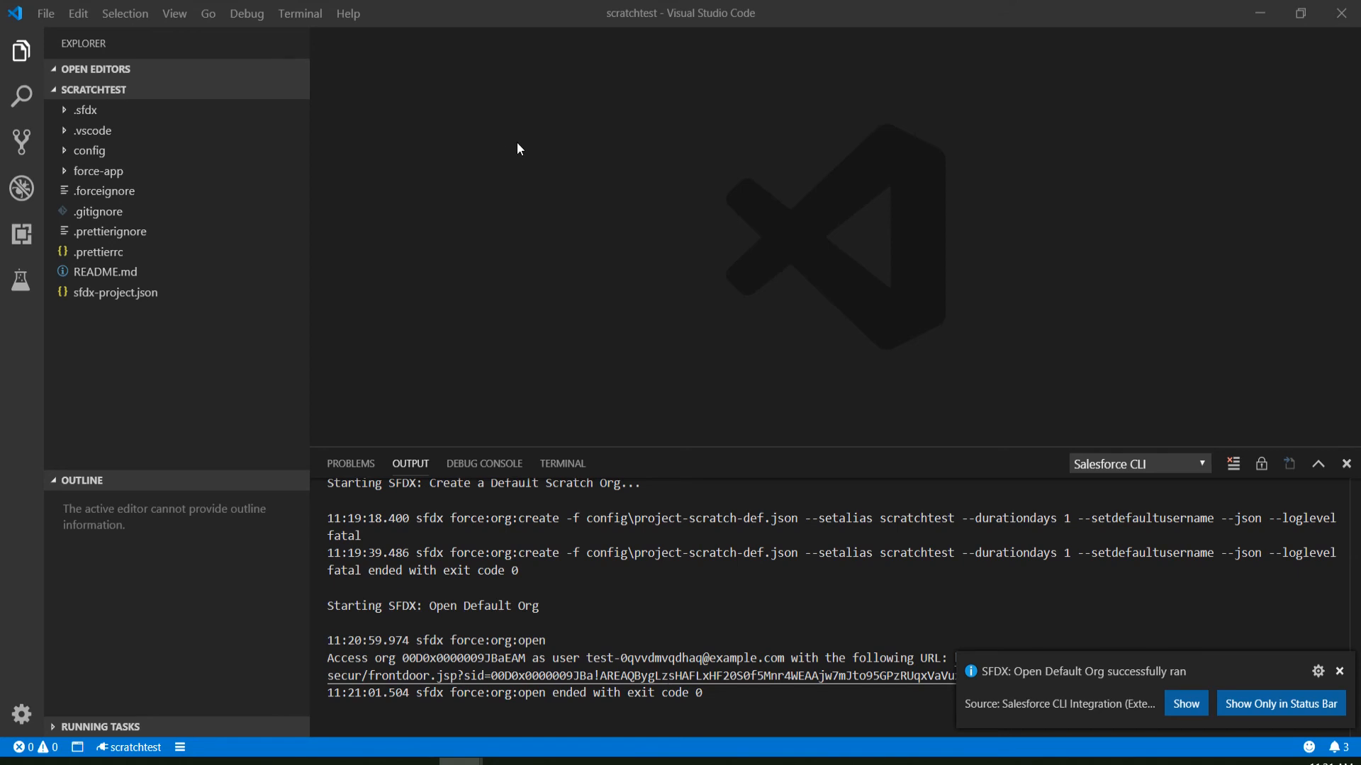
mouse_move(723, 306)
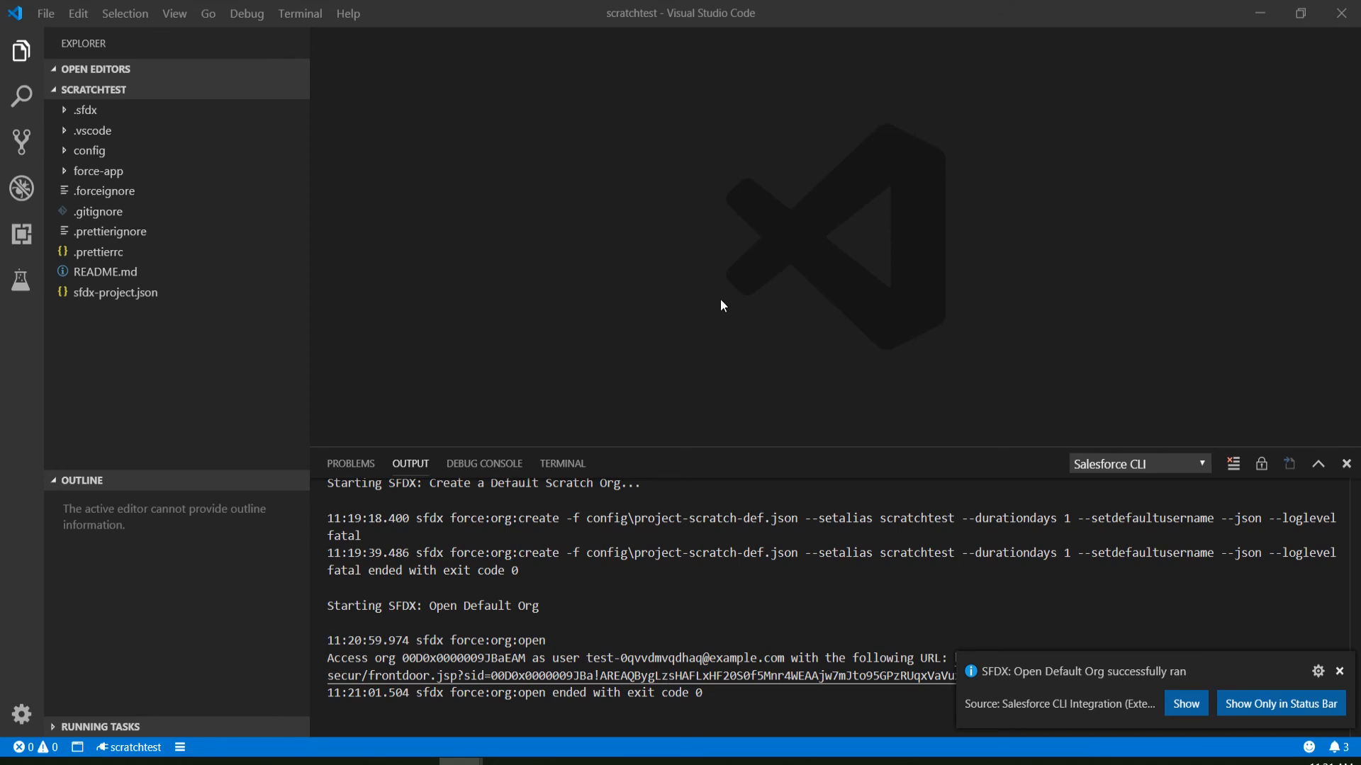